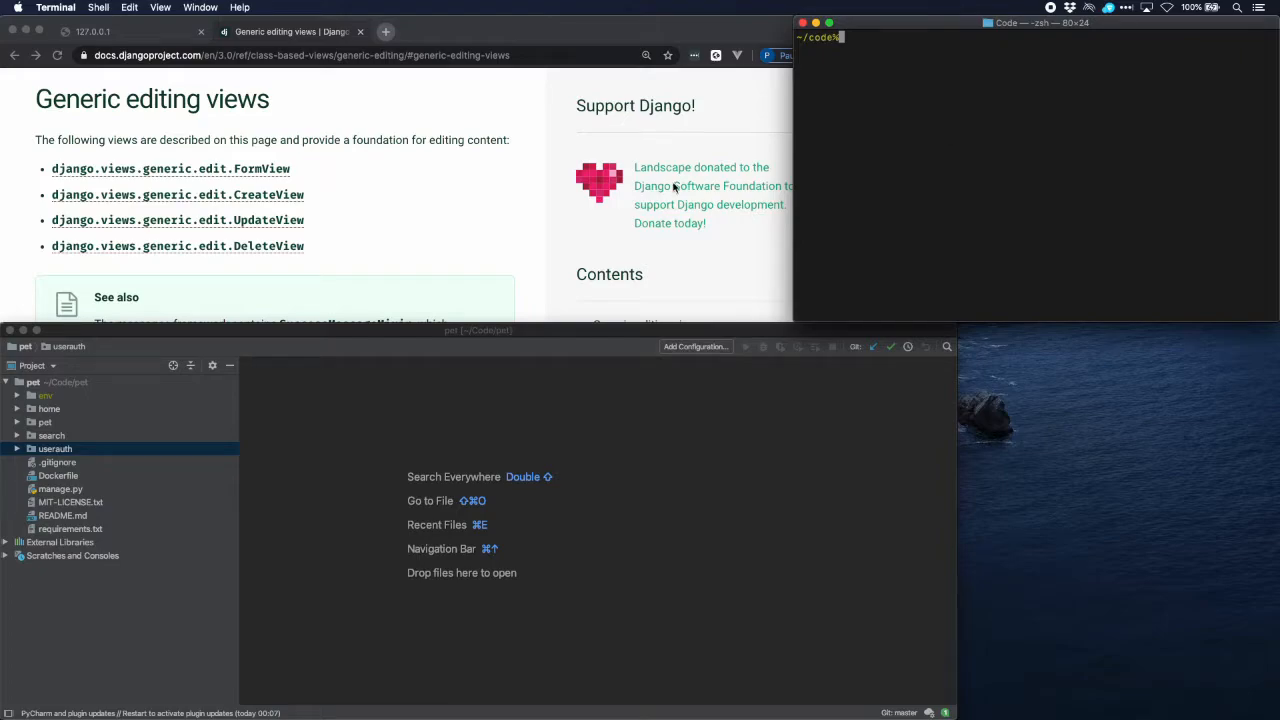
pyautogui.moveTo(426, 216)
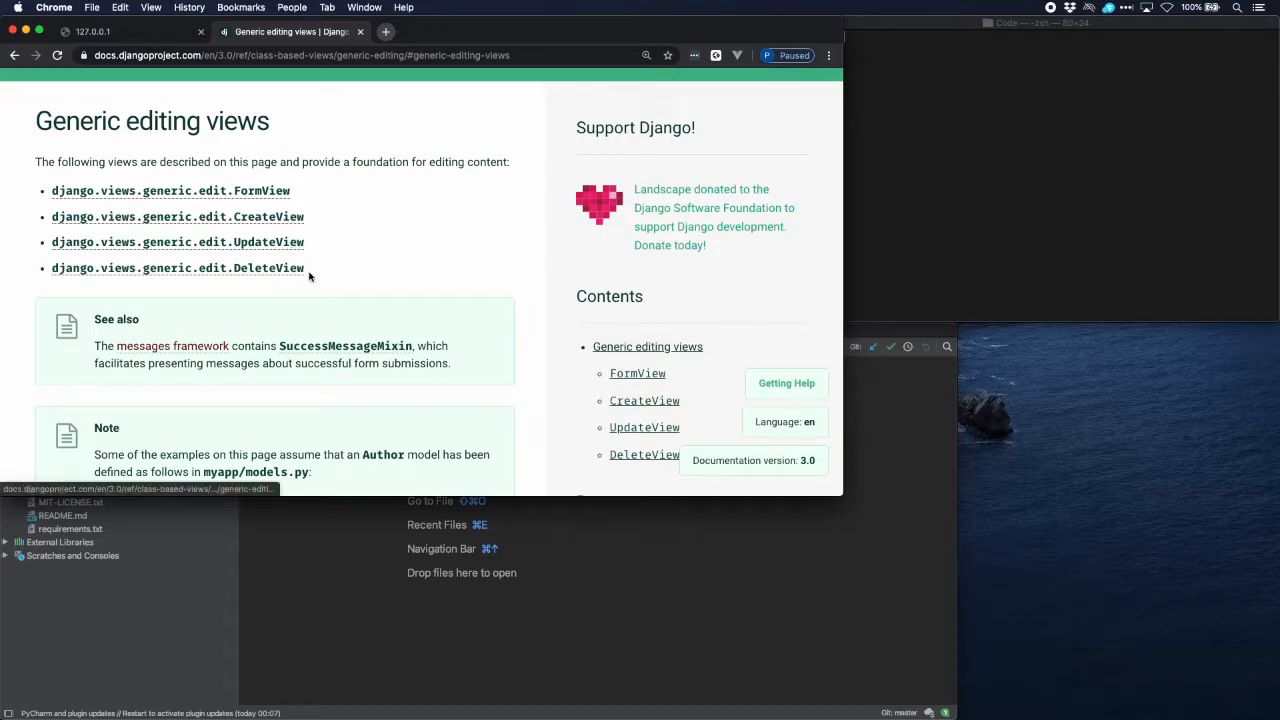
pyautogui.moveTo(428, 308)
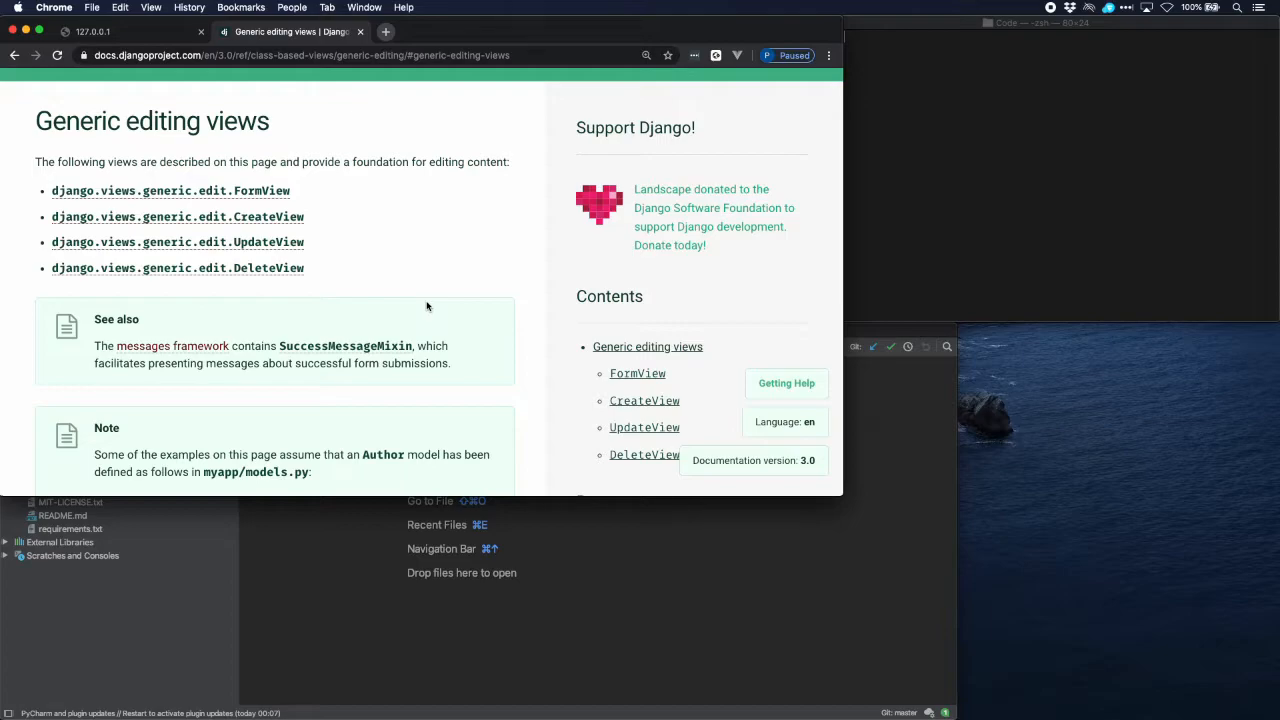
pyautogui.moveTo(344, 600)
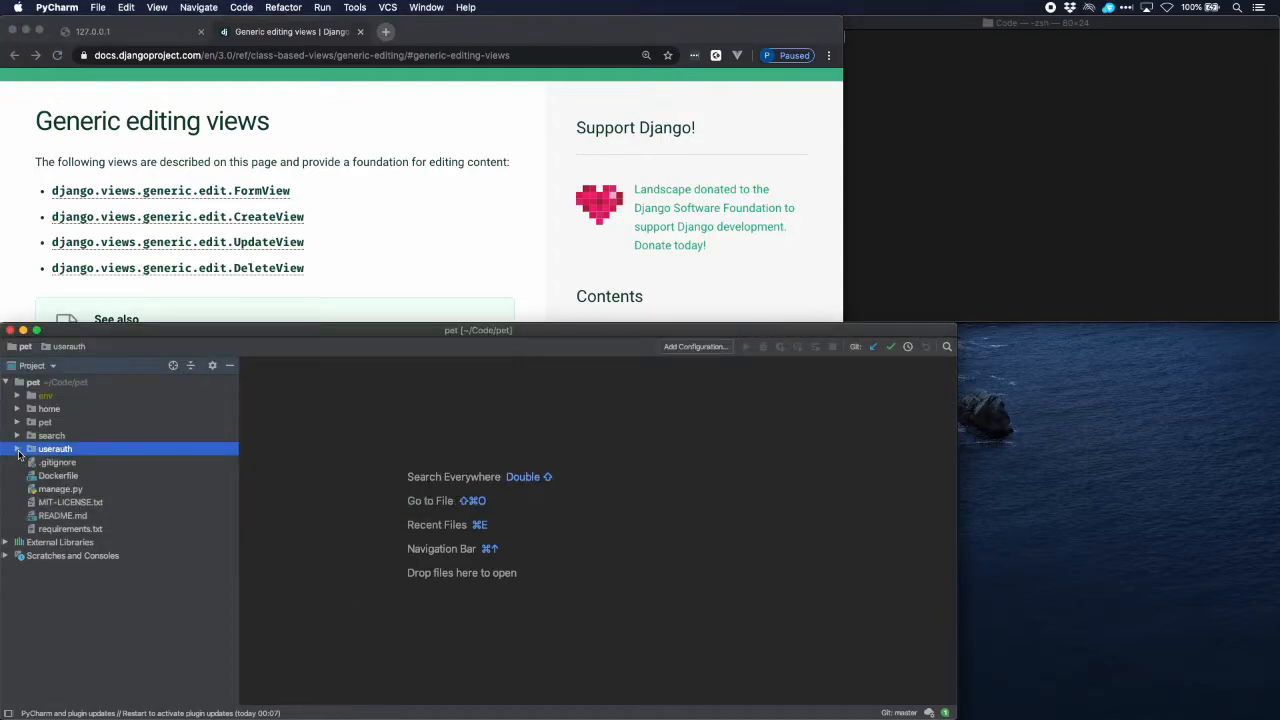
# Review forms.py in the userauth app, scrolling to the CustomUserUpdateForm class.
pyautogui.click(16, 448)
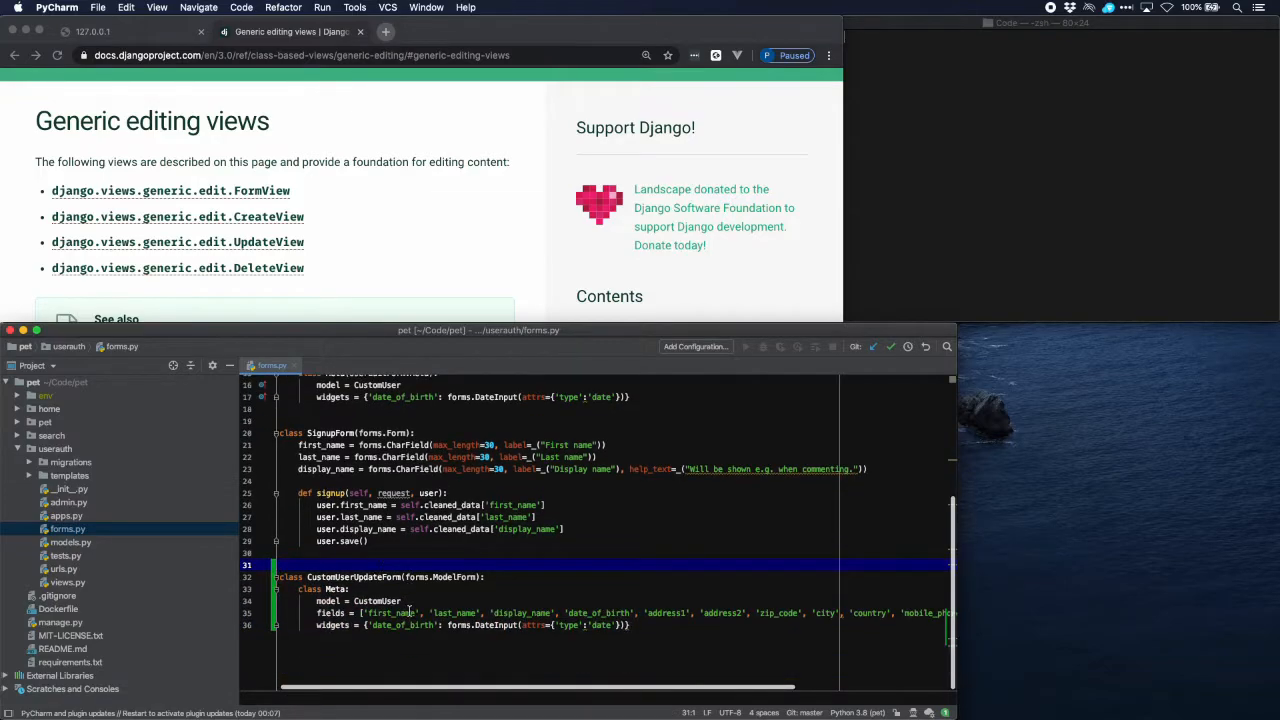
pyautogui.scroll(-3)
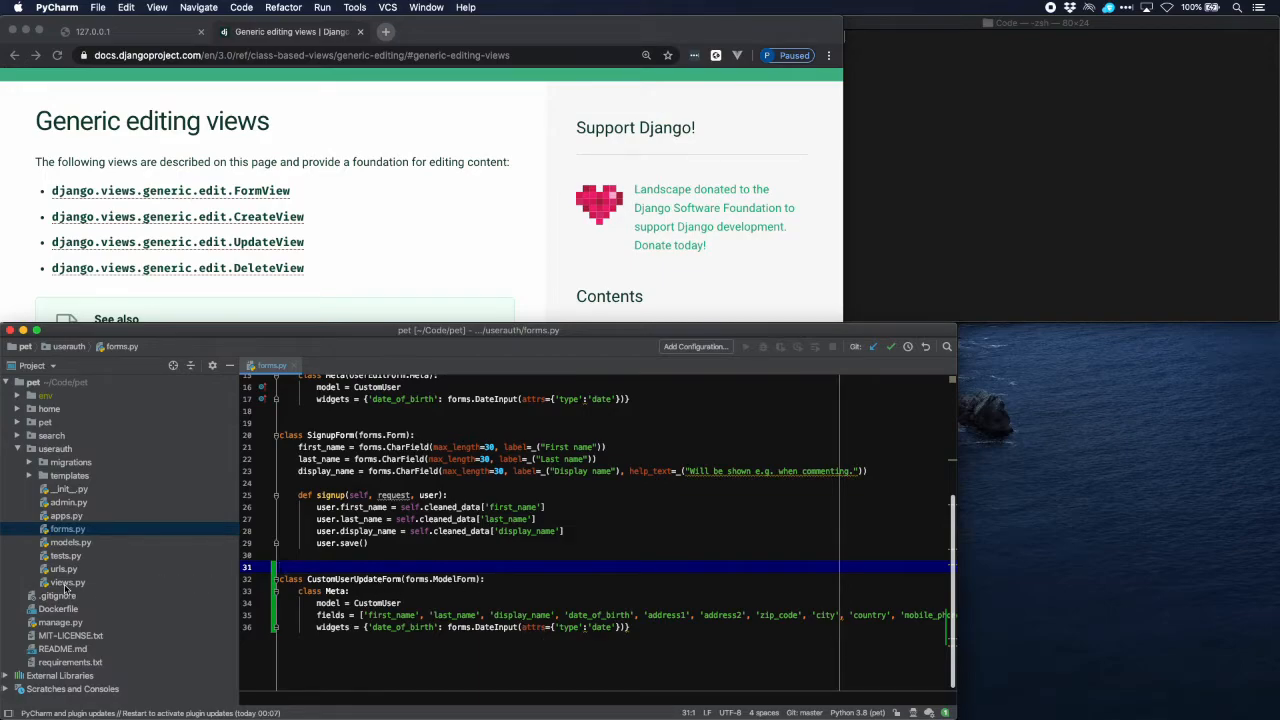
# In views.py add the update and delete view classes, importing CustomUser, CustomUserUpdateForm and reverse_lazy.
pyautogui.click(68, 582)
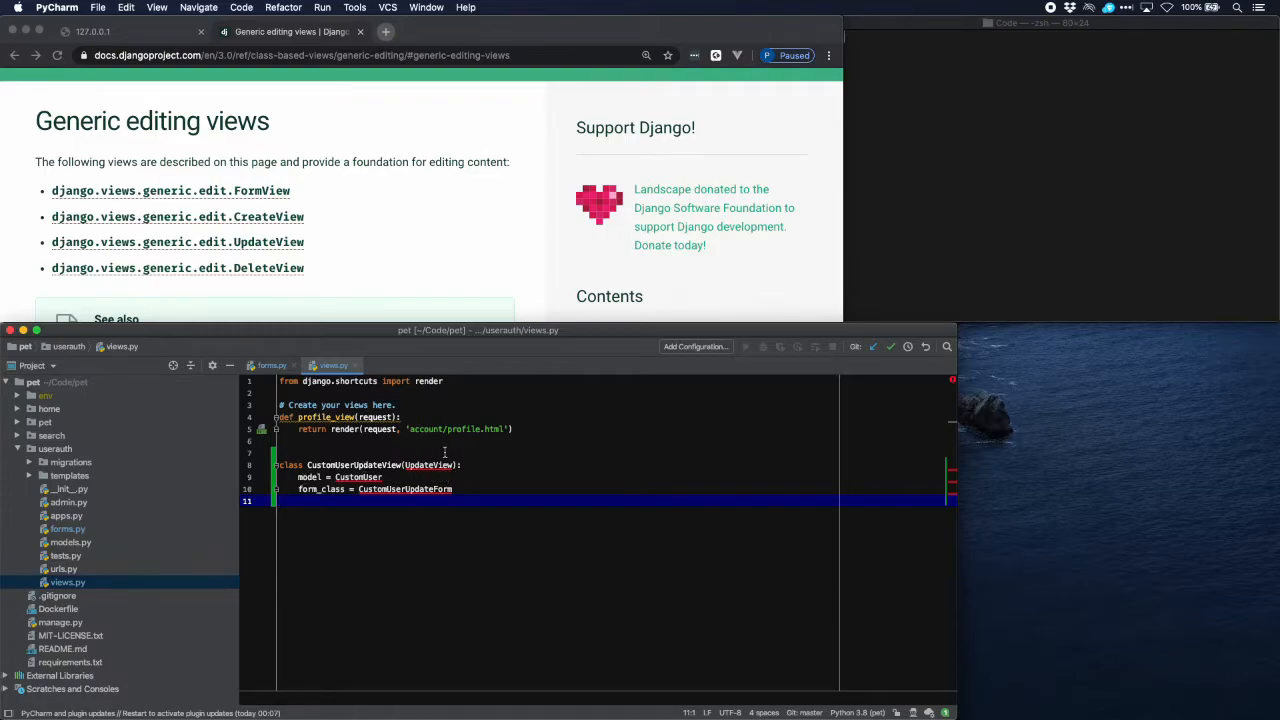
pyautogui.moveTo(324, 252)
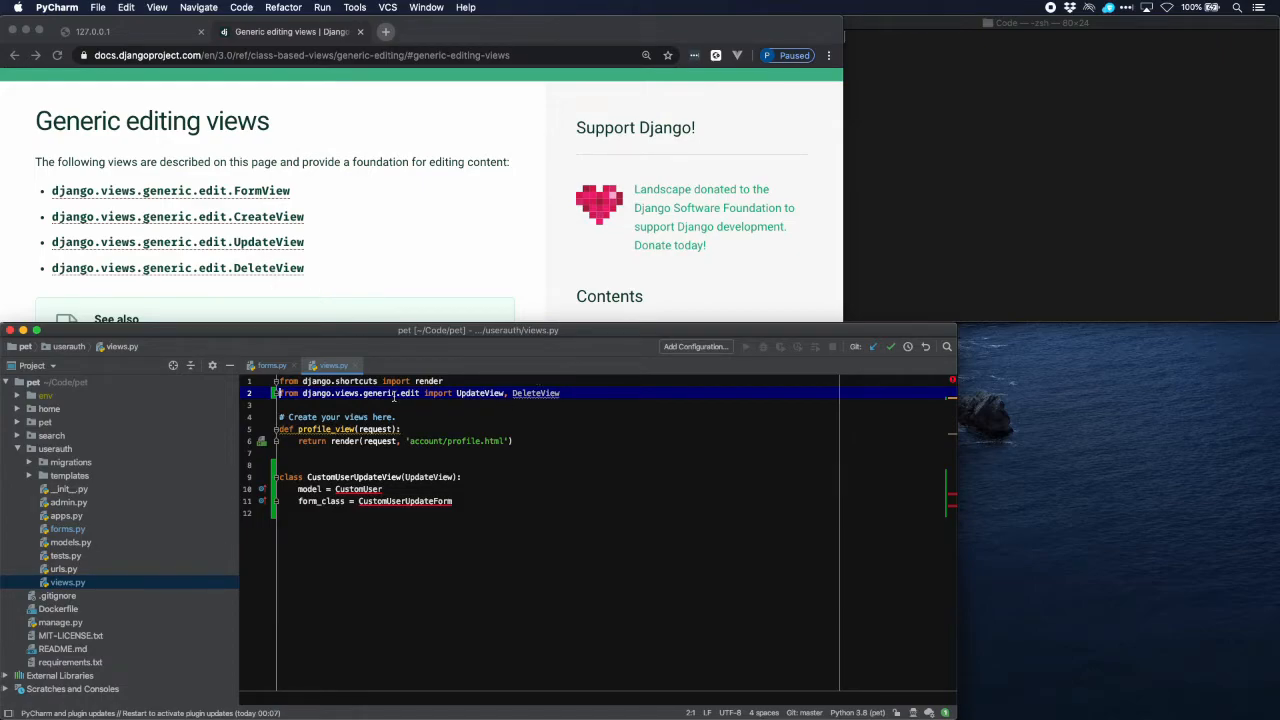
pyautogui.write('from .models import CustomUser')
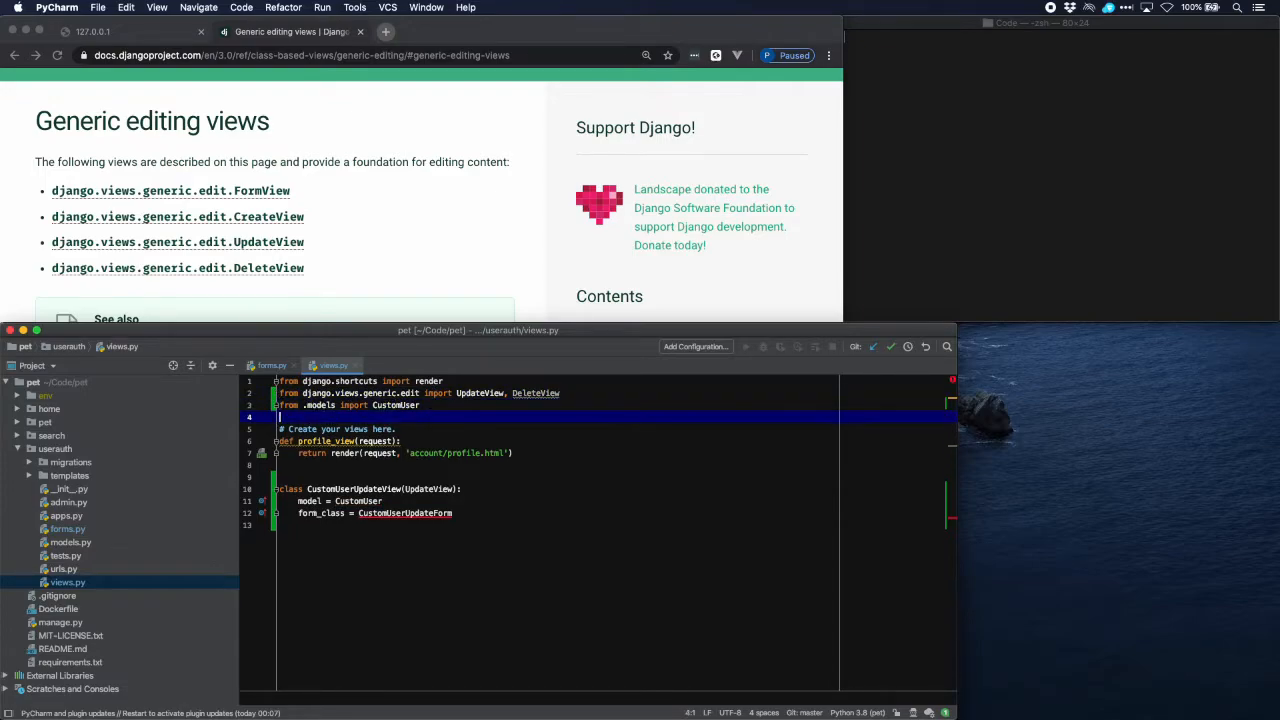
pyautogui.write('from .forms import CustomUserUpdateForm')
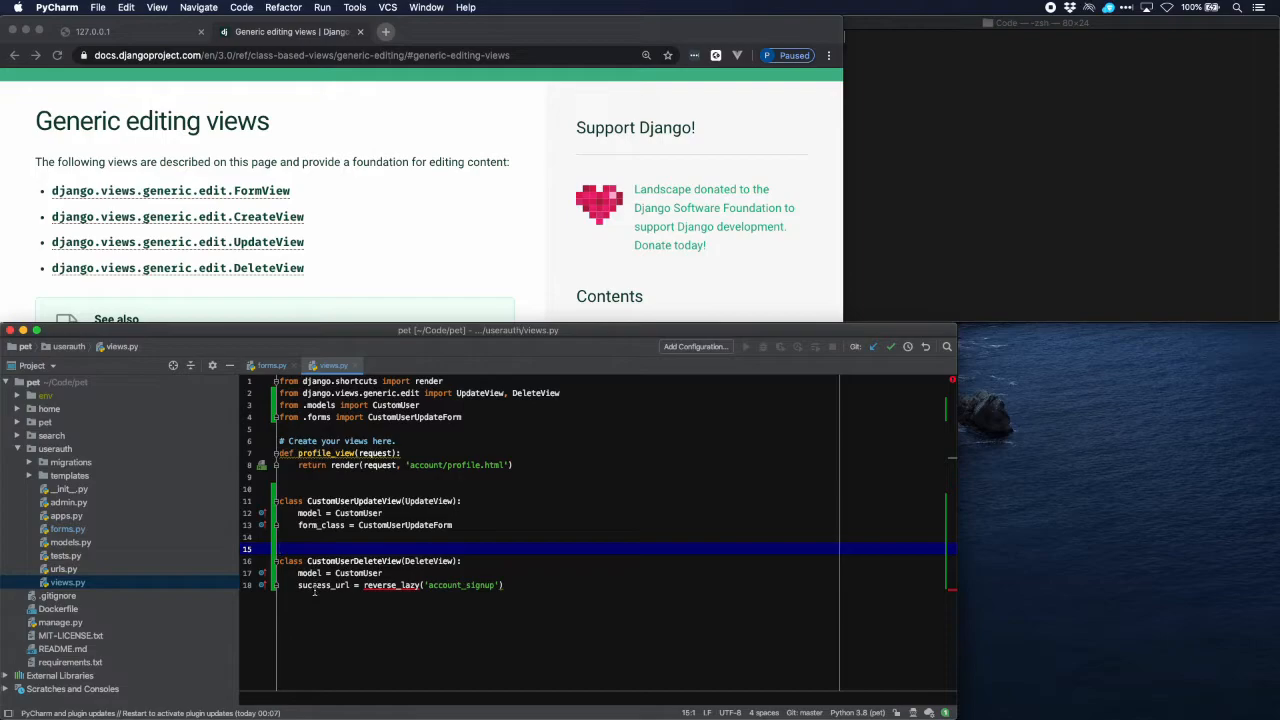
pyautogui.moveTo(338, 588)
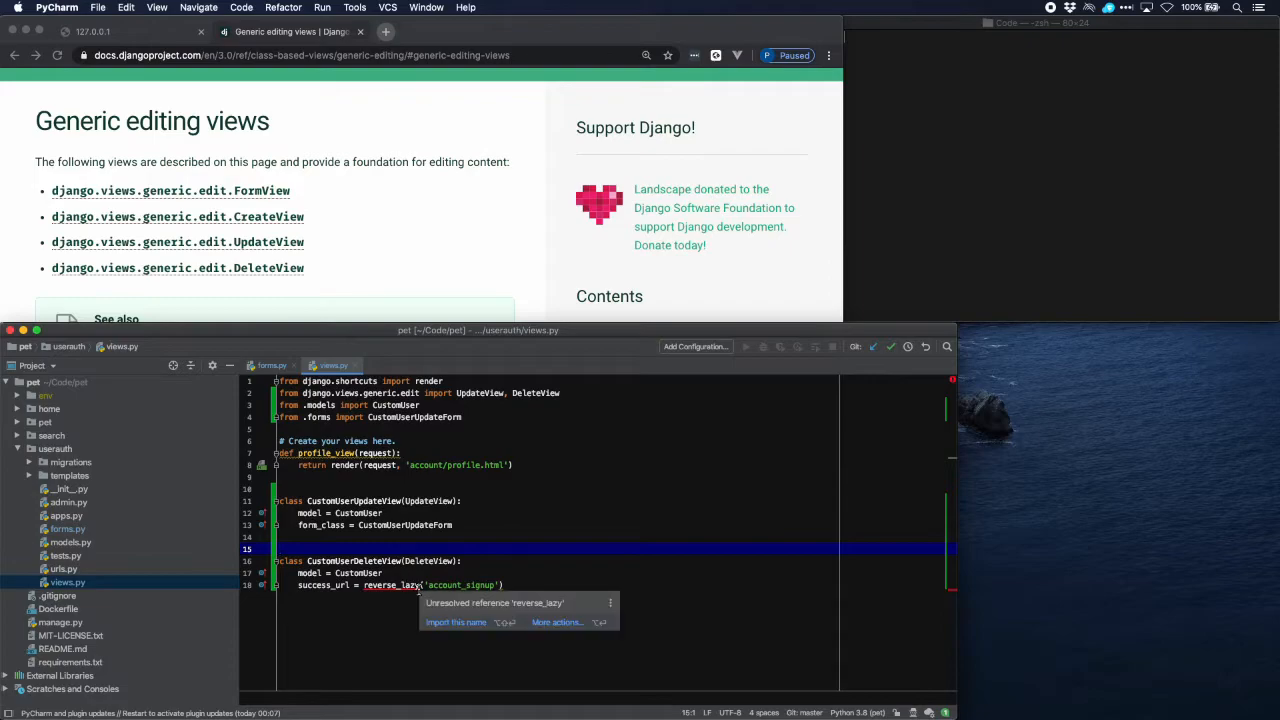
pyautogui.click(396, 612)
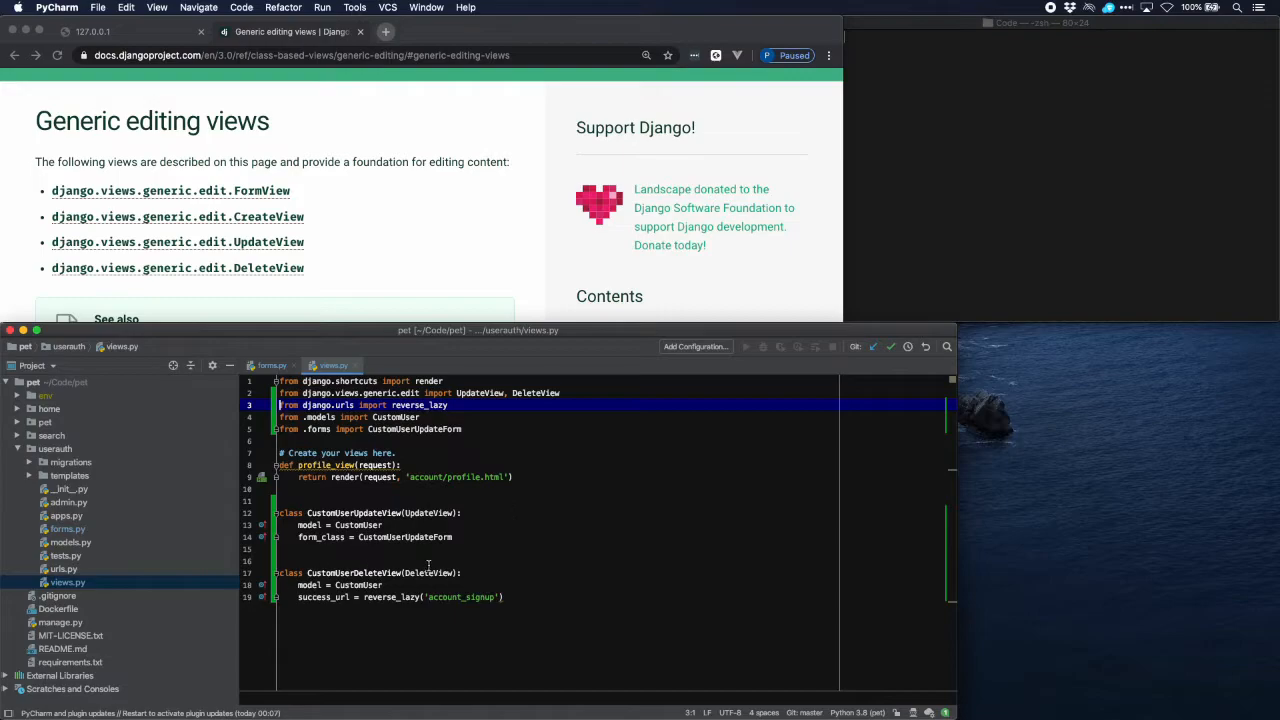
# In urls.py route <int:pk>/update/ and <int:pk>/delete/ to the views with account/update.html and account/delete.html.
pyautogui.click(62, 568)
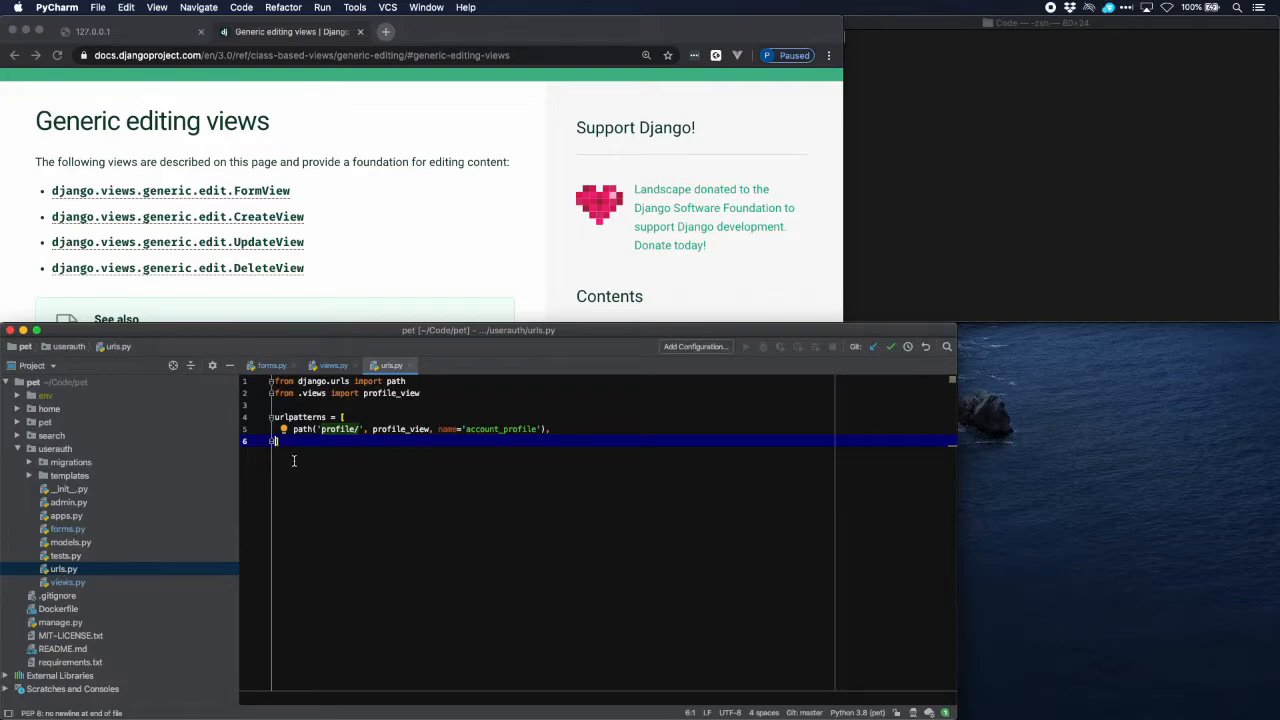
pyautogui.write("path('<int:pk>/update/', CustomUserUpdateView.as_view(template_name='account/update.html'), name='account_update'),")
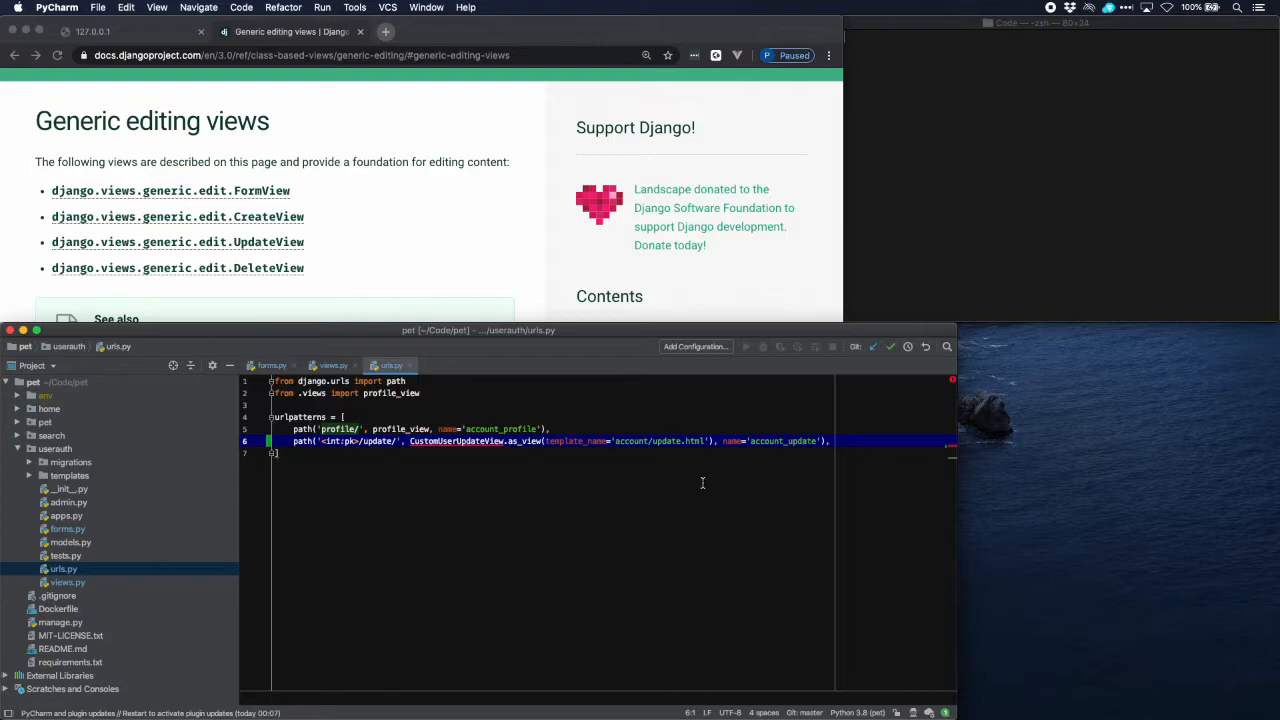
pyautogui.write("path('<int:pk>/delete/', CustomUserDeleteView.as_view(template_name='account/delete.html'), name='account_delete'),")
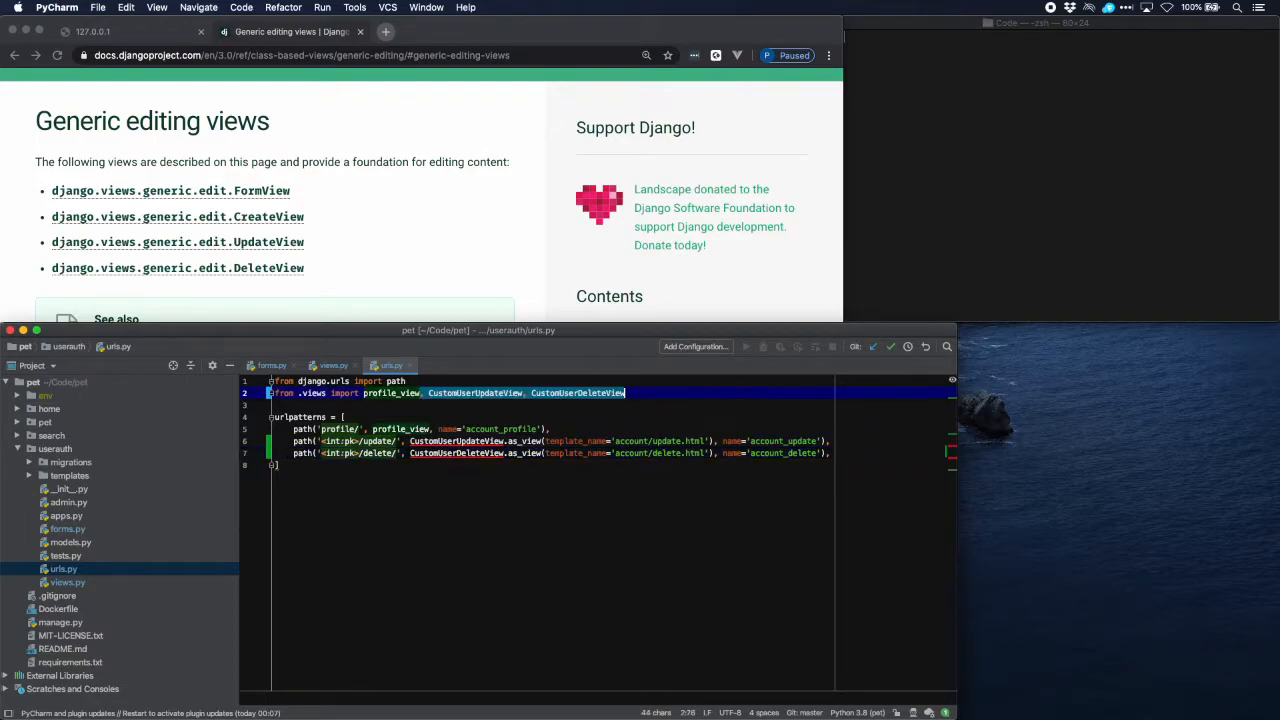
pyautogui.click(340, 418)
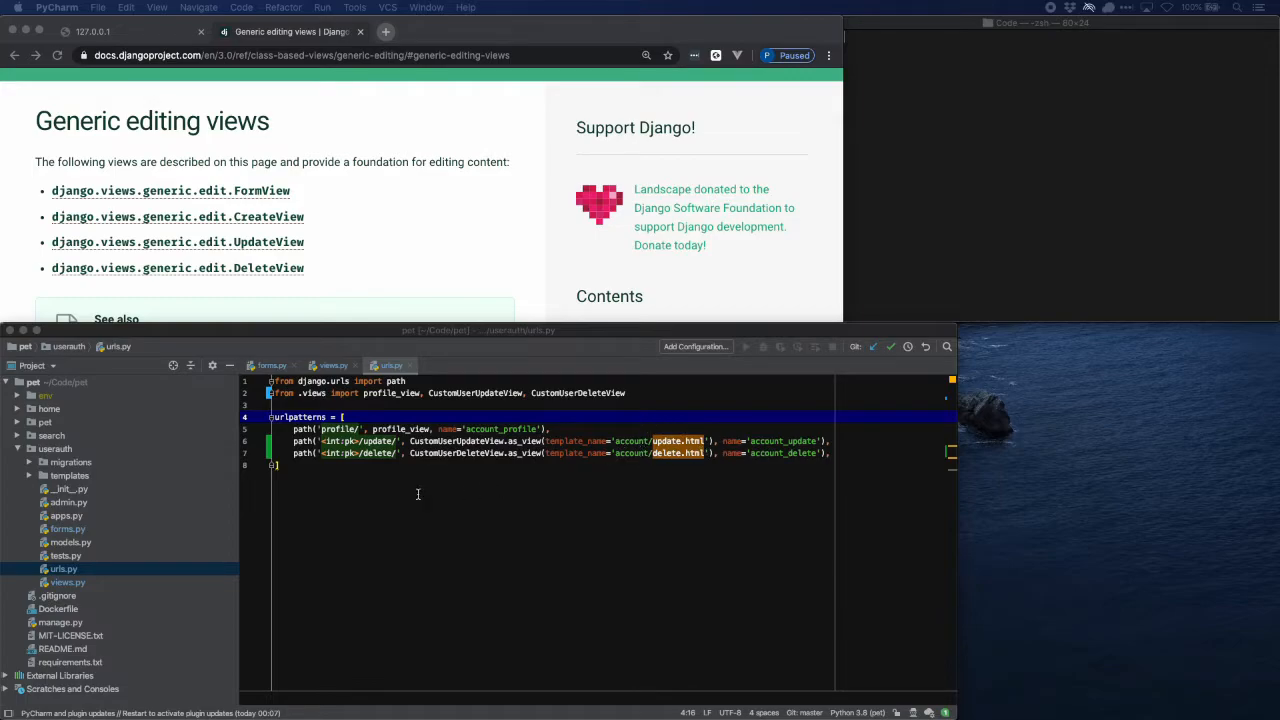
# Copy an existing account template as delete.html in templates/account for the delete-confirmation page.
pyautogui.click(30, 462)
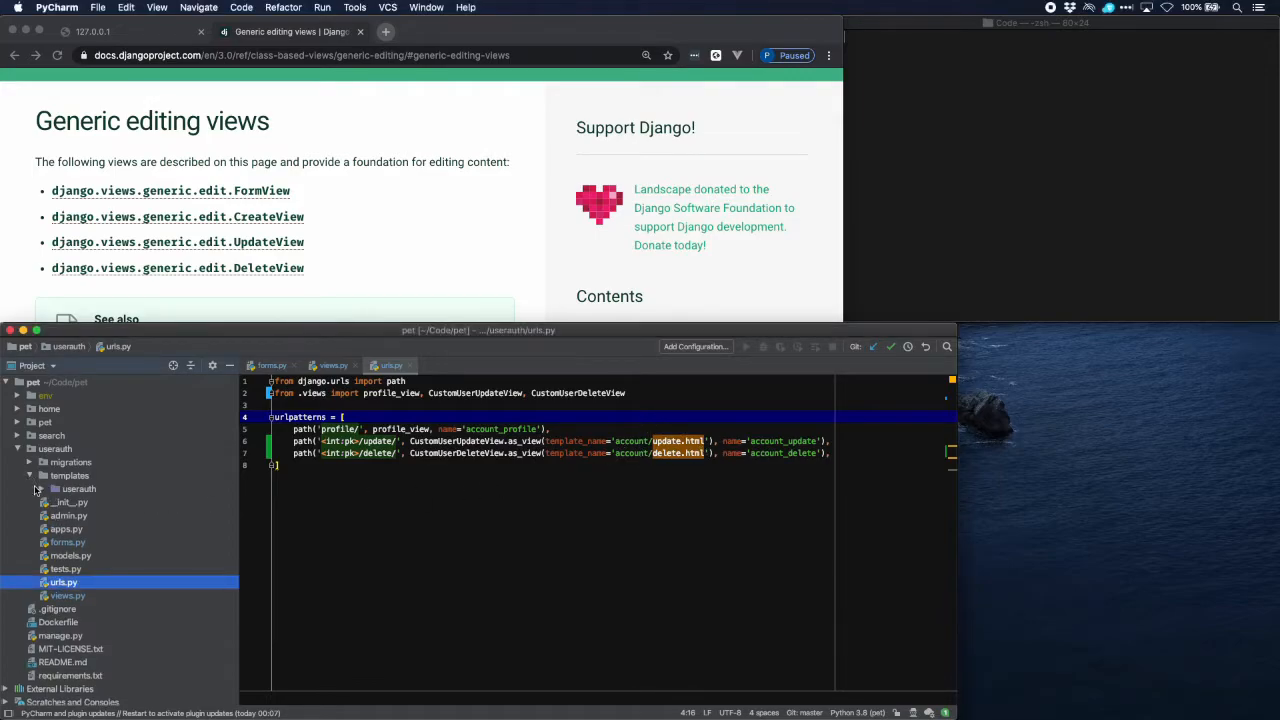
pyautogui.click(88, 502)
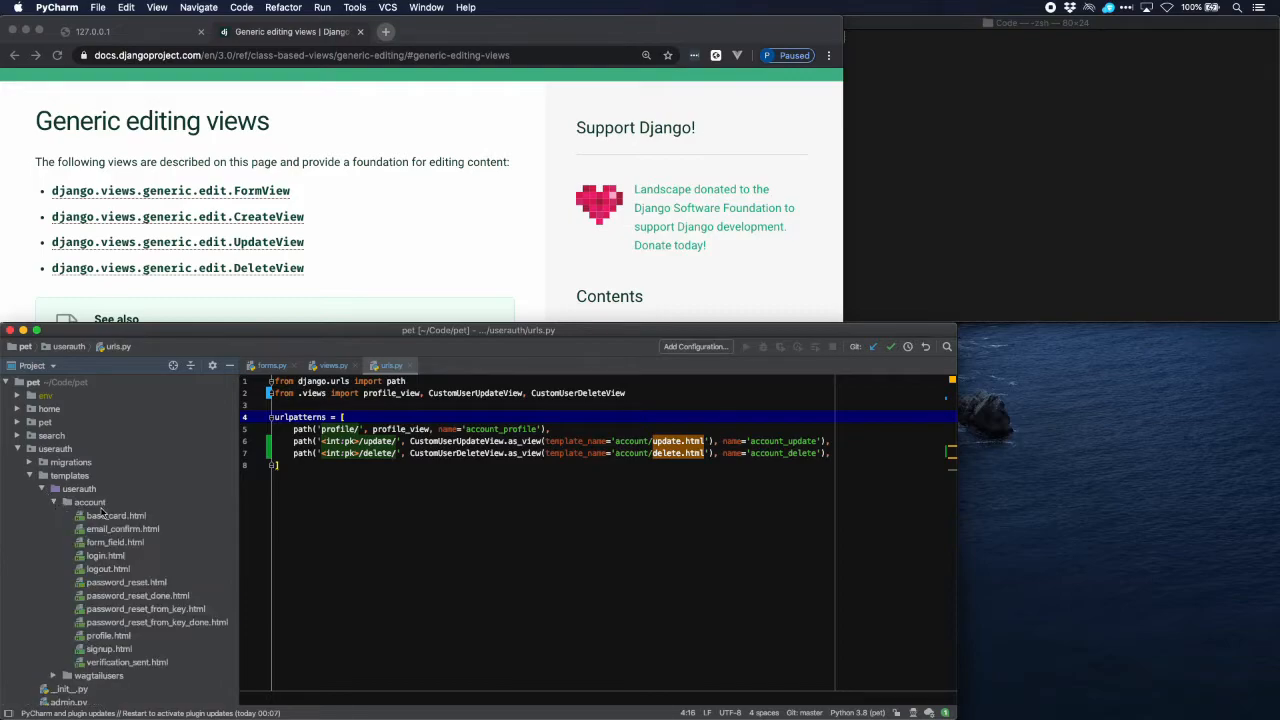
pyautogui.rightClick(90, 502)
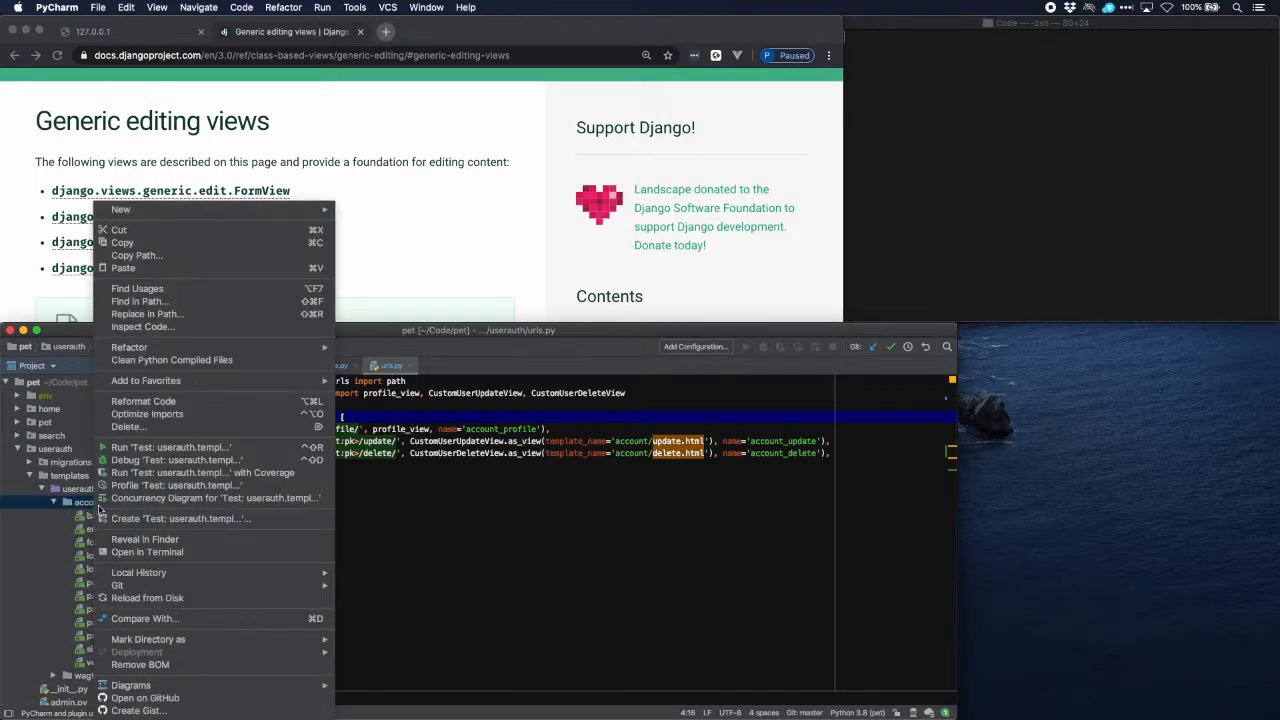
pyautogui.moveTo(136, 288)
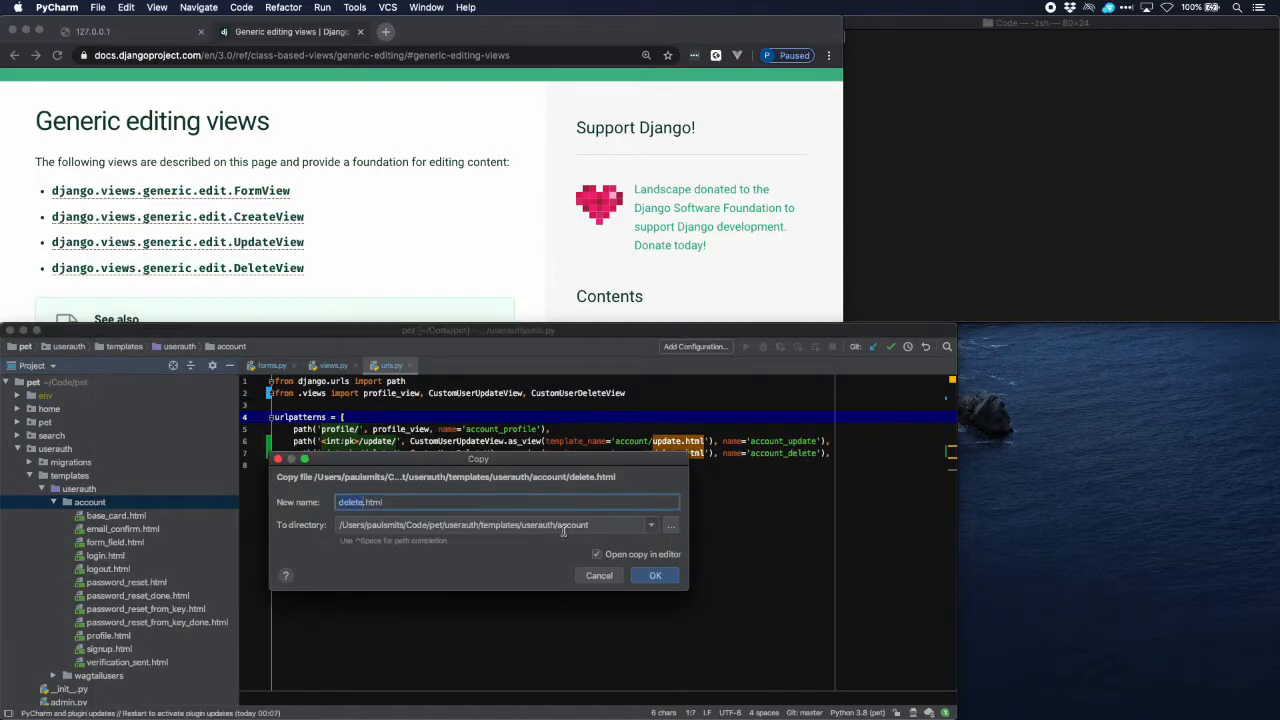
pyautogui.click(656, 576)
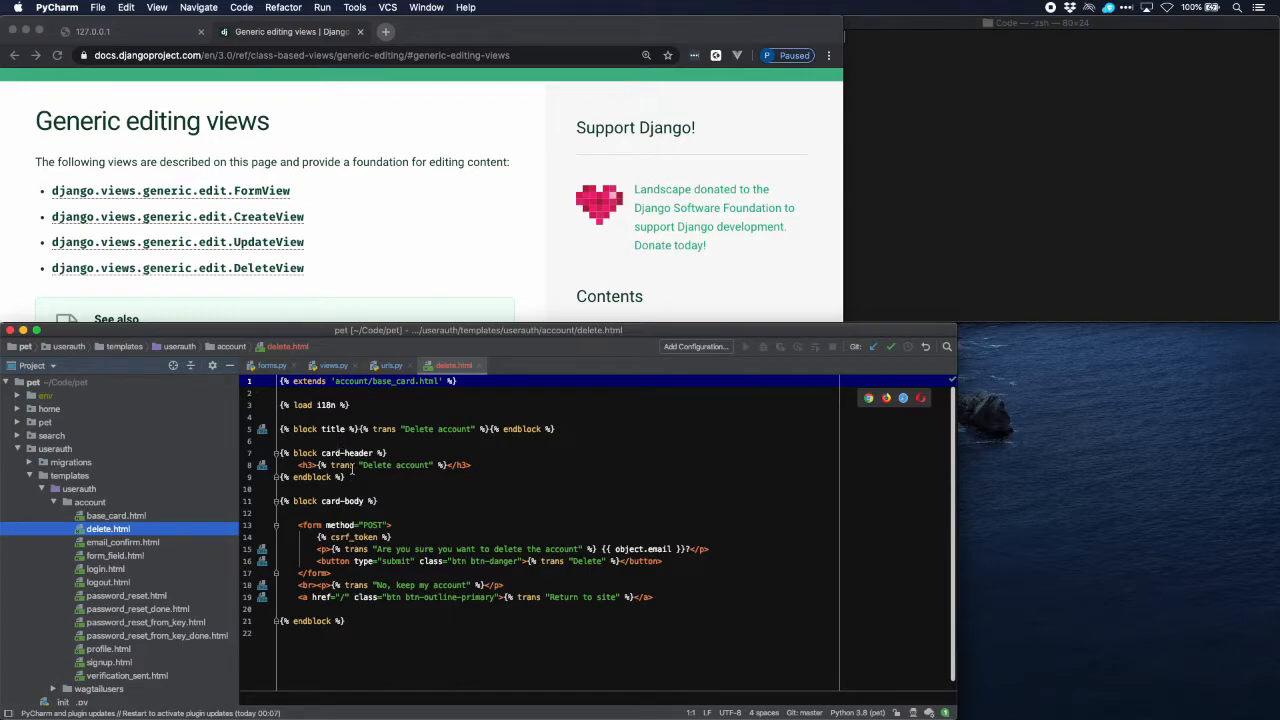
pyautogui.moveTo(352, 480)
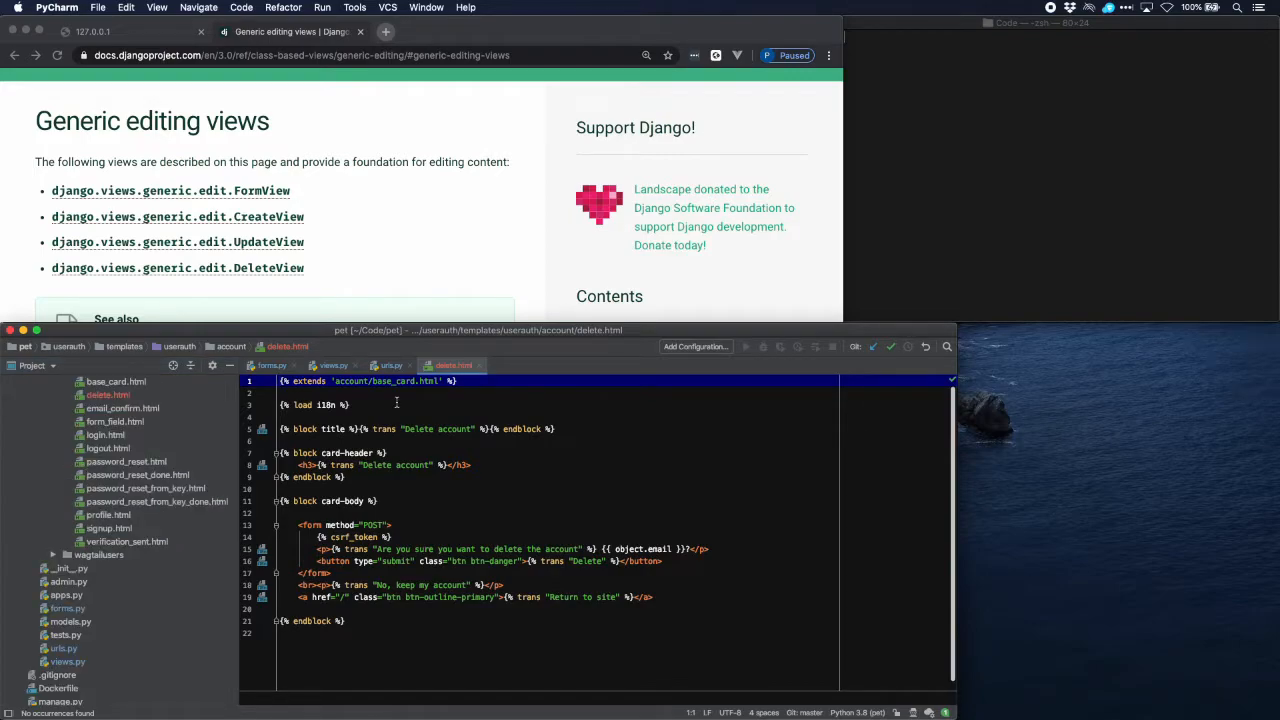
# Create update.html in the account templates folder and answer the Add File to Git prompt.
pyautogui.click(54, 452)
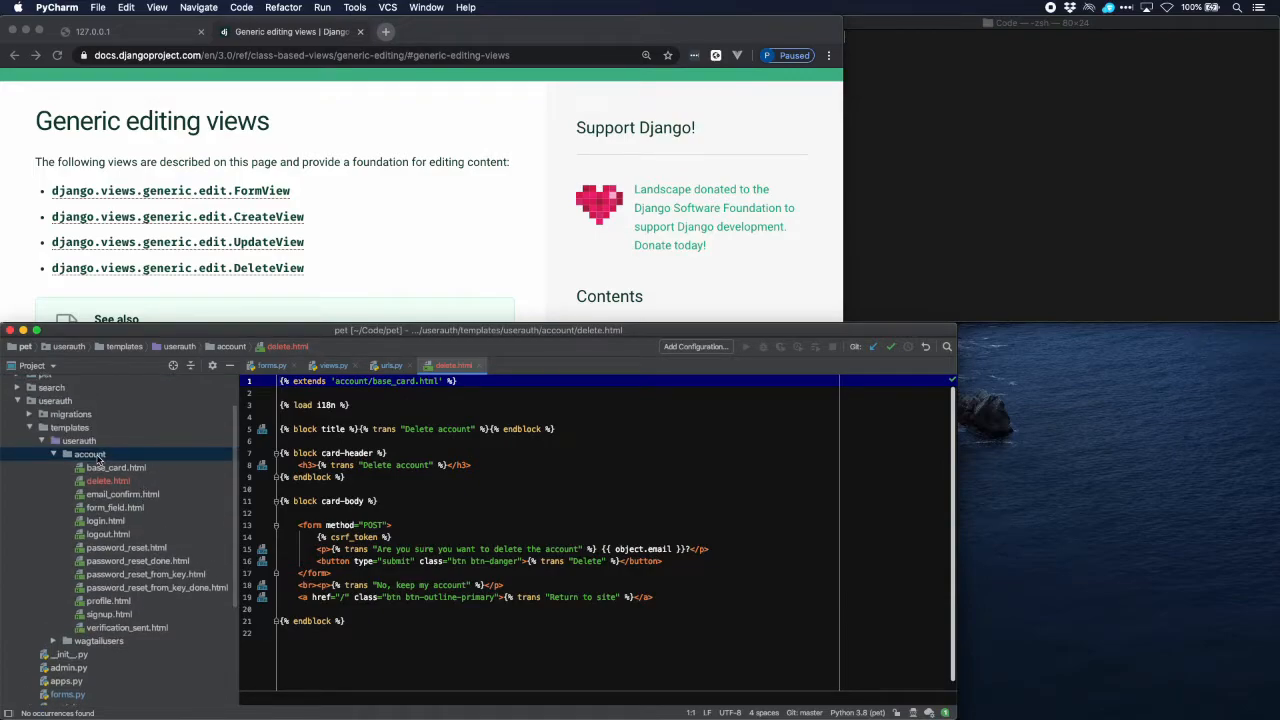
pyautogui.rightClick(88, 452)
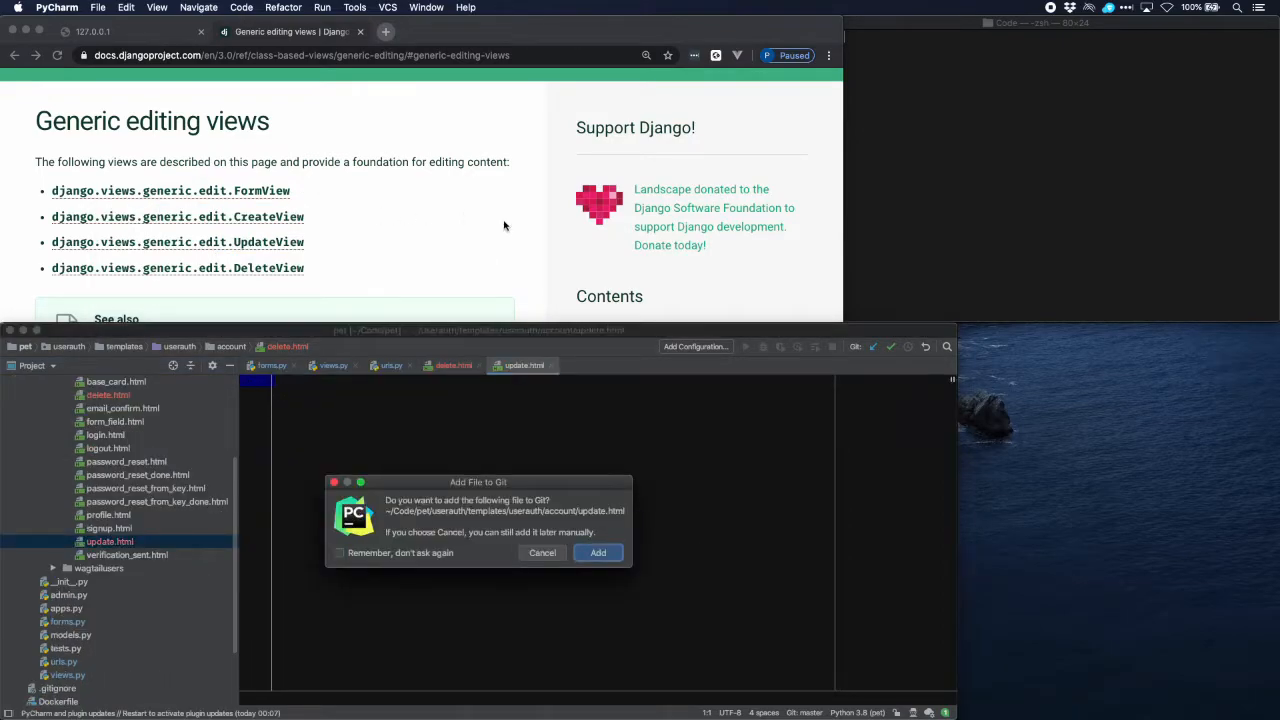
pyautogui.click(598, 552)
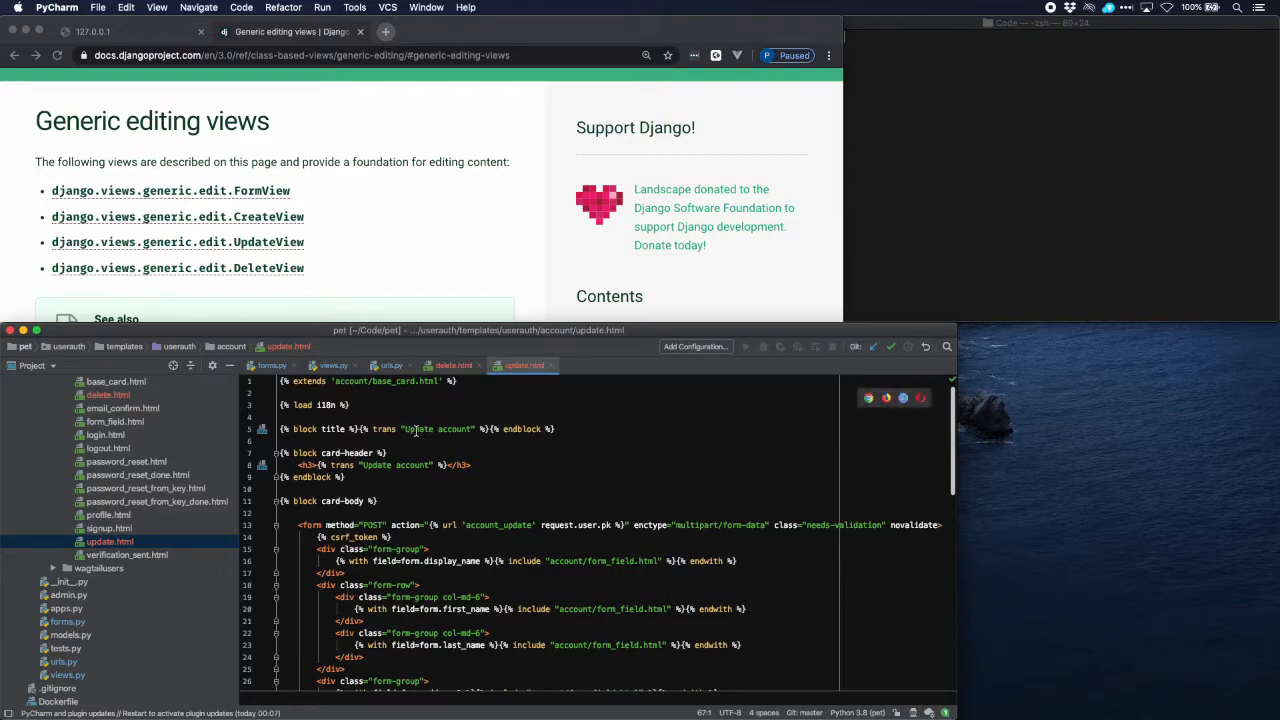
pyautogui.scroll(-3)
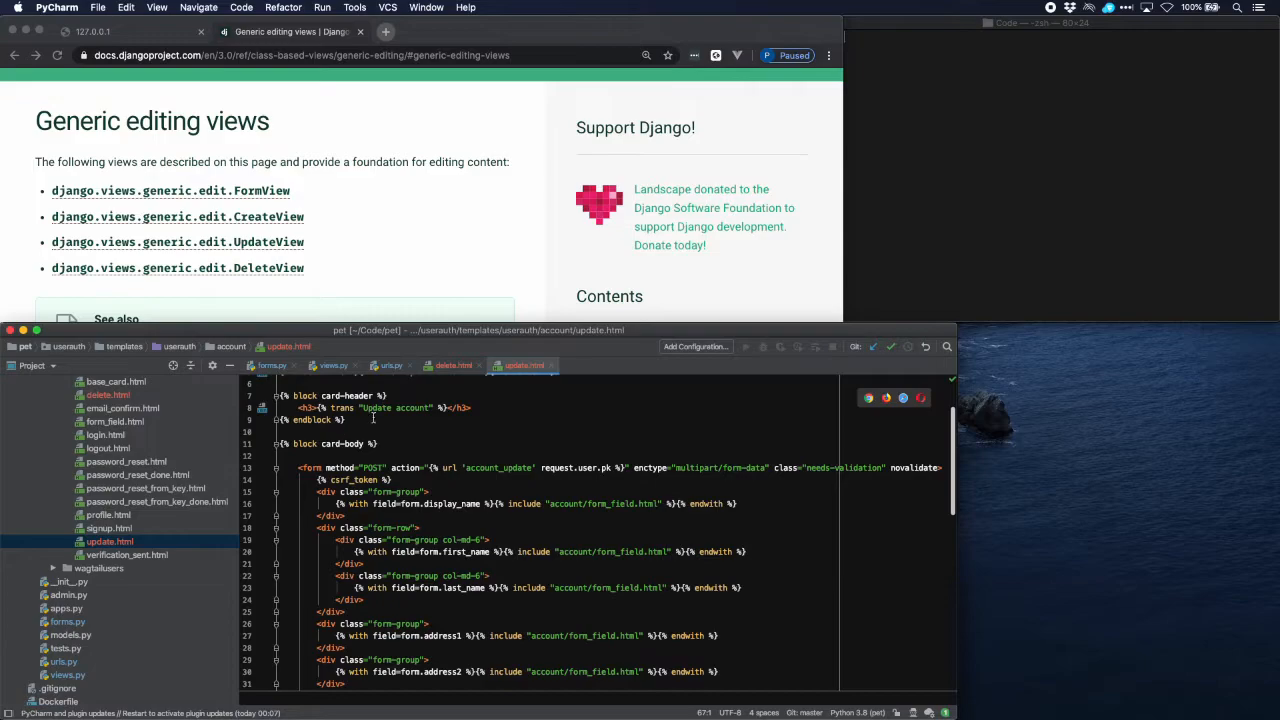
pyautogui.scroll(-3)
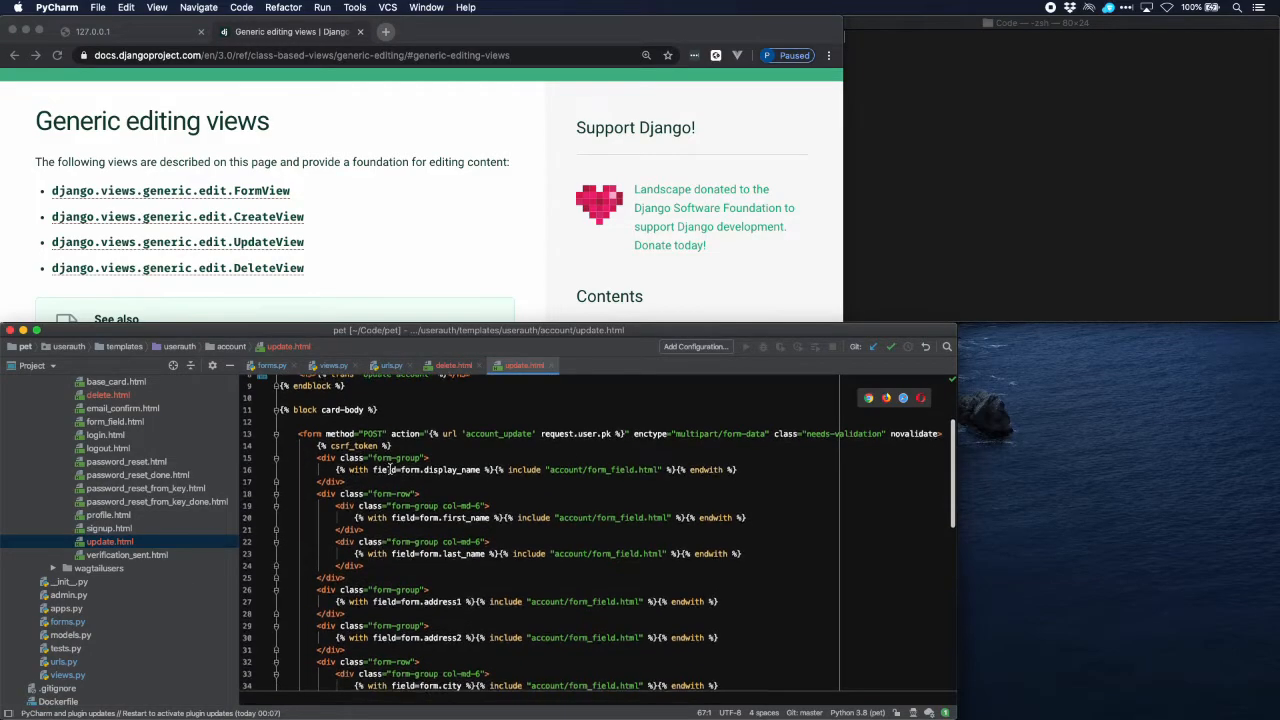
pyautogui.scroll(-3)
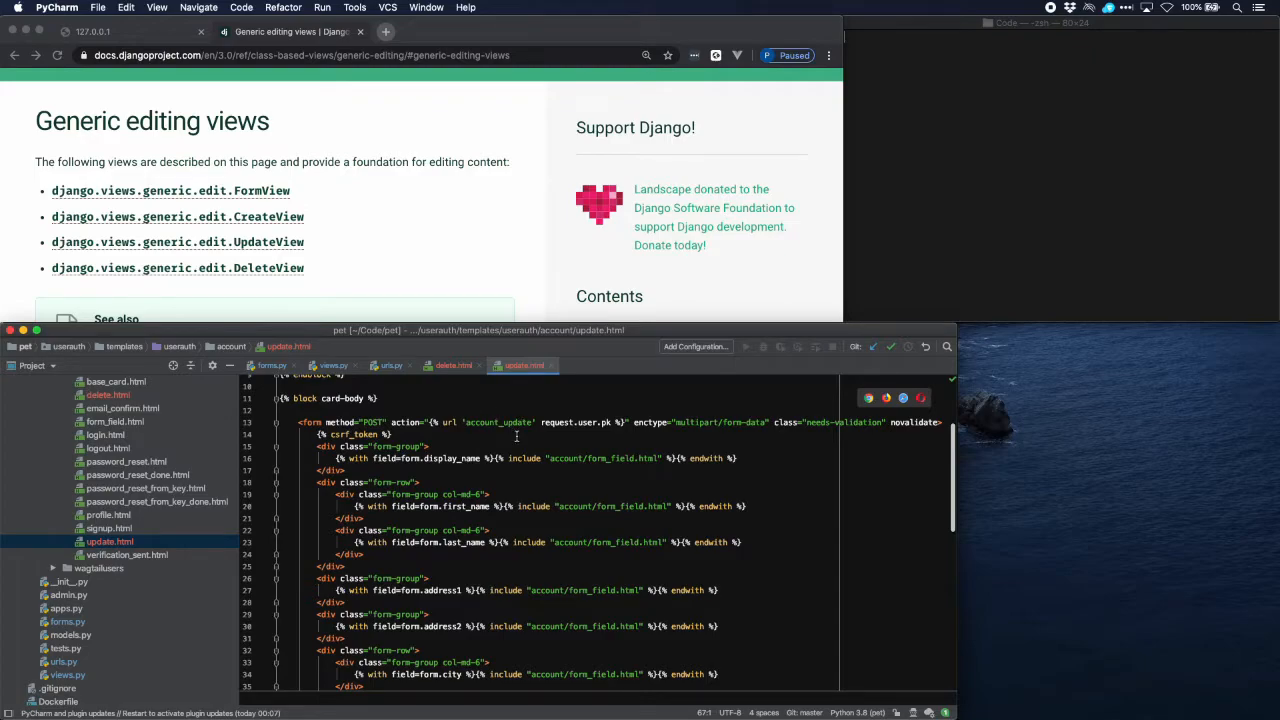
pyautogui.moveTo(580, 436)
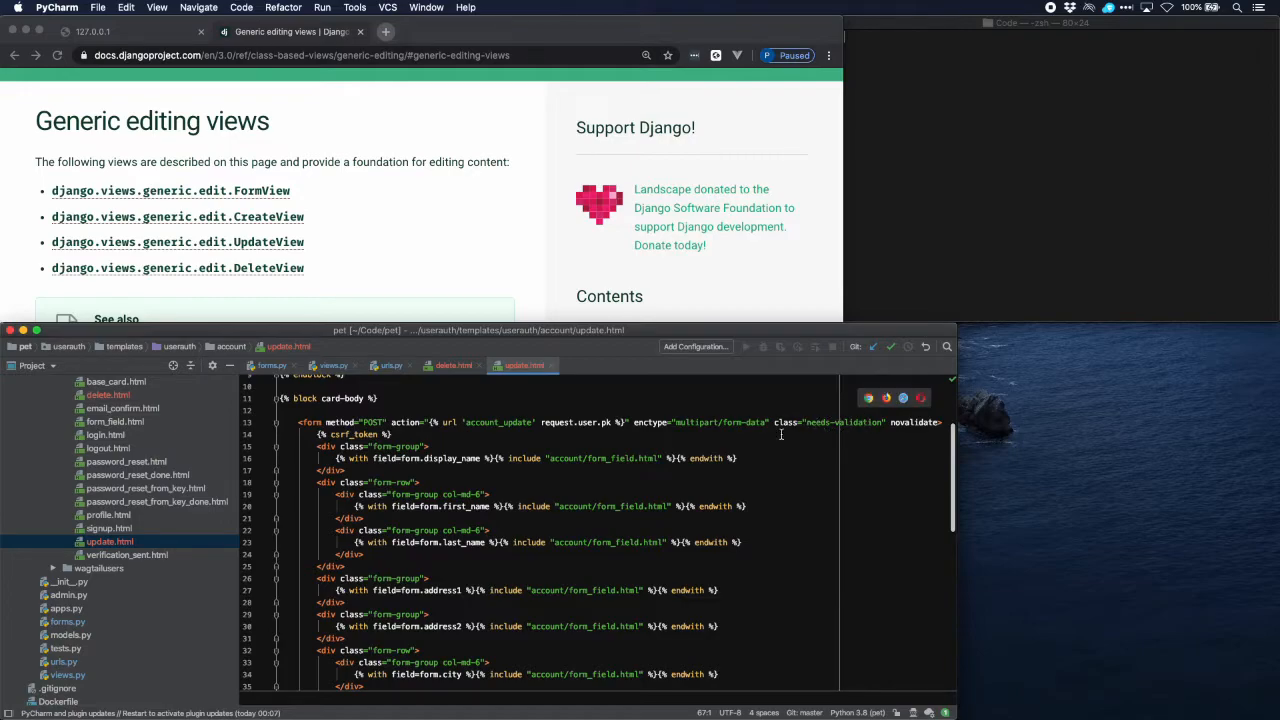
pyautogui.moveTo(822, 428)
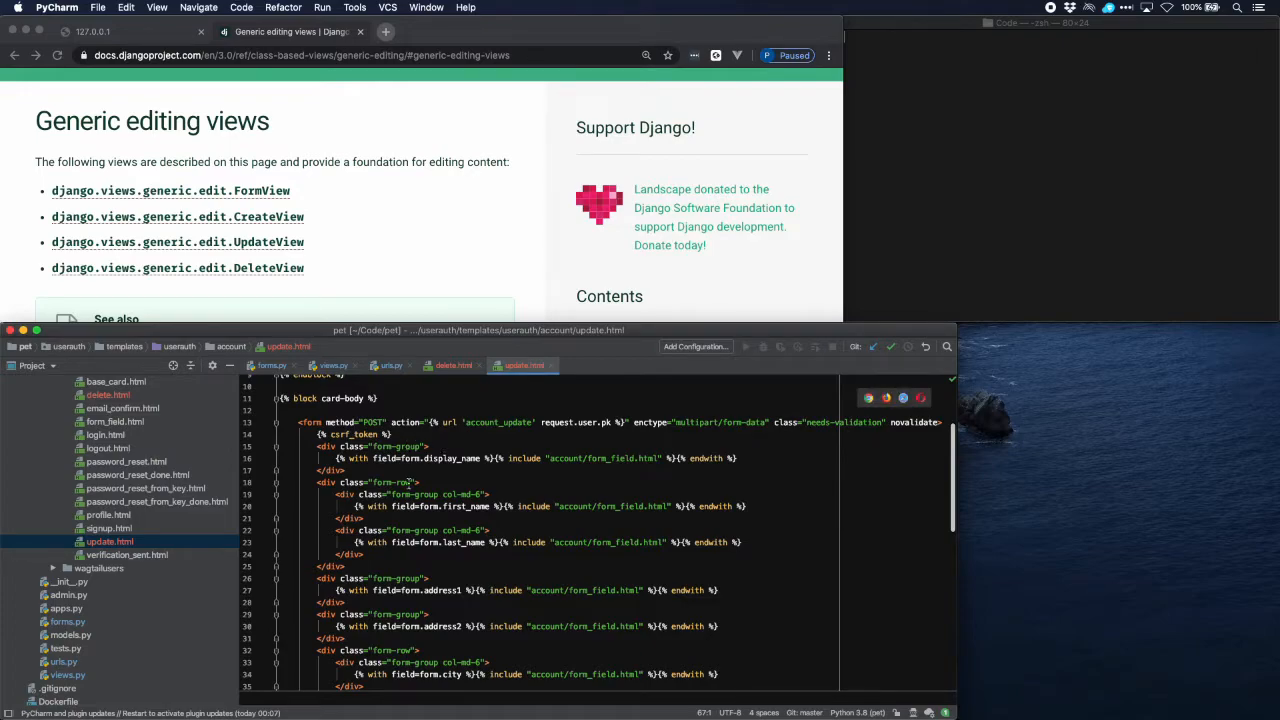
pyautogui.scroll(-3)
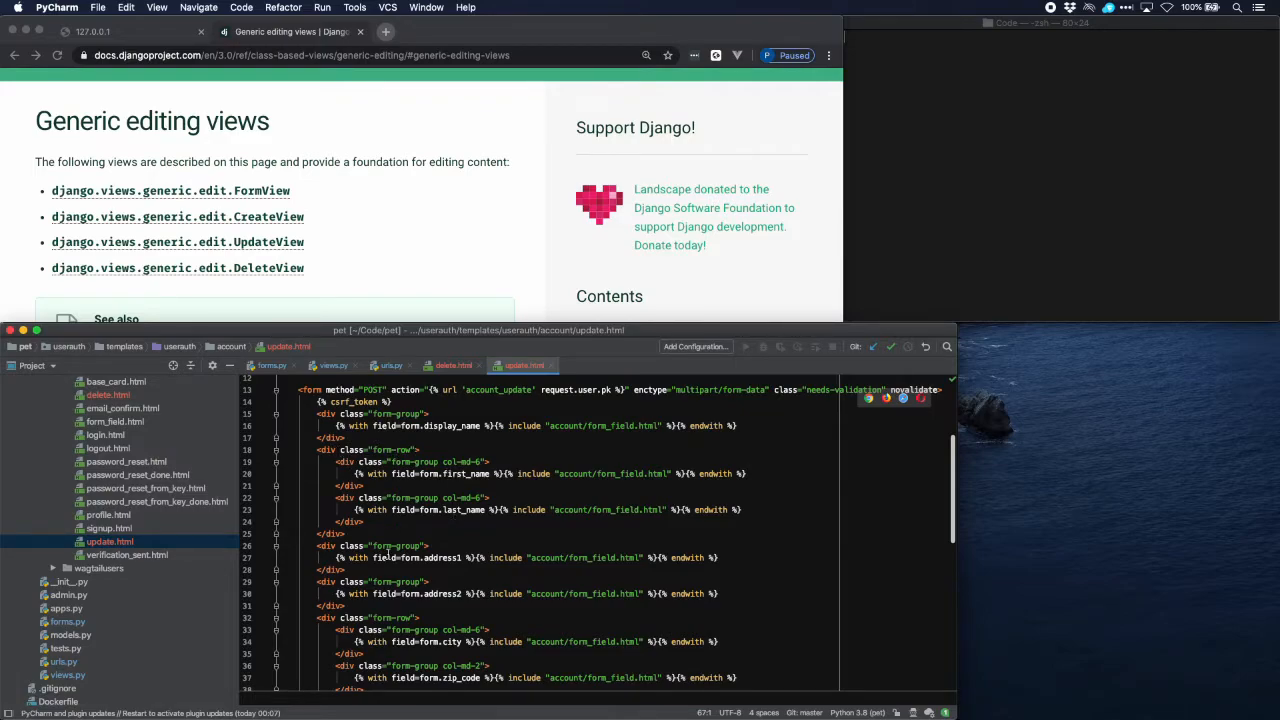
pyautogui.scroll(-3)
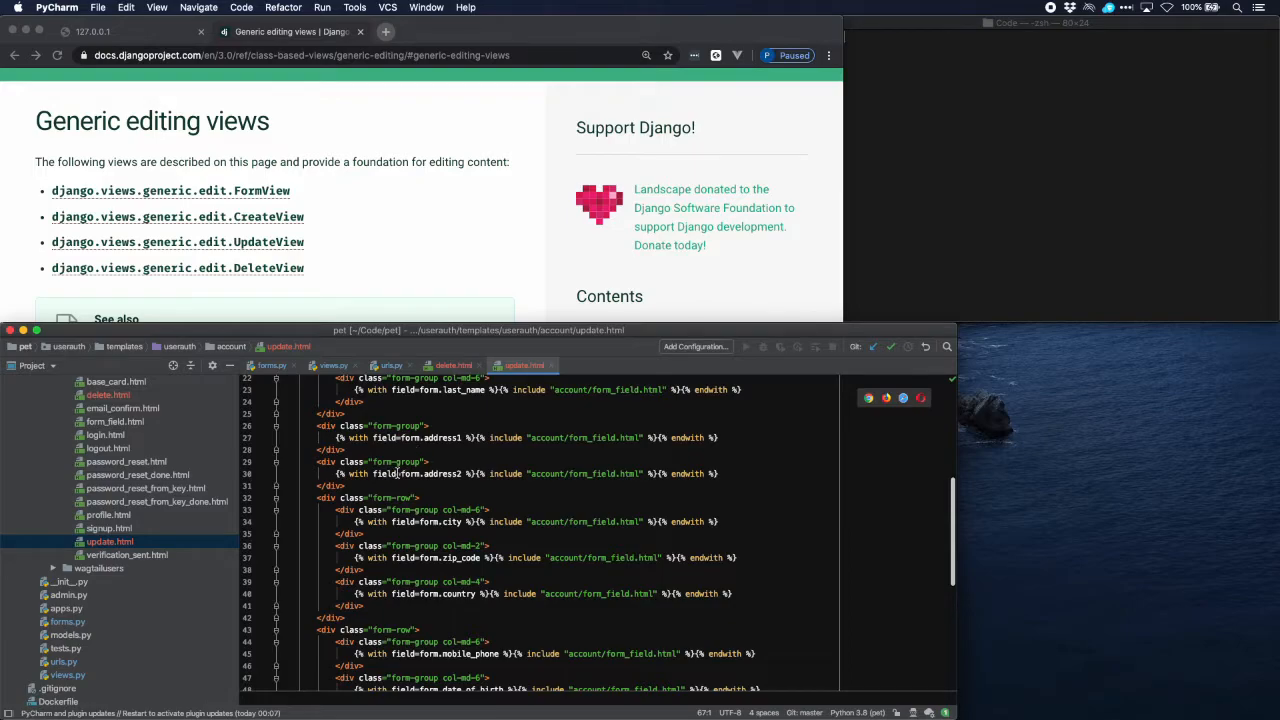
pyautogui.scroll(-3)
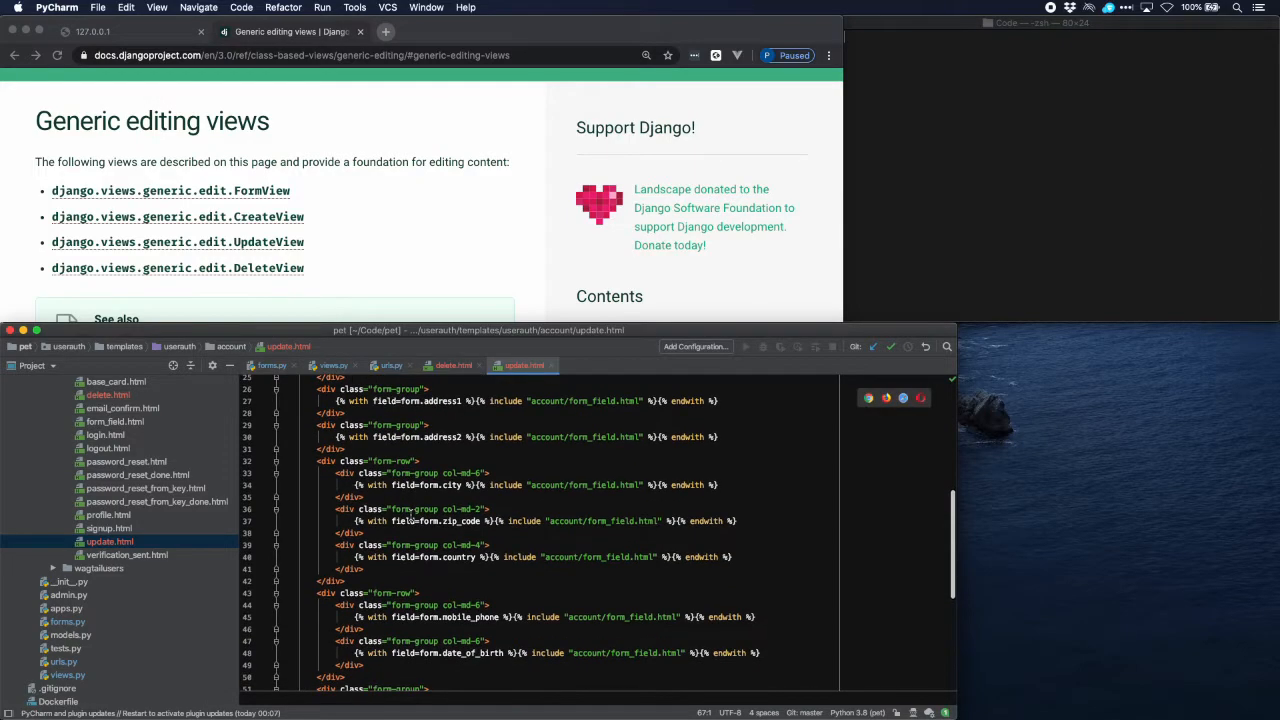
pyautogui.scroll(-3)
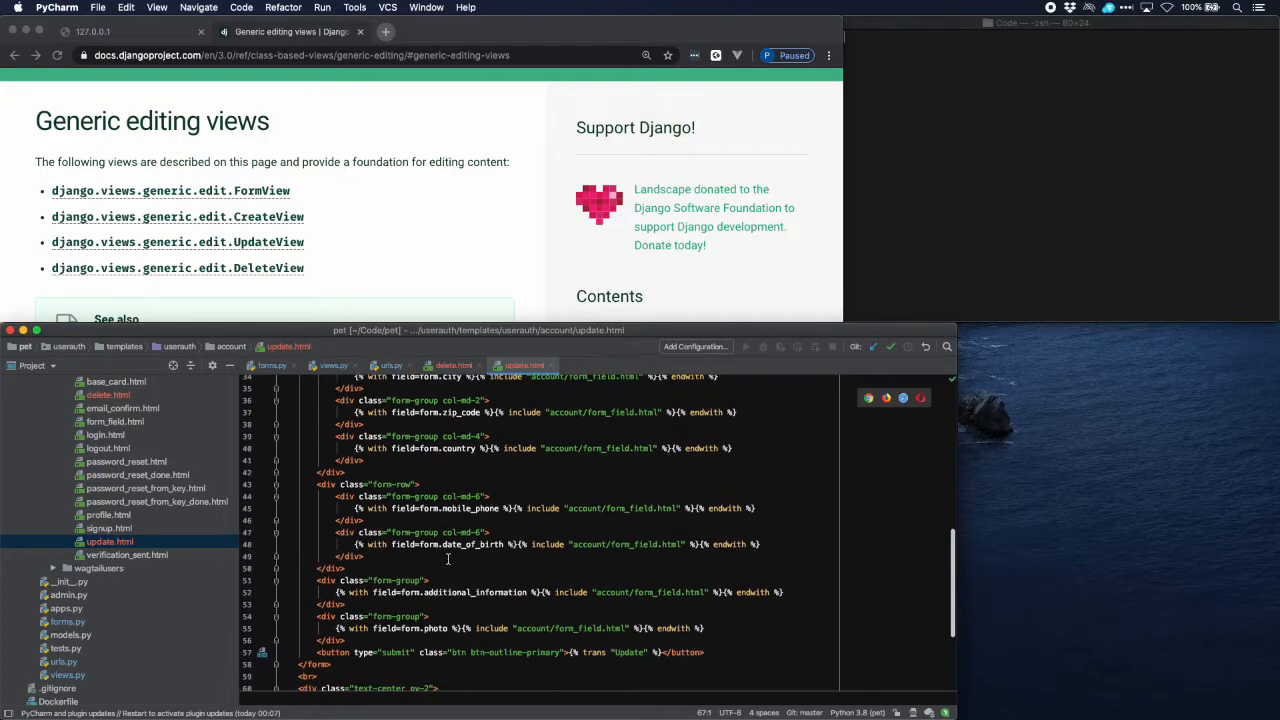
pyautogui.scroll(-3)
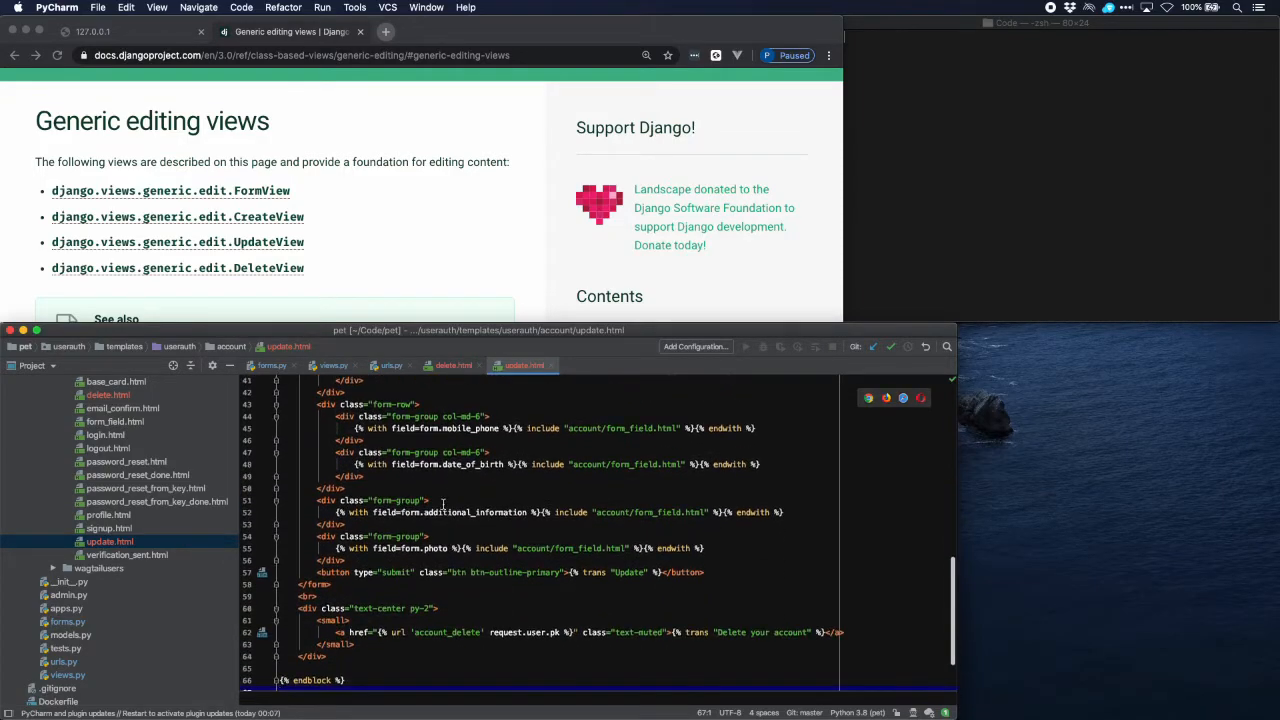
pyautogui.scroll(-3)
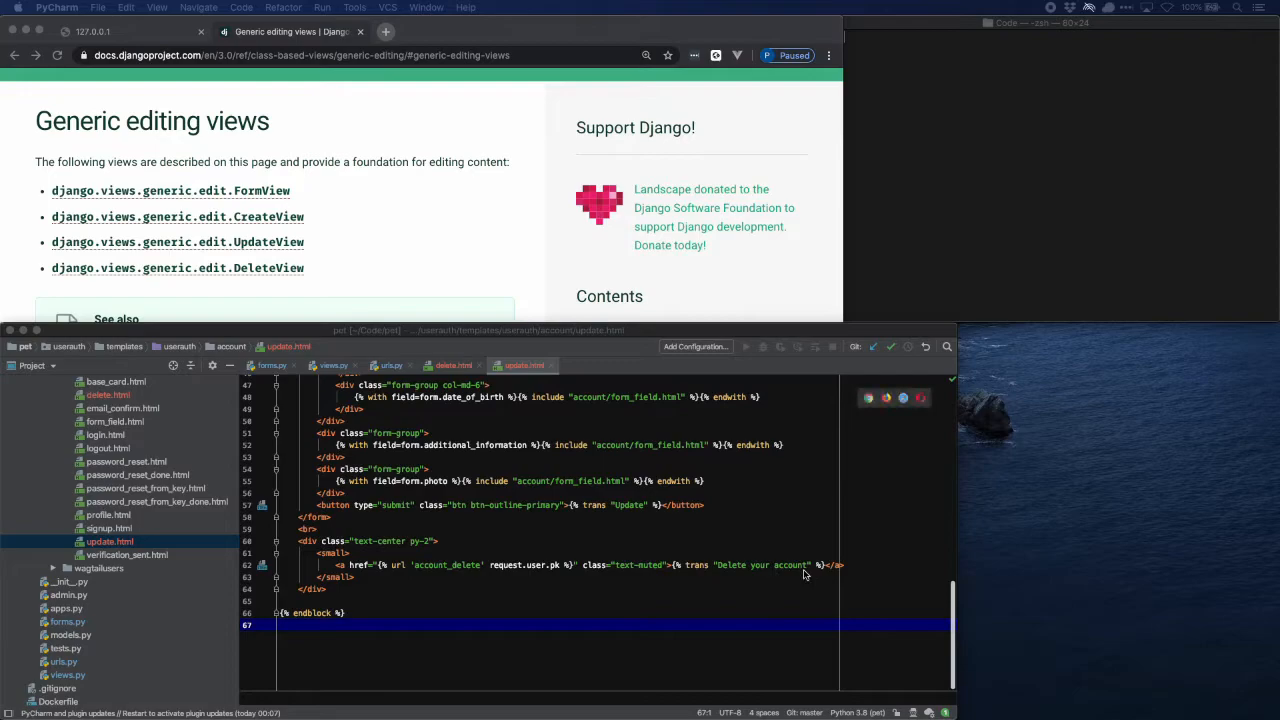
pyautogui.moveTo(416, 520)
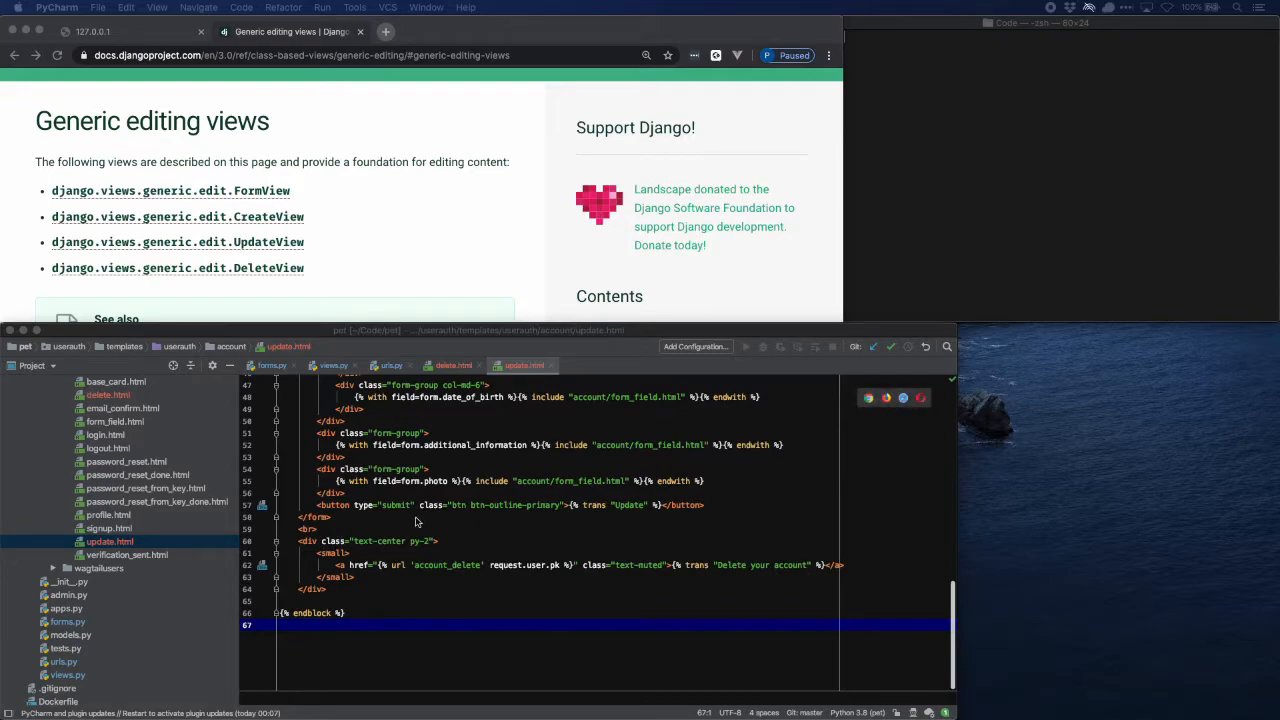
pyautogui.moveTo(100, 518)
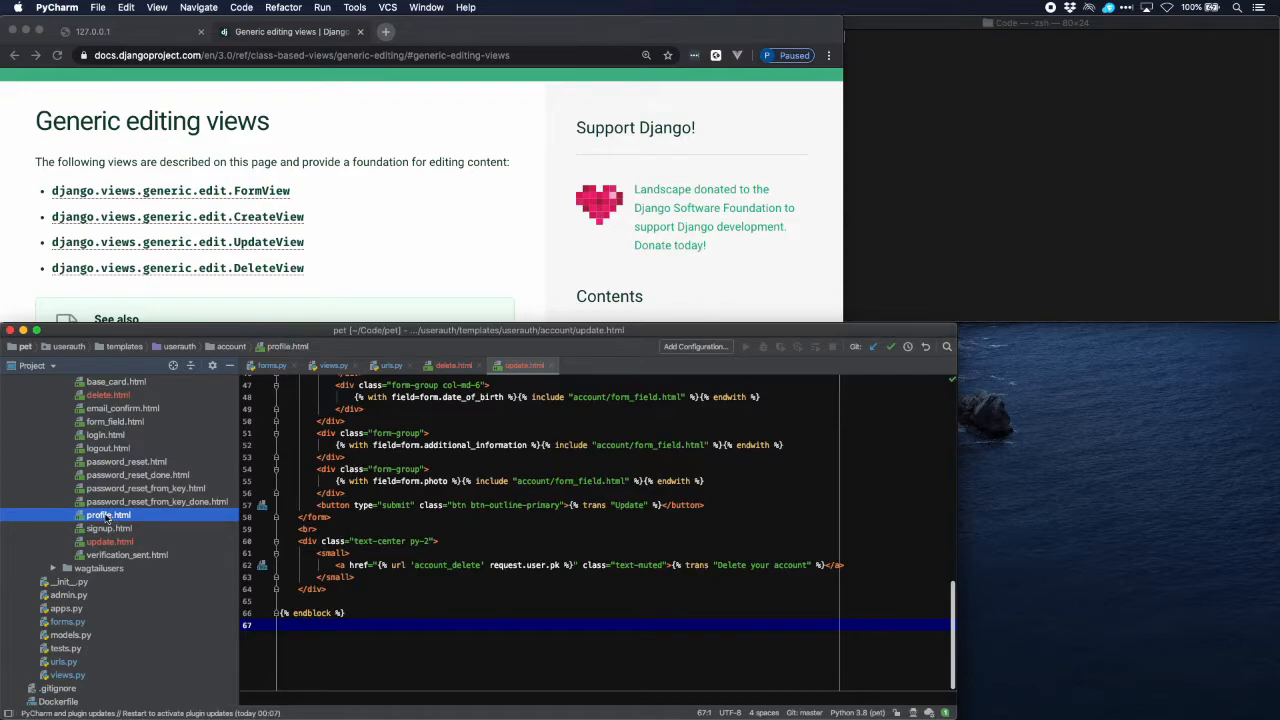
# Extend profile.html with rows for the user's details, photo and a footer link to account_update.
pyautogui.click(108, 514)
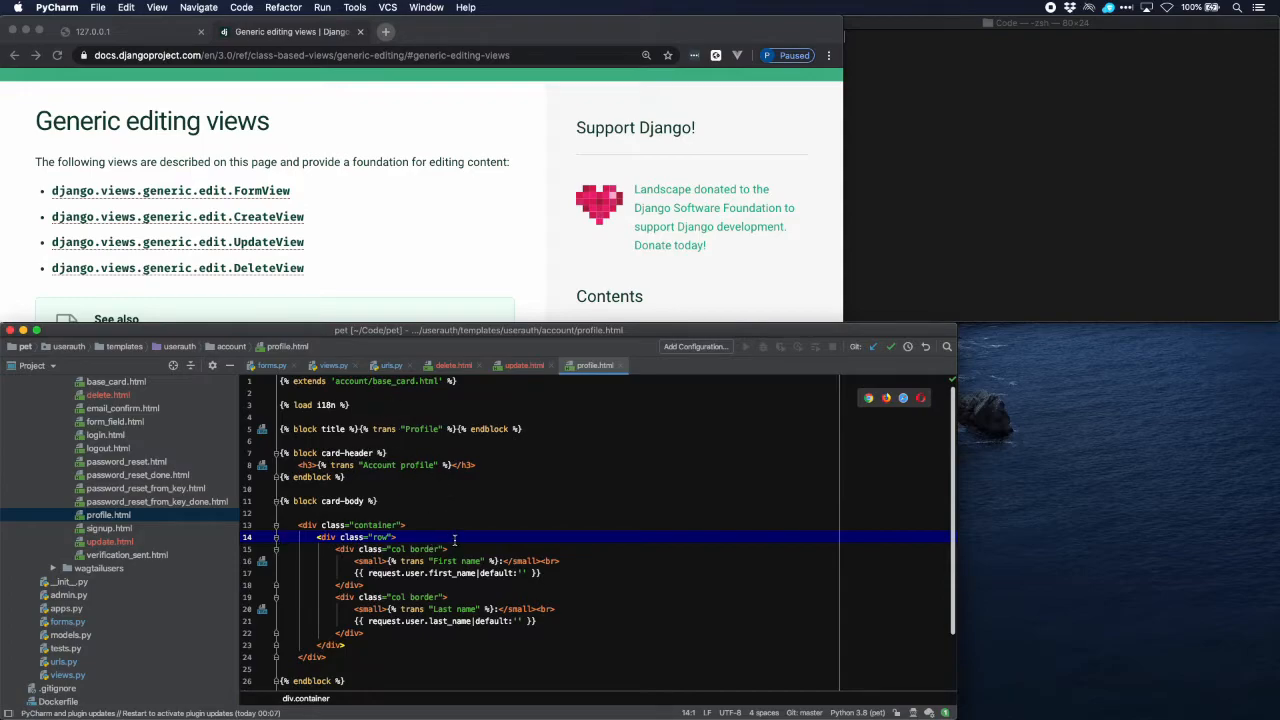
pyautogui.moveTo(496, 598)
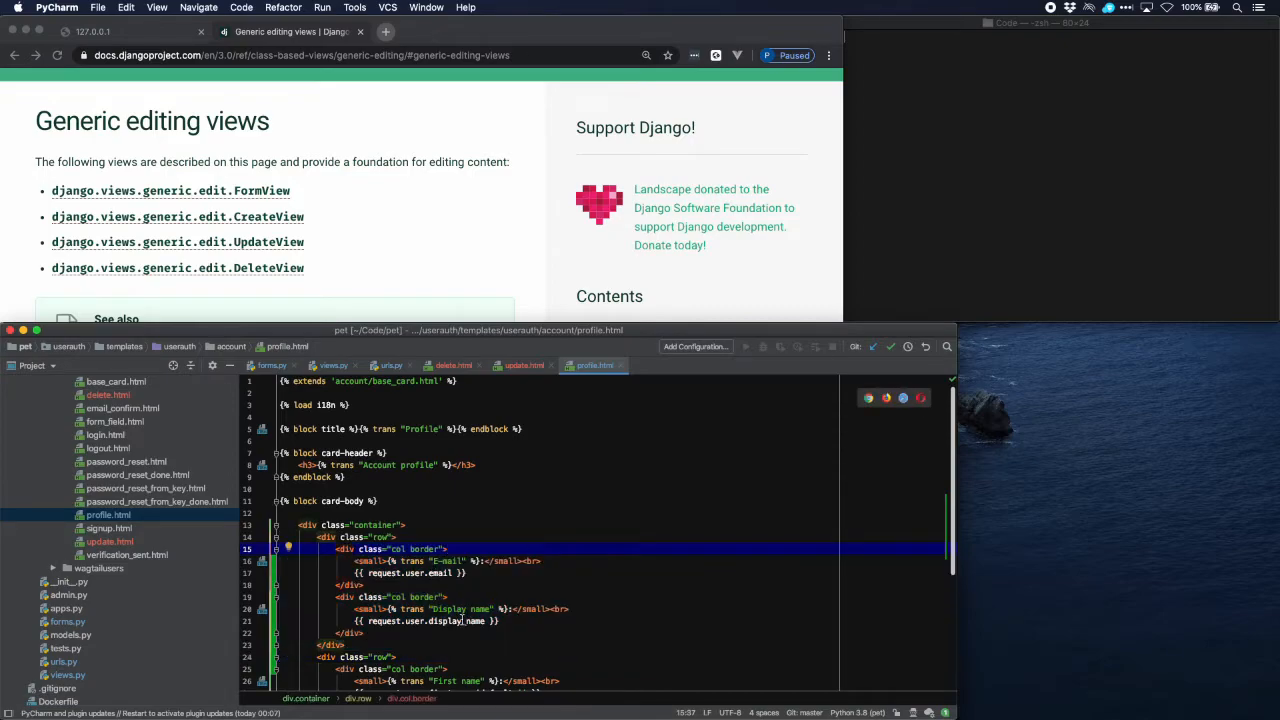
pyautogui.scroll(-3)
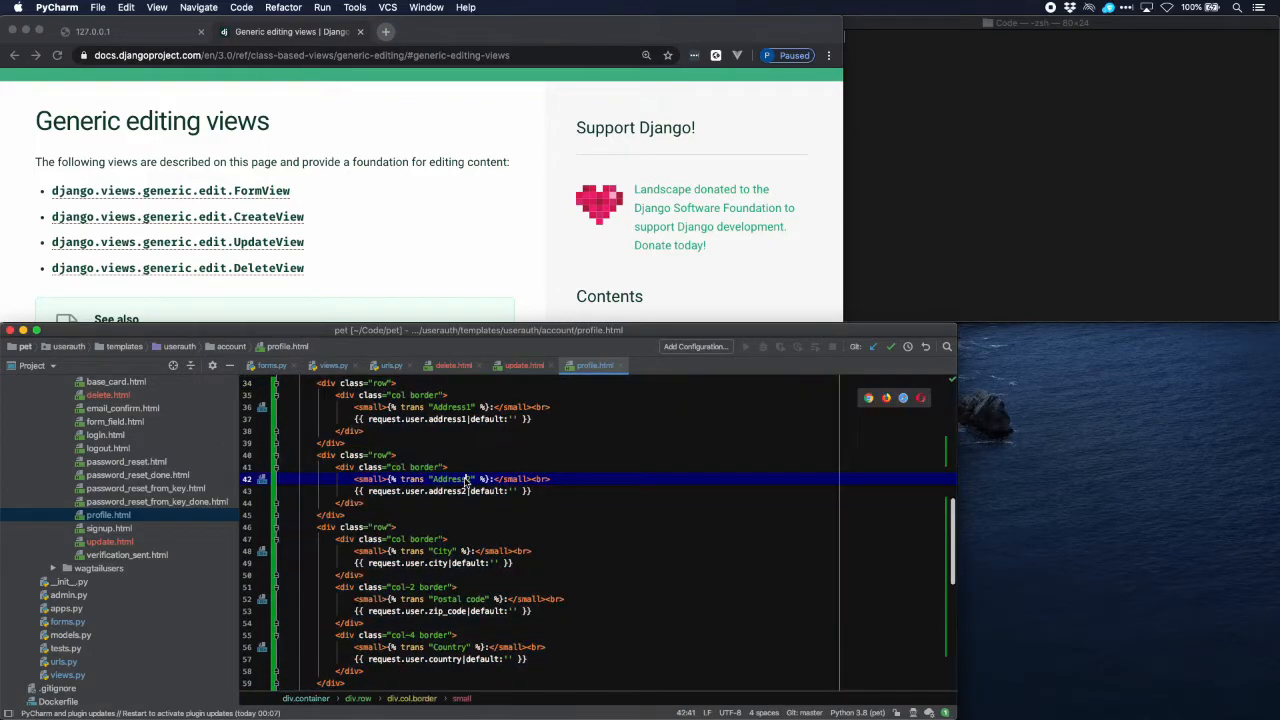
pyautogui.scroll(-3)
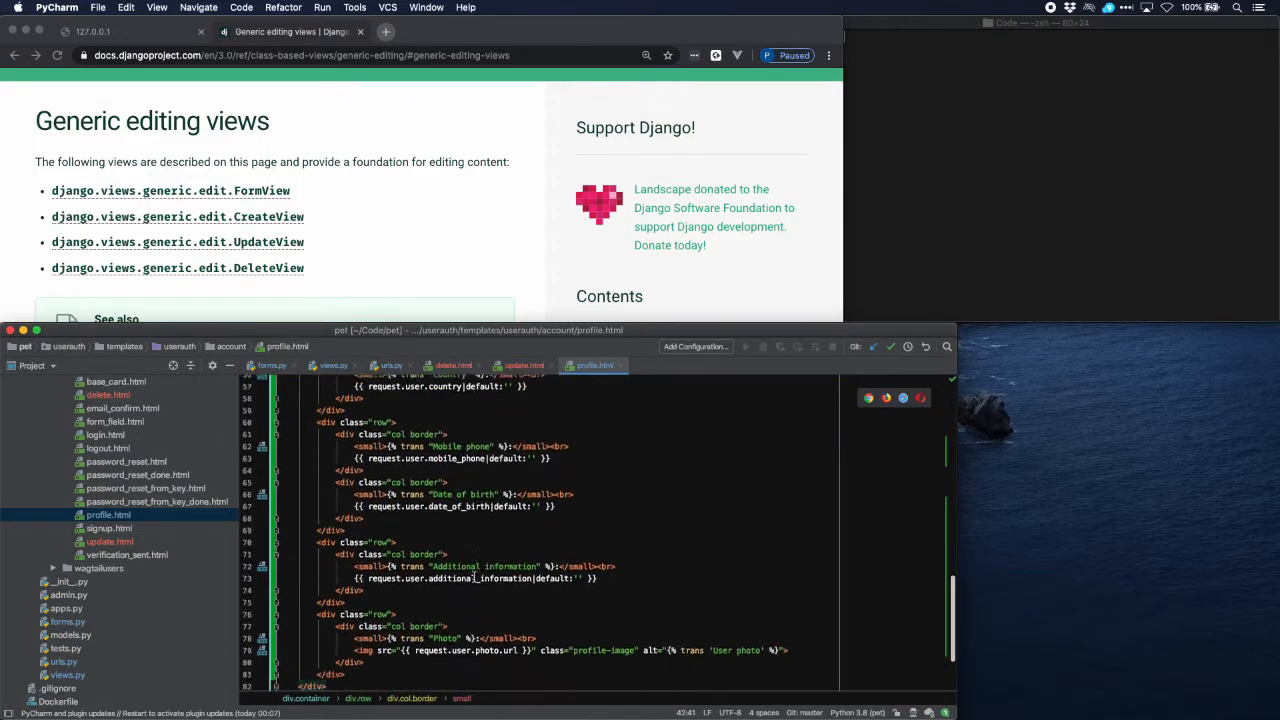
pyautogui.scroll(-3)
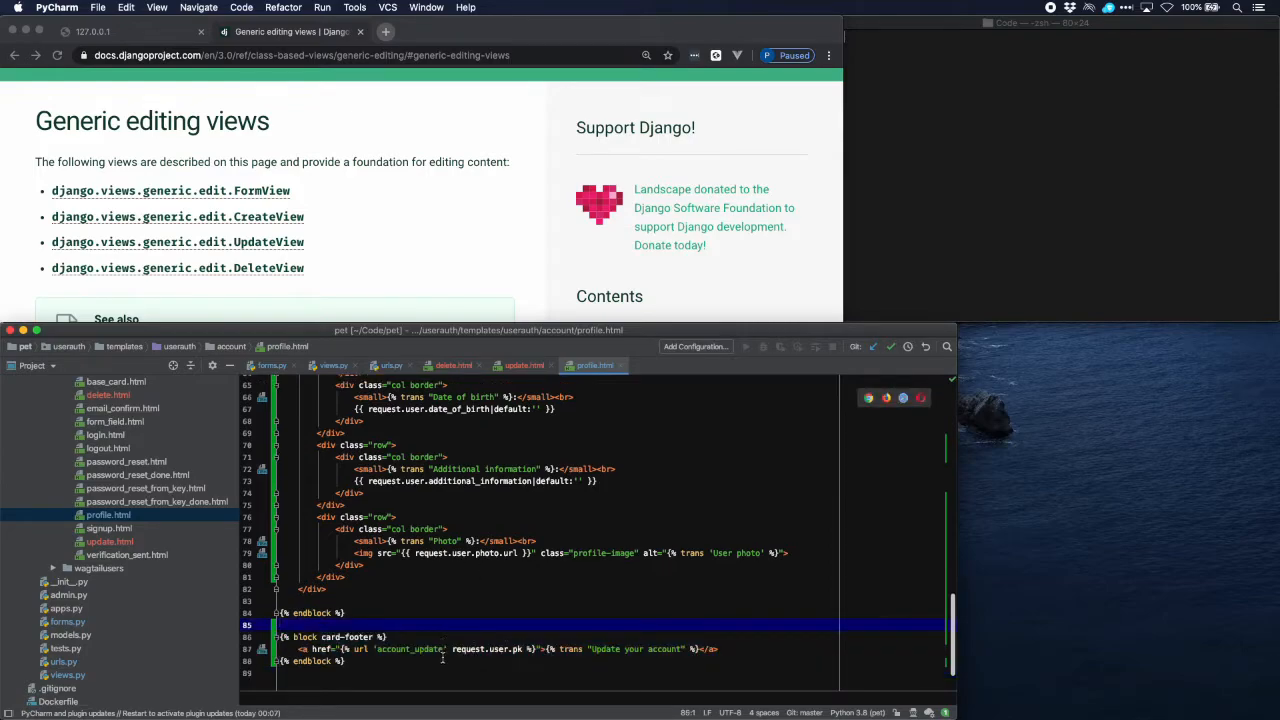
pyautogui.scroll(-3)
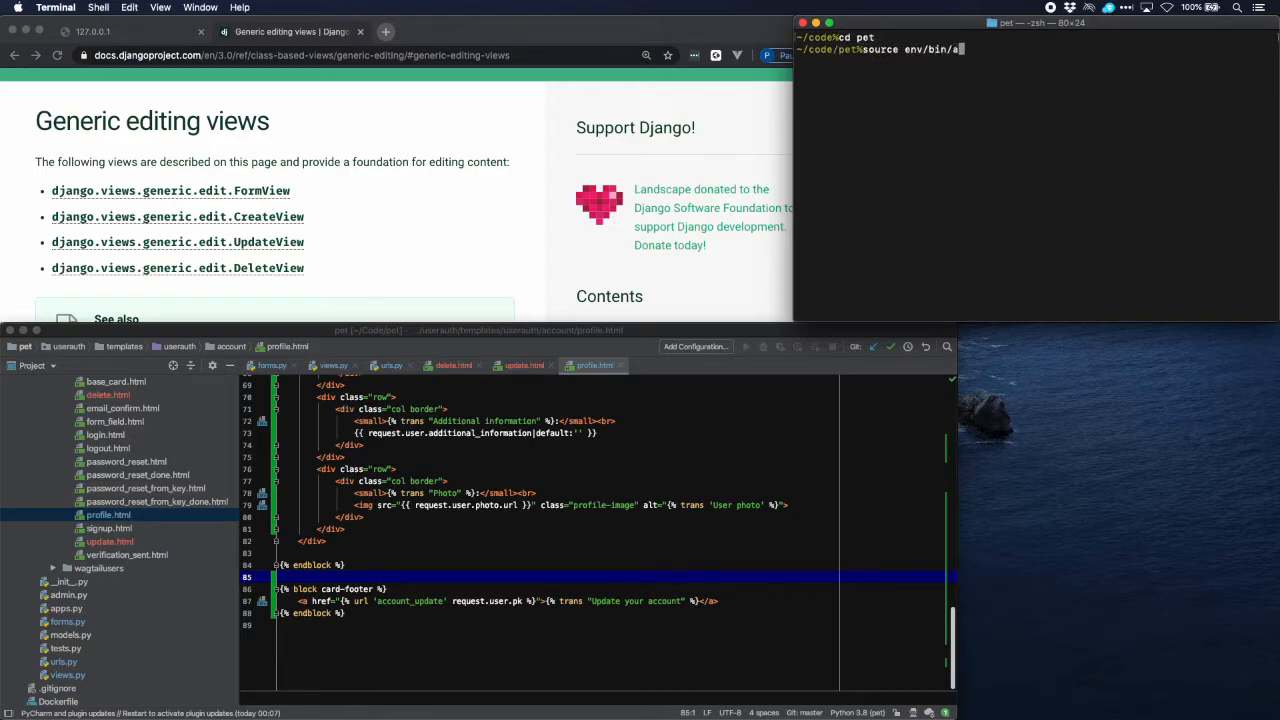
# Run source env/bin/activate then python3 manage.py runserver in the Terminal.
pyautogui.press('Return')
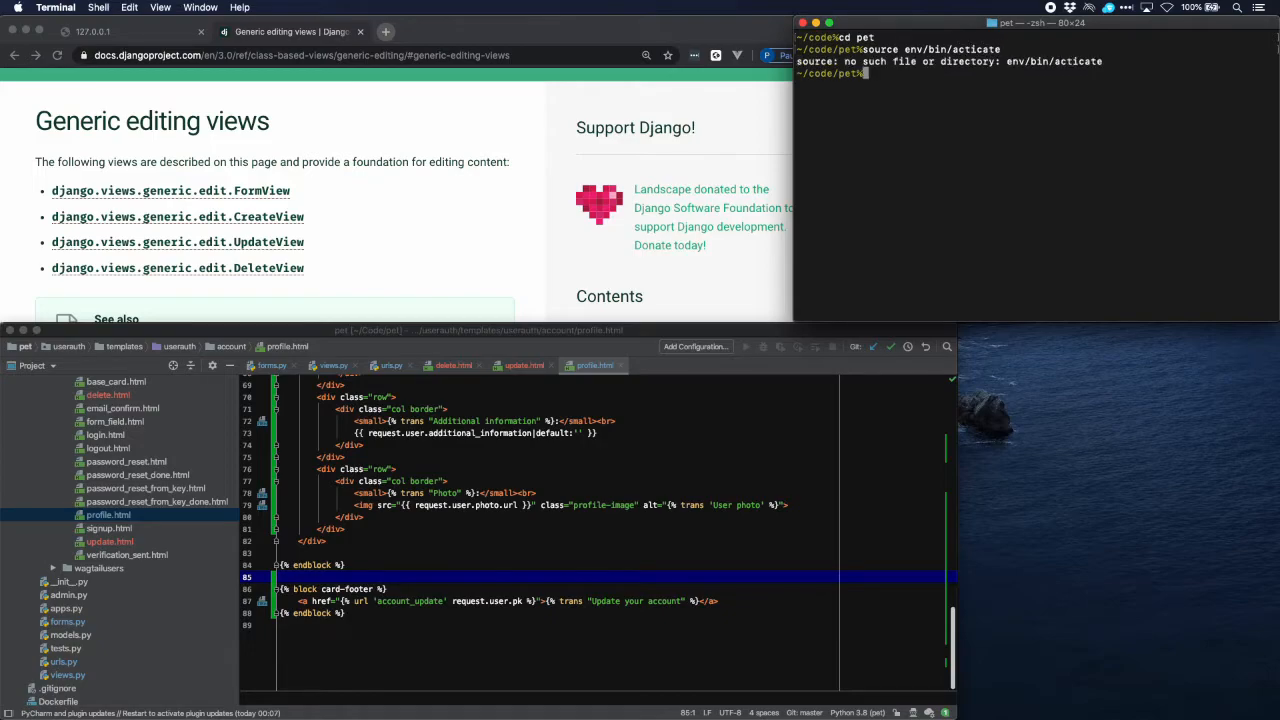
pyautogui.write('source env/bin/activate')
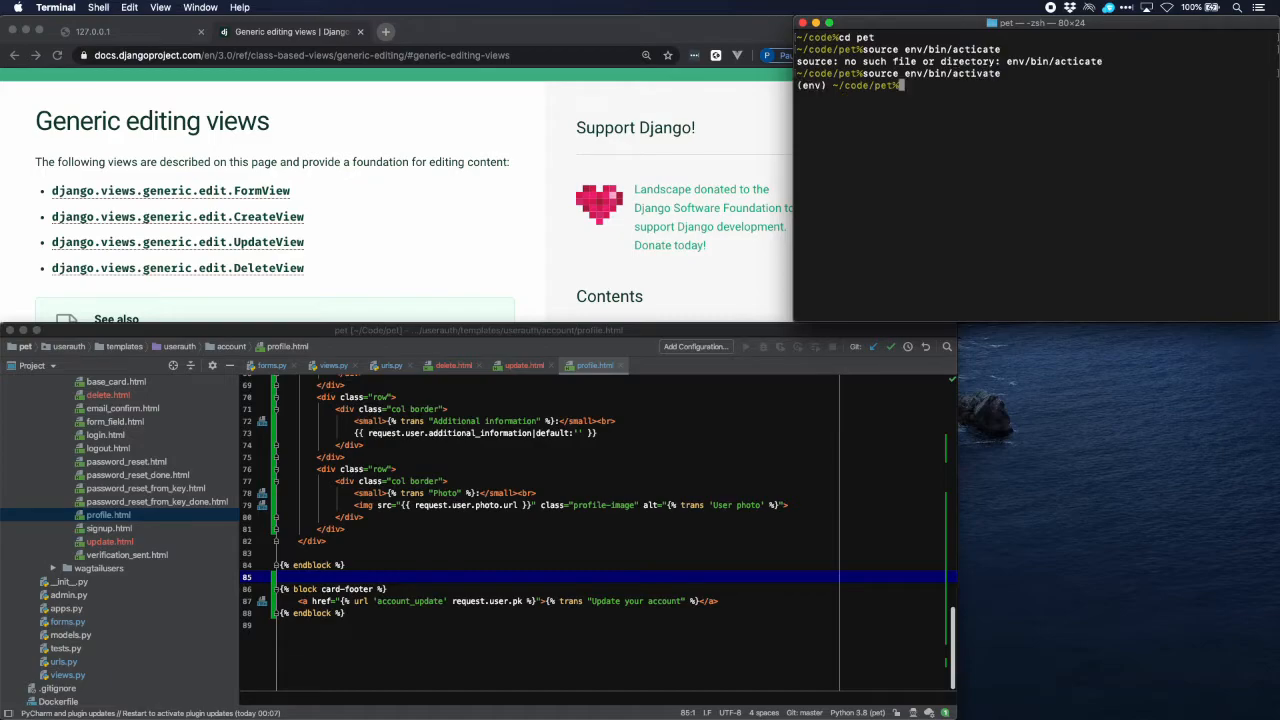
pyautogui.write('python3')
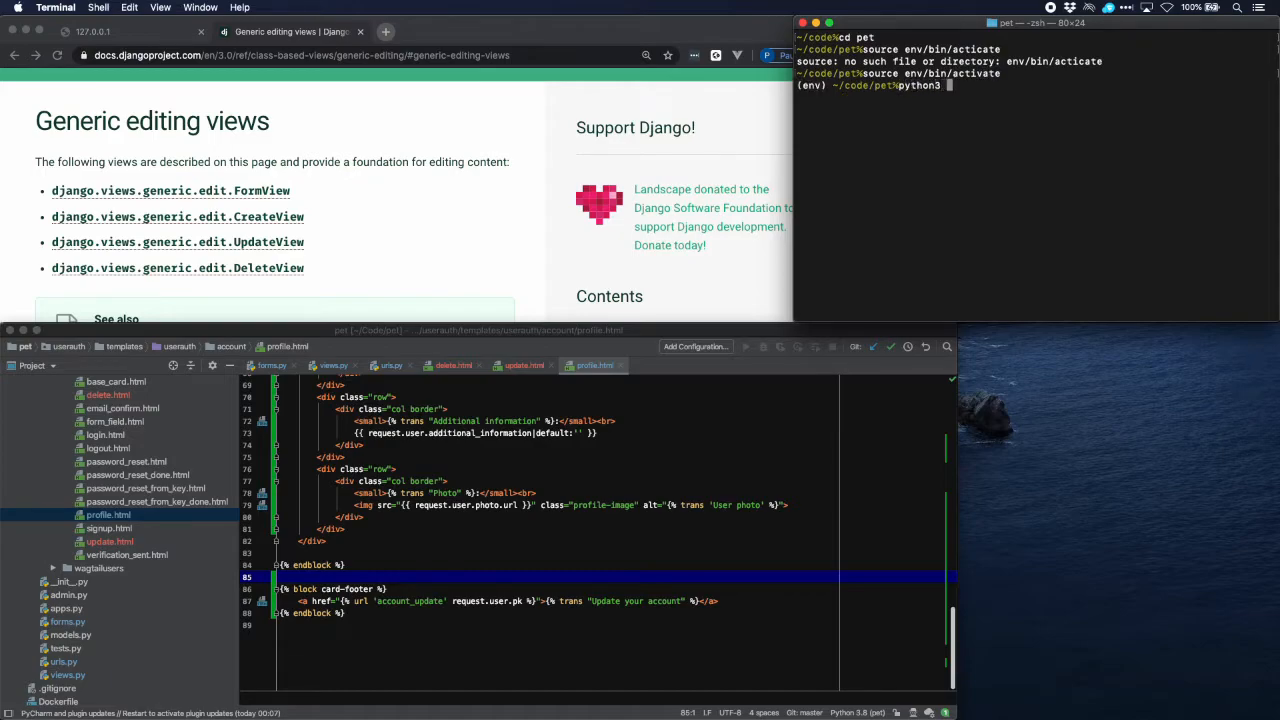
pyautogui.write('manage.py runserver')
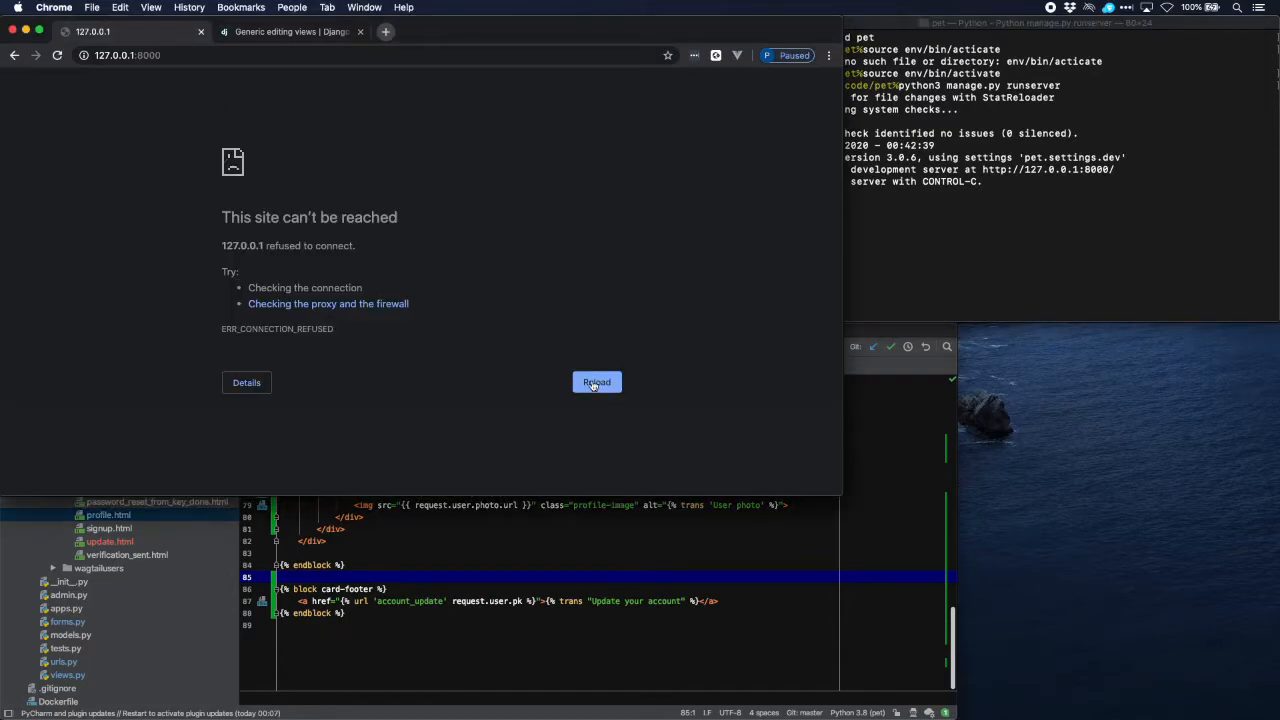
# Reload the local site, go to sign-in and enter the gmail.com email, submitting a first failed attempt.
pyautogui.click(596, 382)
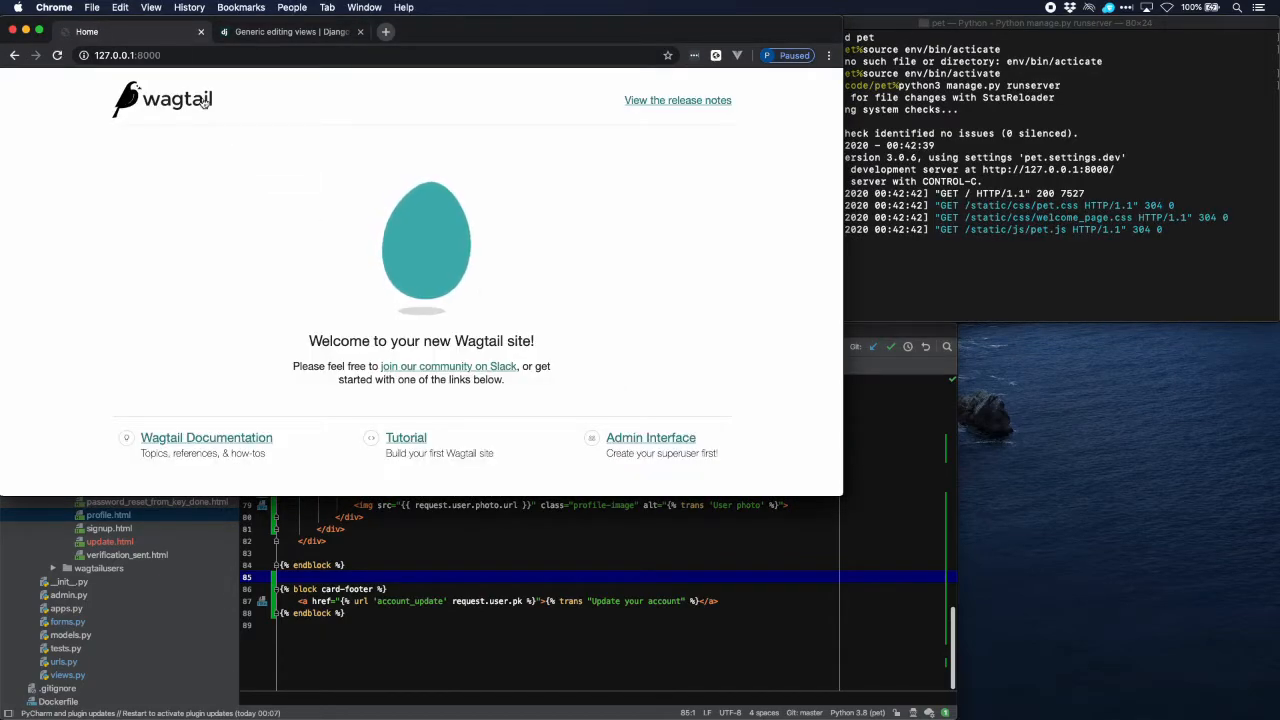
pyautogui.click(186, 56)
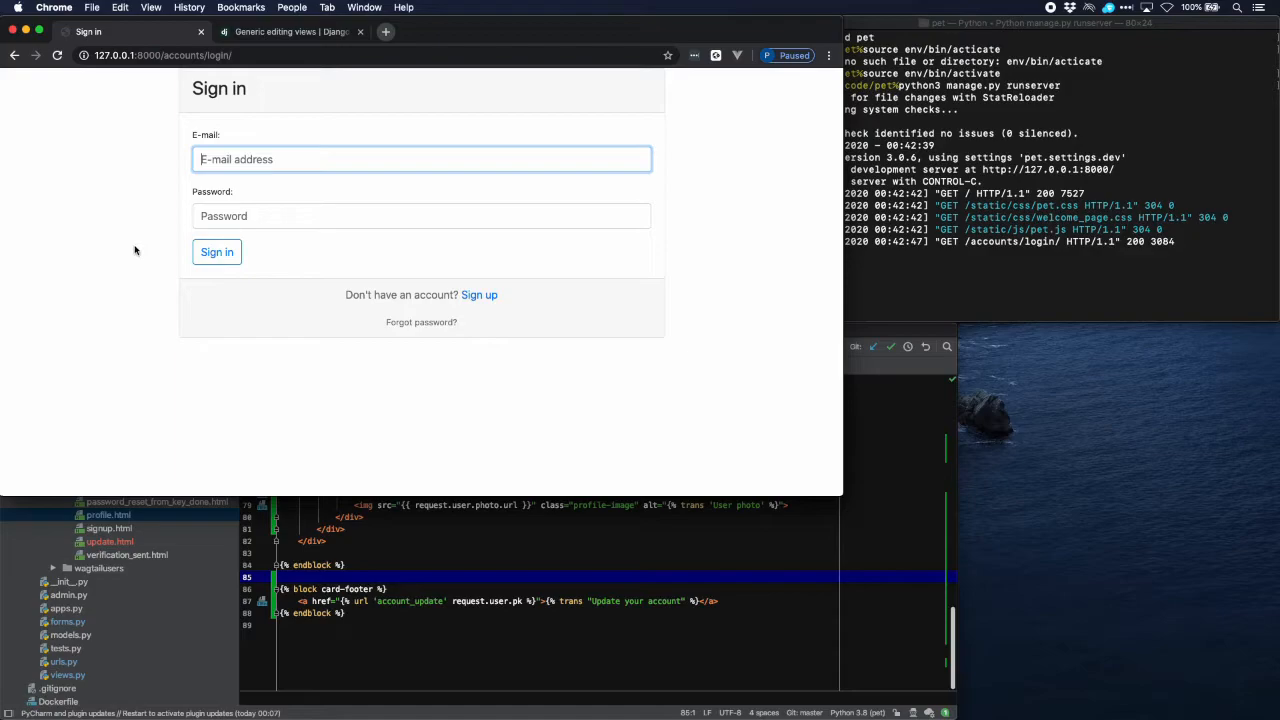
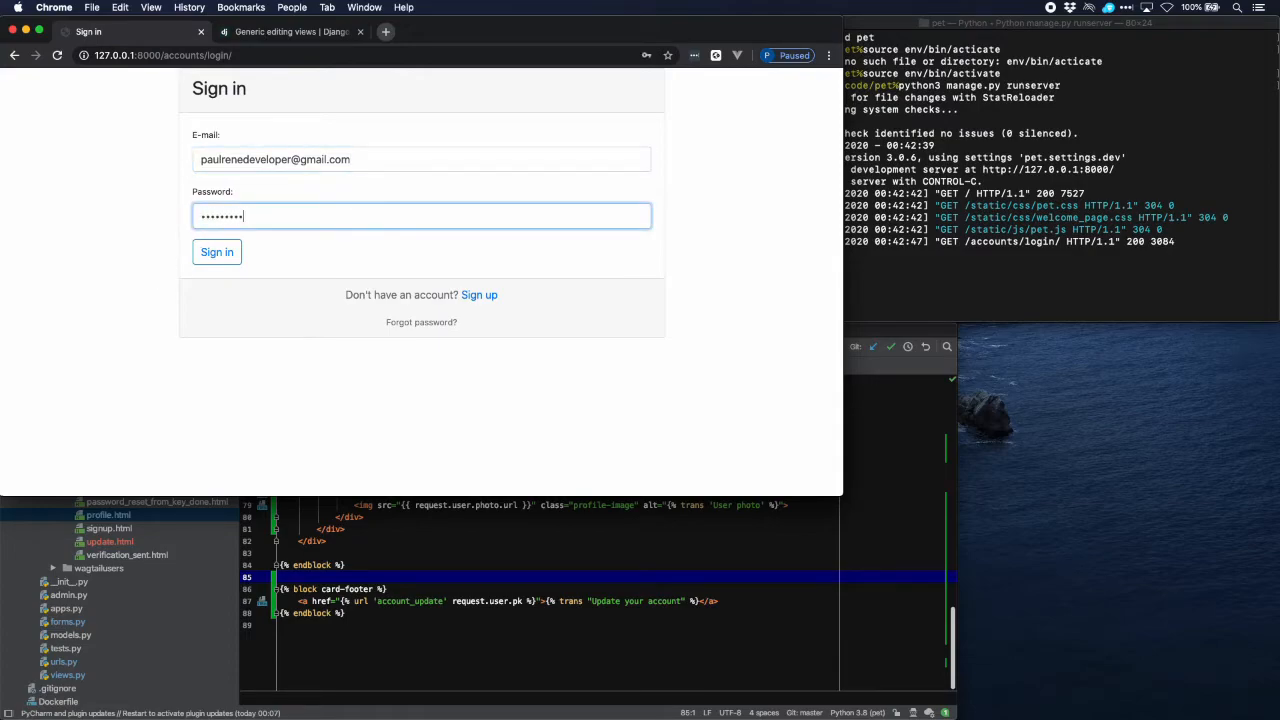
pyautogui.click(216, 252)
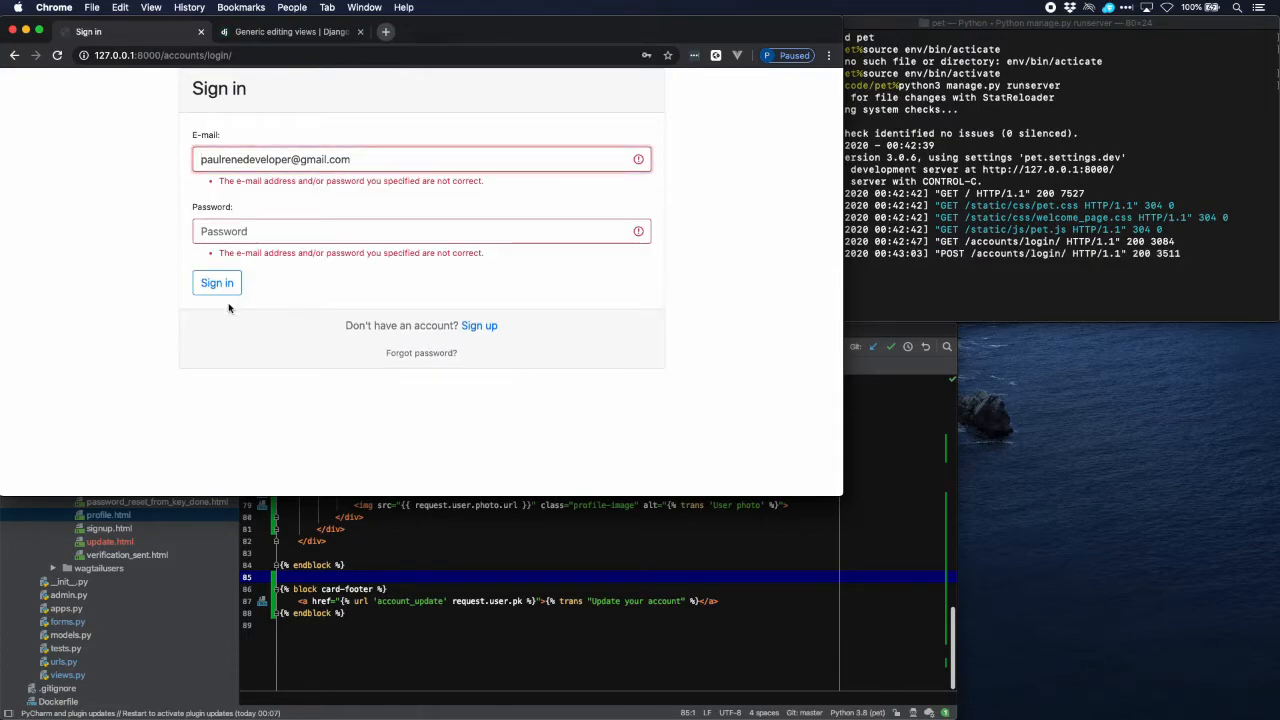
# Retype the password and sign in successfully to reach the account profile page.
pyautogui.click(420, 232)
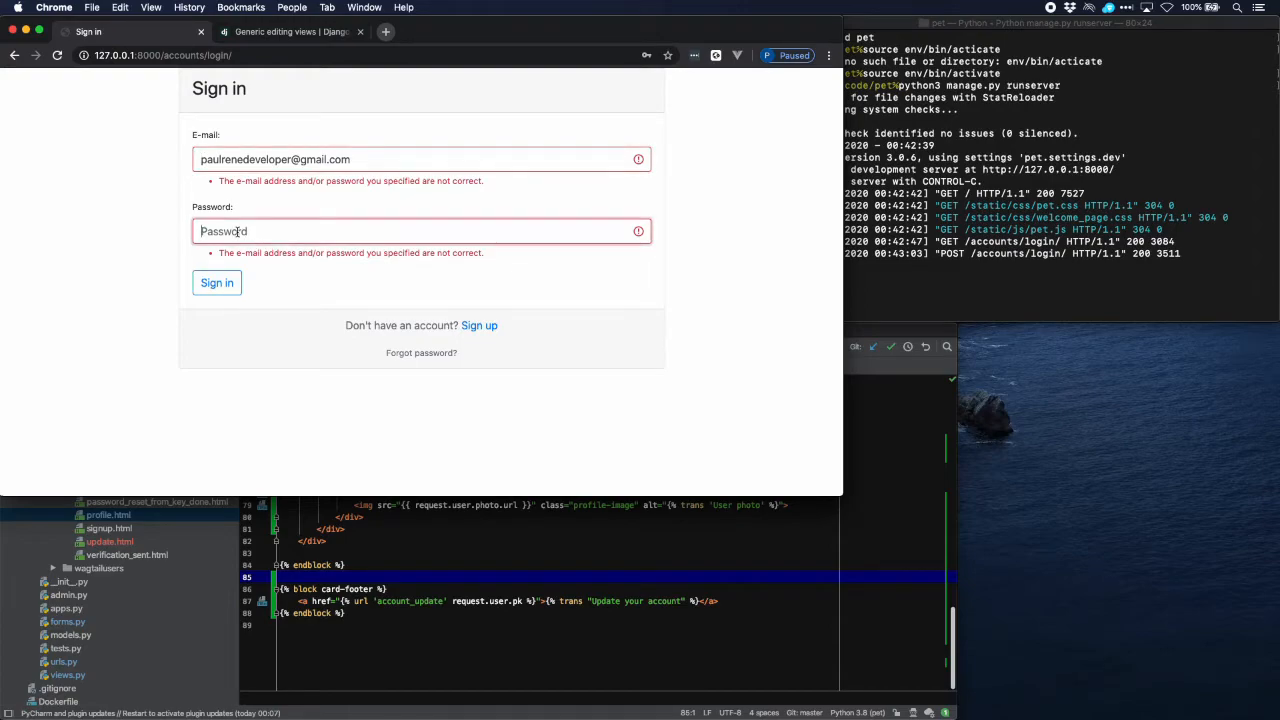
pyautogui.write('password')
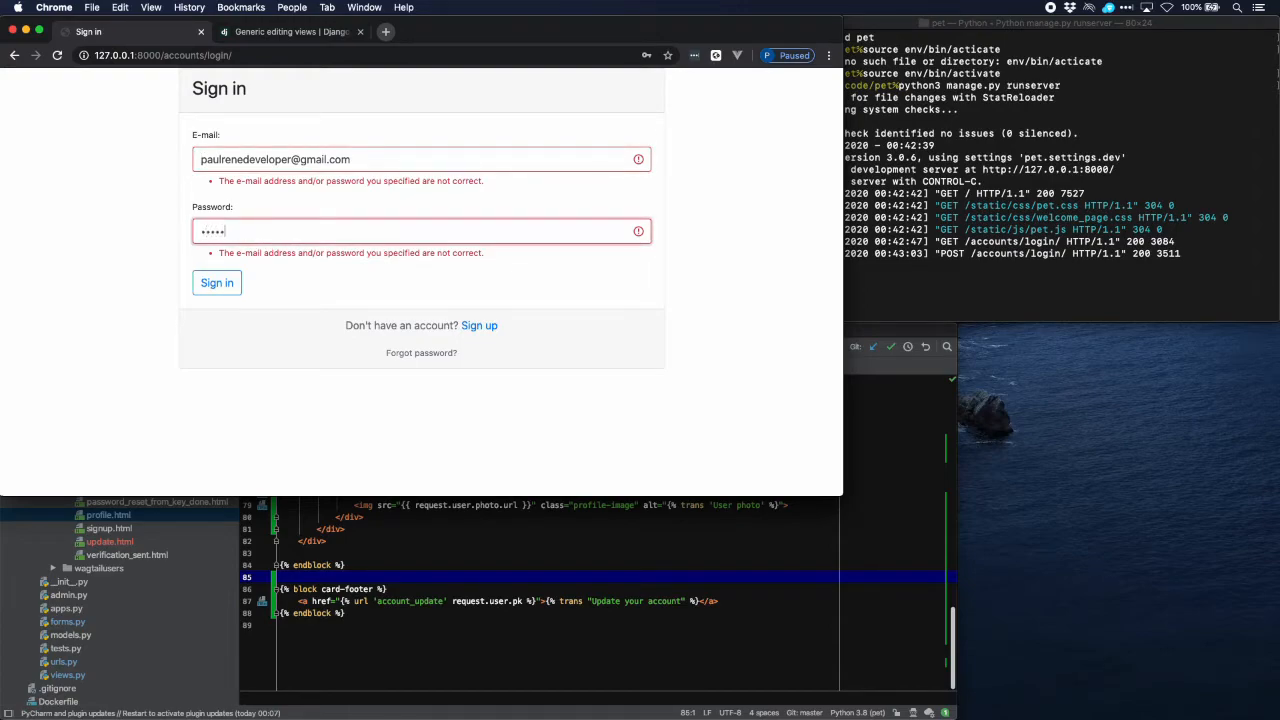
pyautogui.click(216, 284)
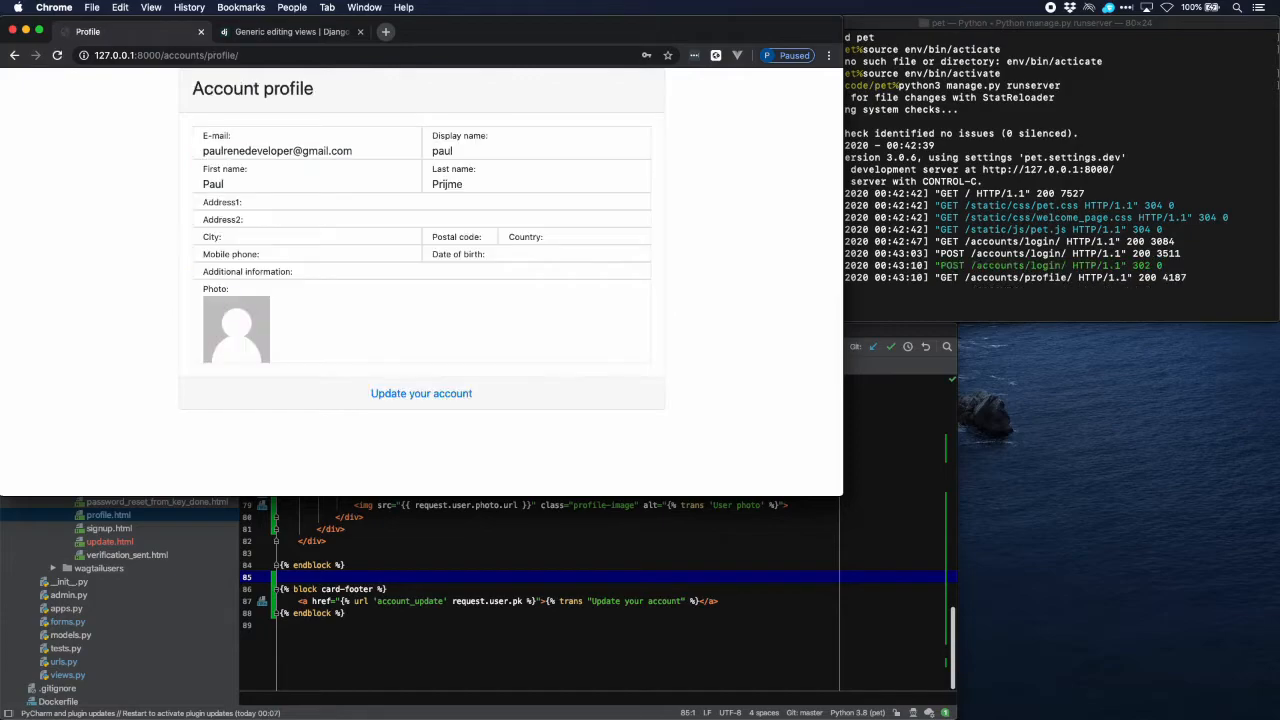
pyautogui.moveTo(362, 276)
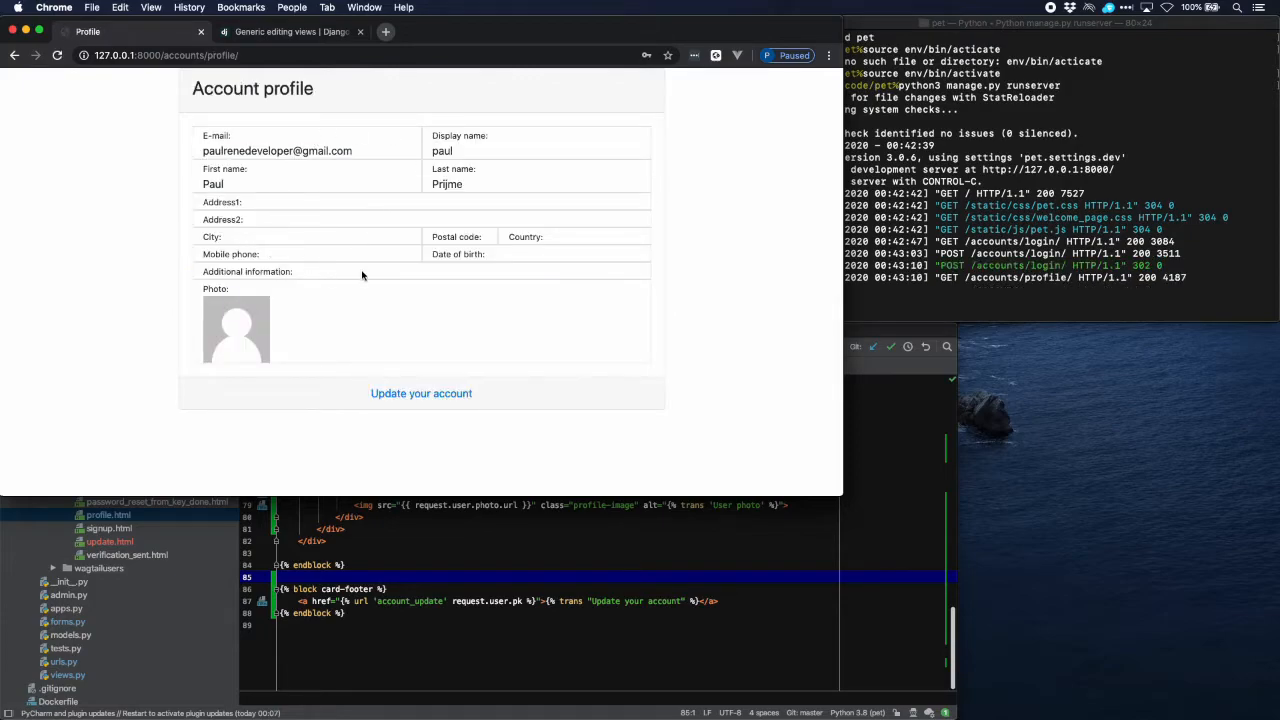
pyautogui.moveTo(476, 198)
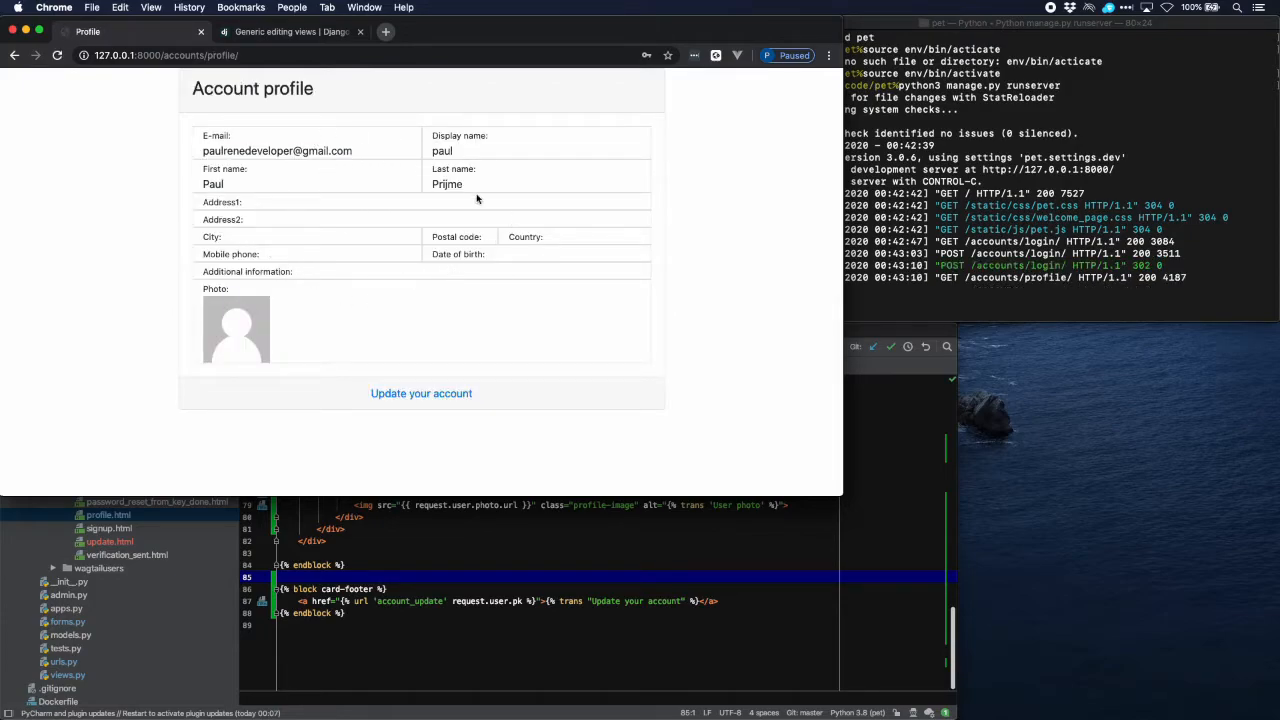
pyautogui.moveTo(364, 348)
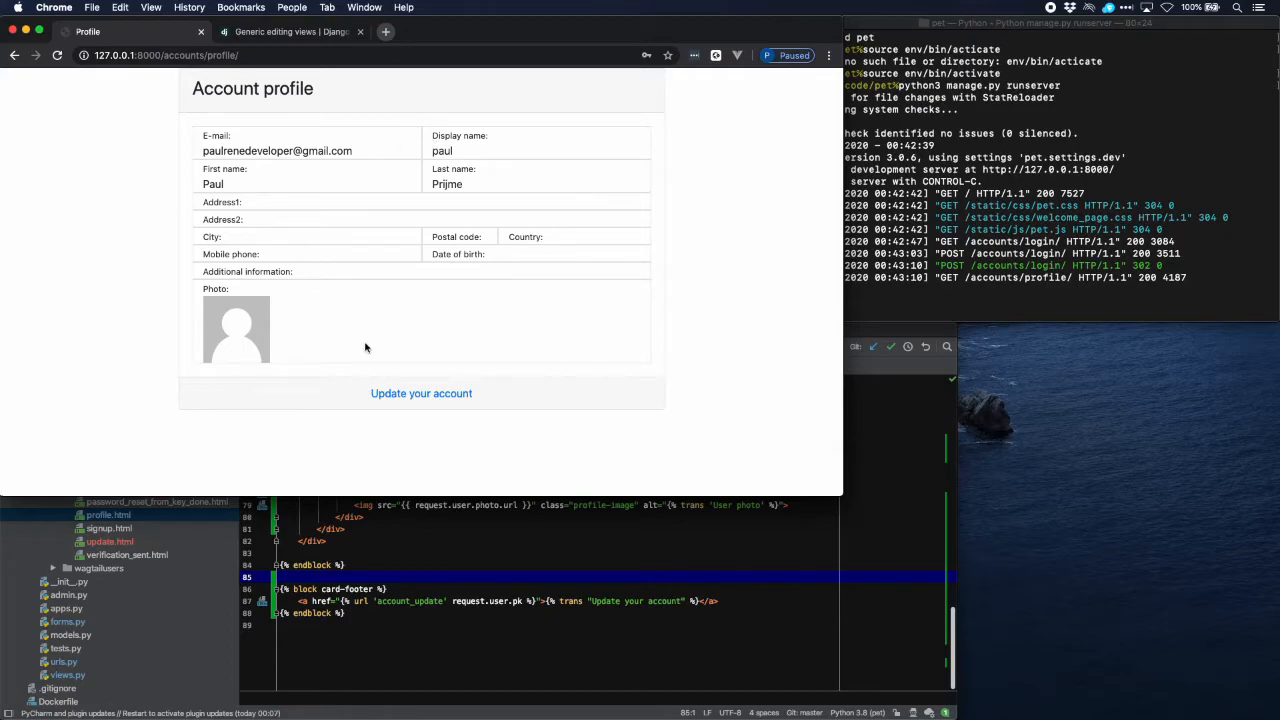
# Follow the 'Update your account' link to the prefilled account update form.
pyautogui.click(420, 392)
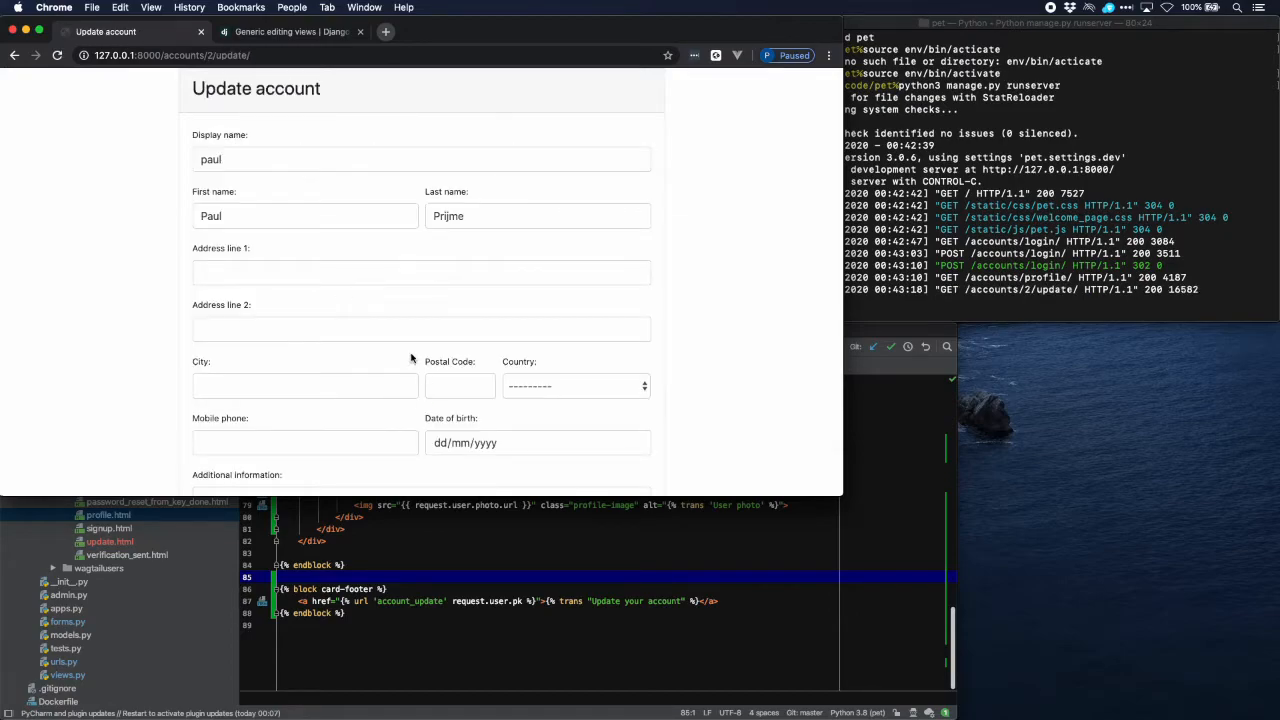
pyautogui.scroll(-3)
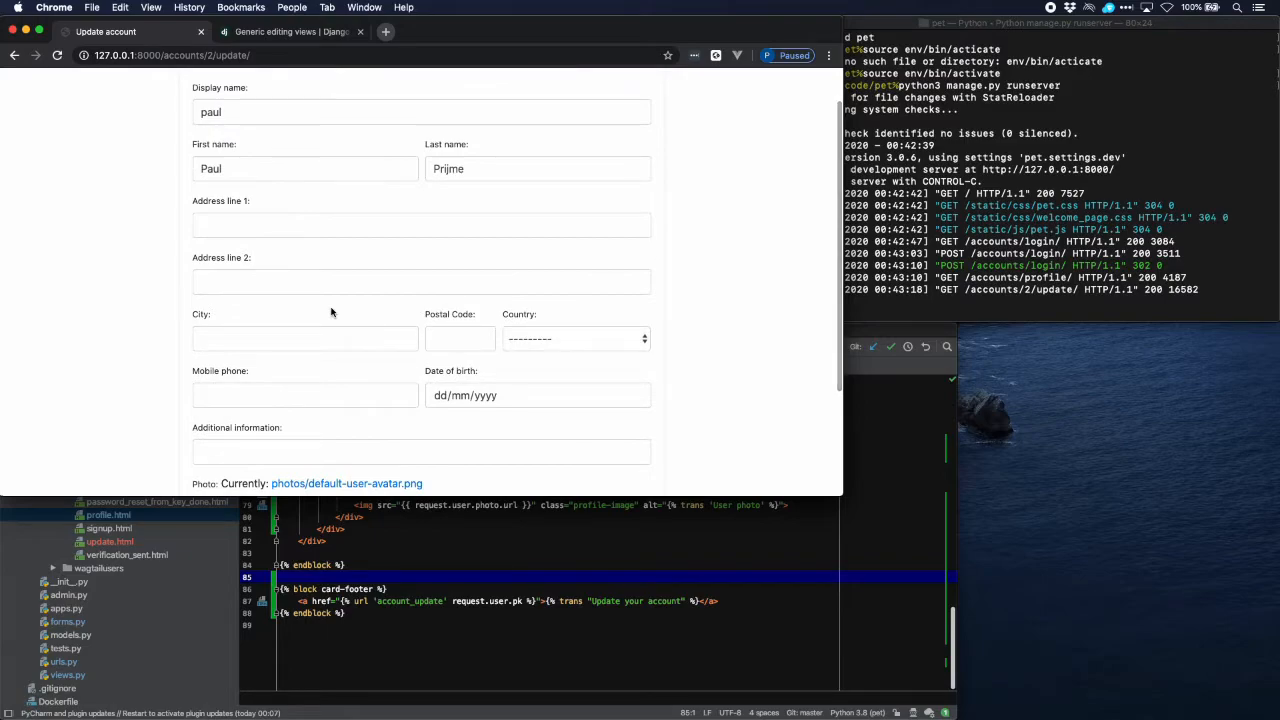
pyautogui.click(420, 224)
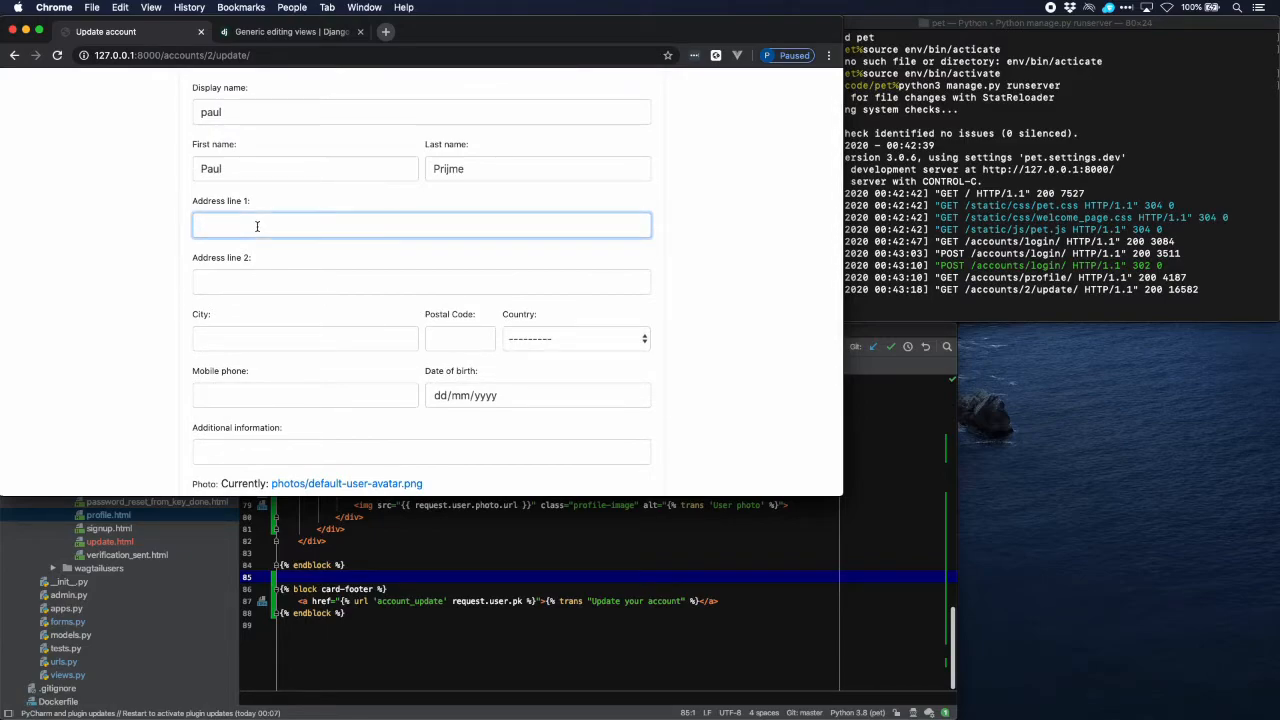
pyautogui.write('Somewhe')
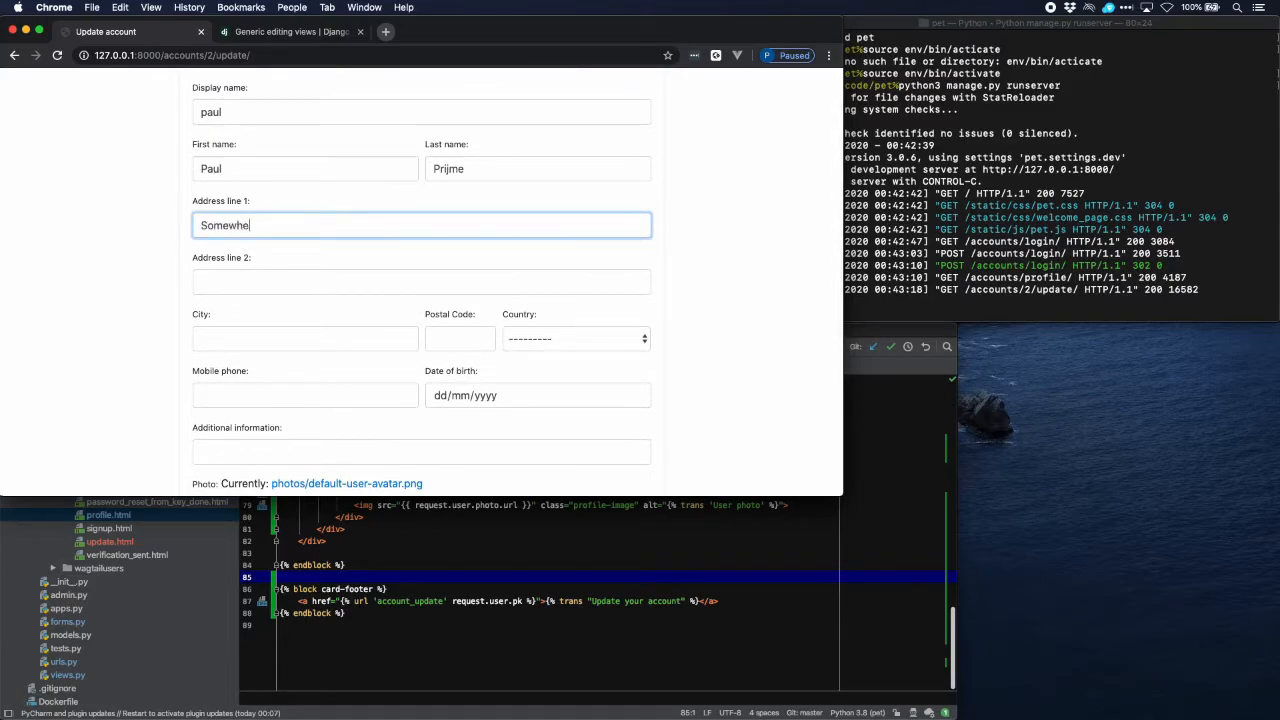
pyautogui.write('relane 23')
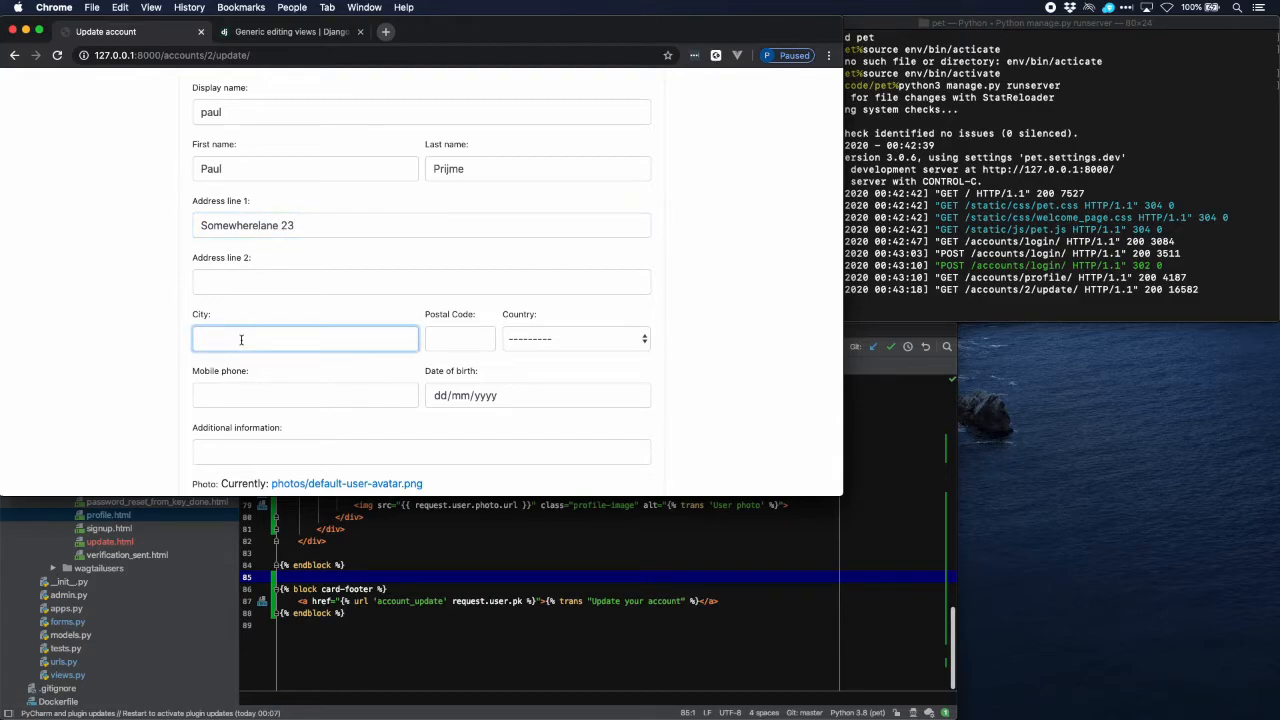
pyautogui.write('Paris')
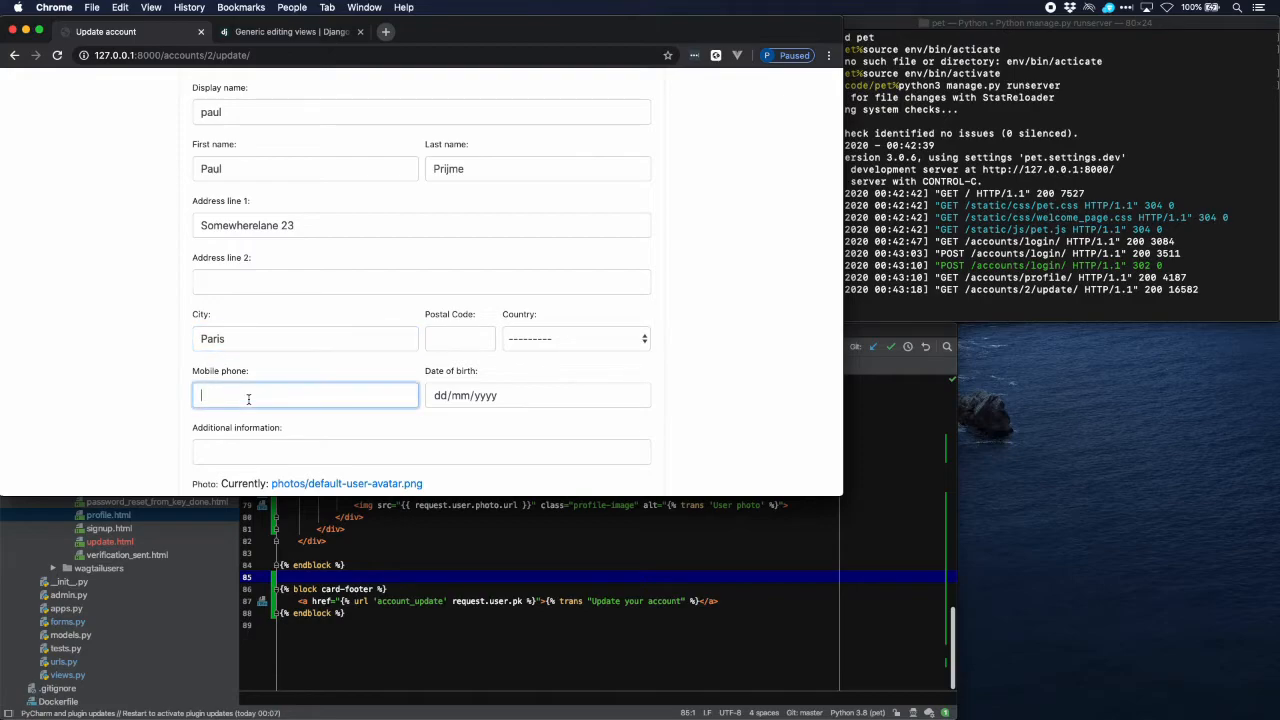
pyautogui.write('+33')
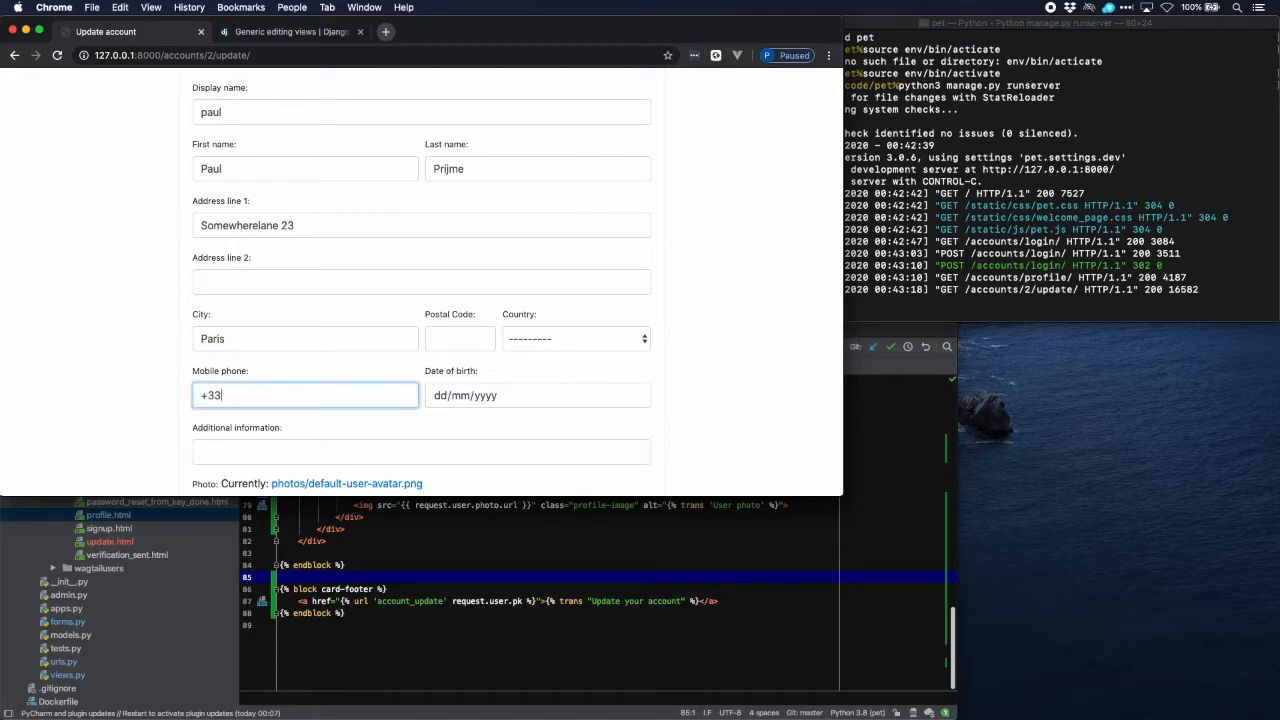
pyautogui.write('12345678')
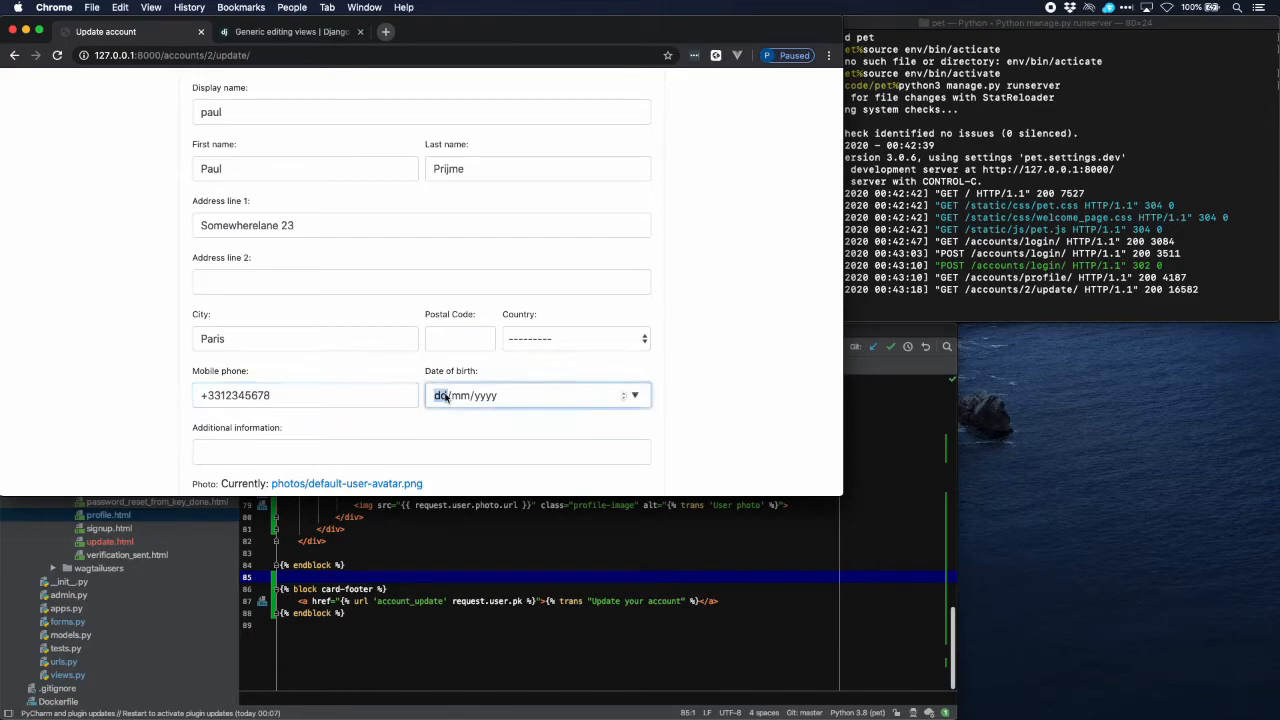
pyautogui.write('11/11/1988')
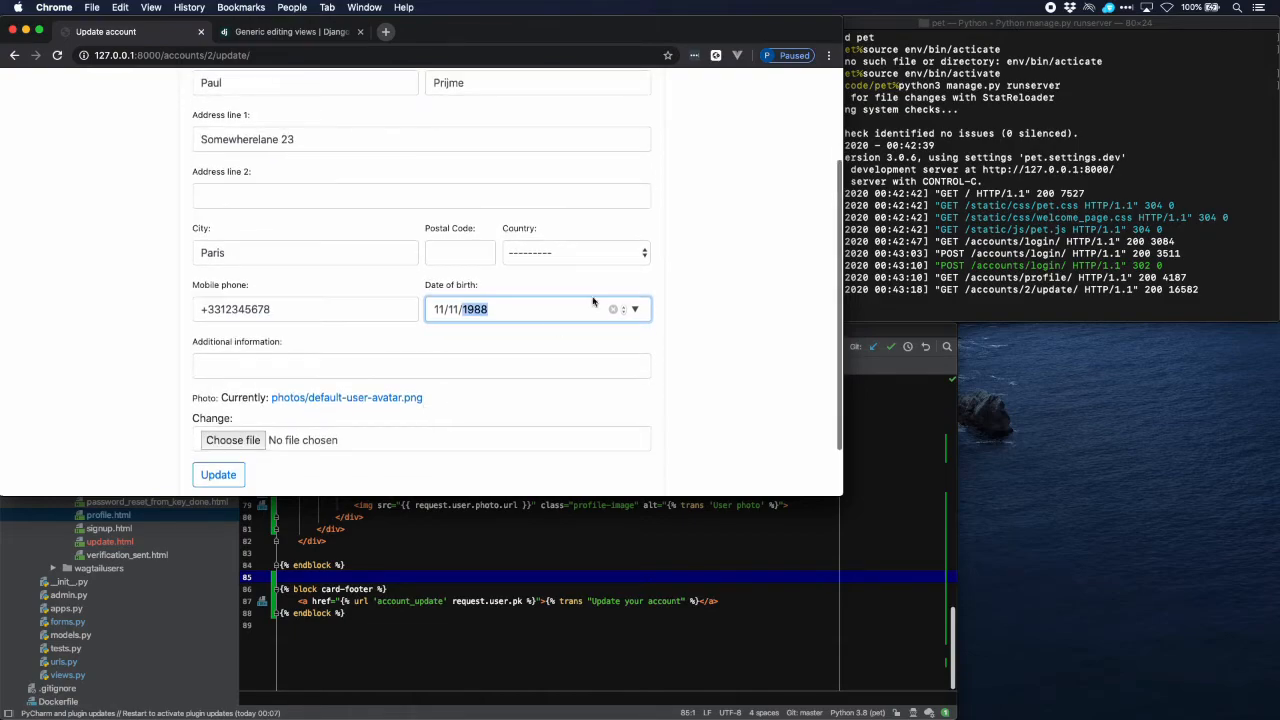
# Choose France as the country and submit the Update form to save the profile.
pyautogui.click(576, 252)
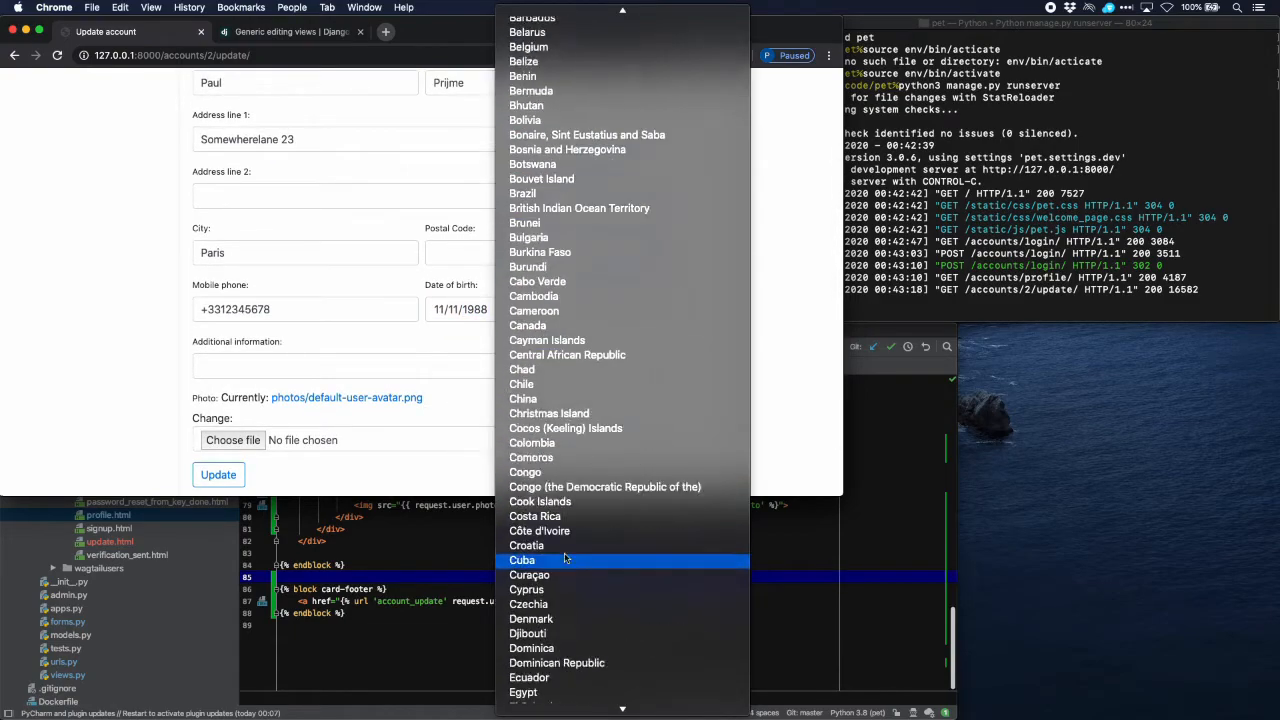
pyautogui.scroll(-3)
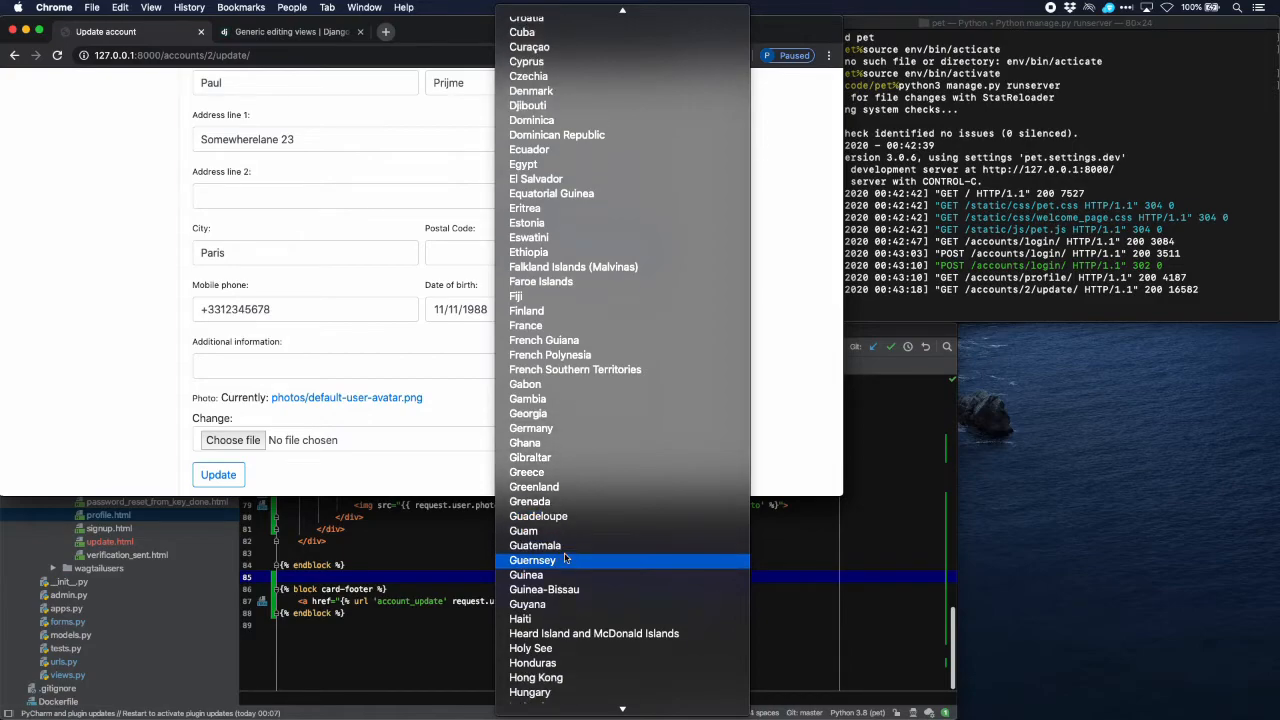
pyautogui.click(524, 324)
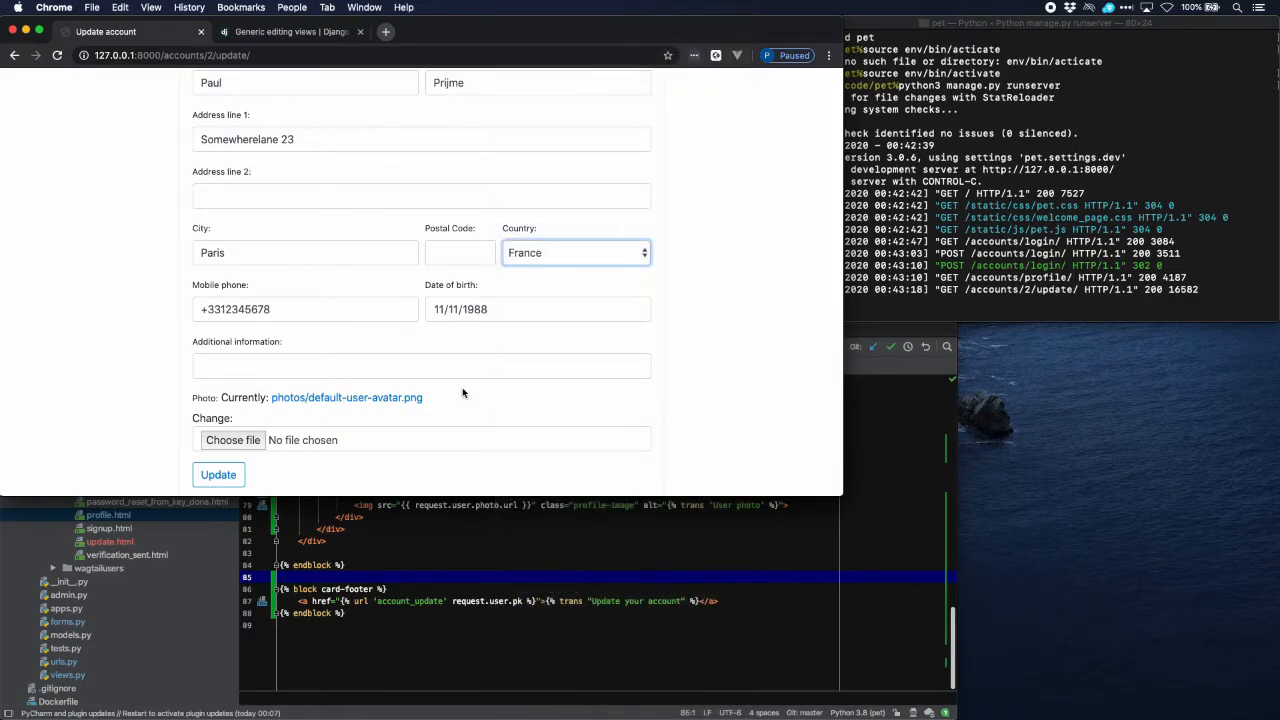
pyautogui.scroll(-3)
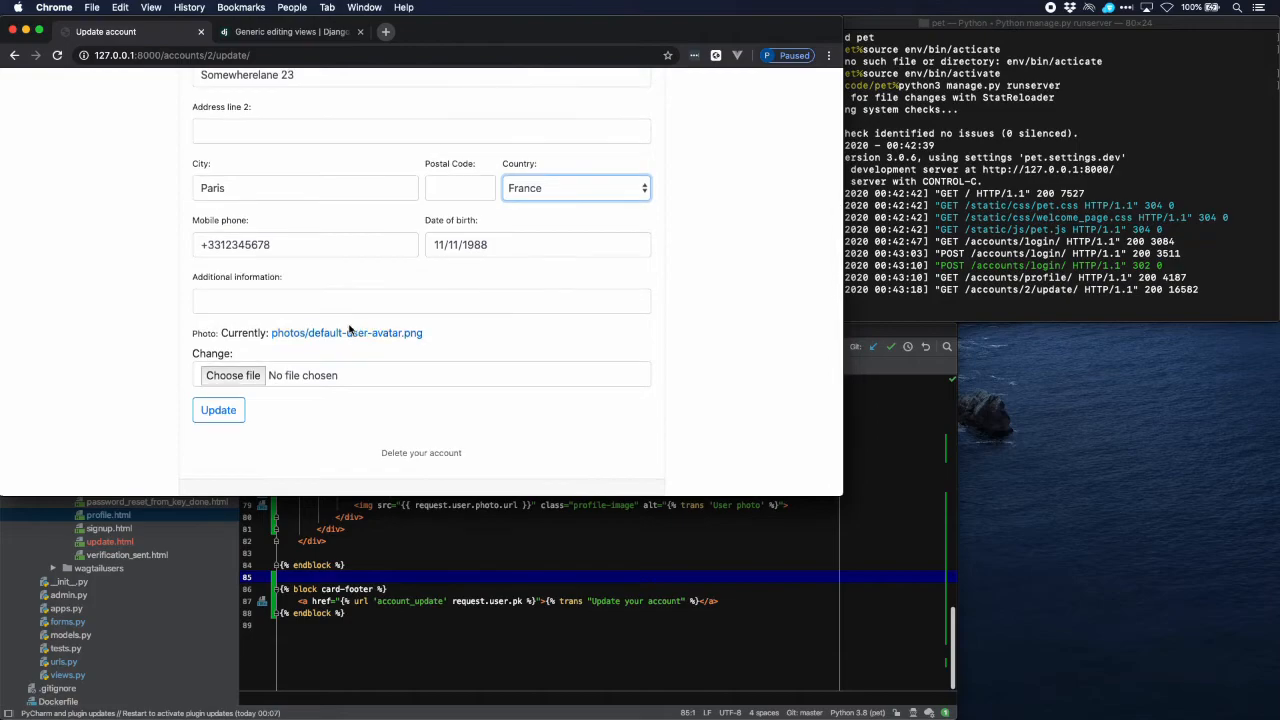
pyautogui.click(218, 410)
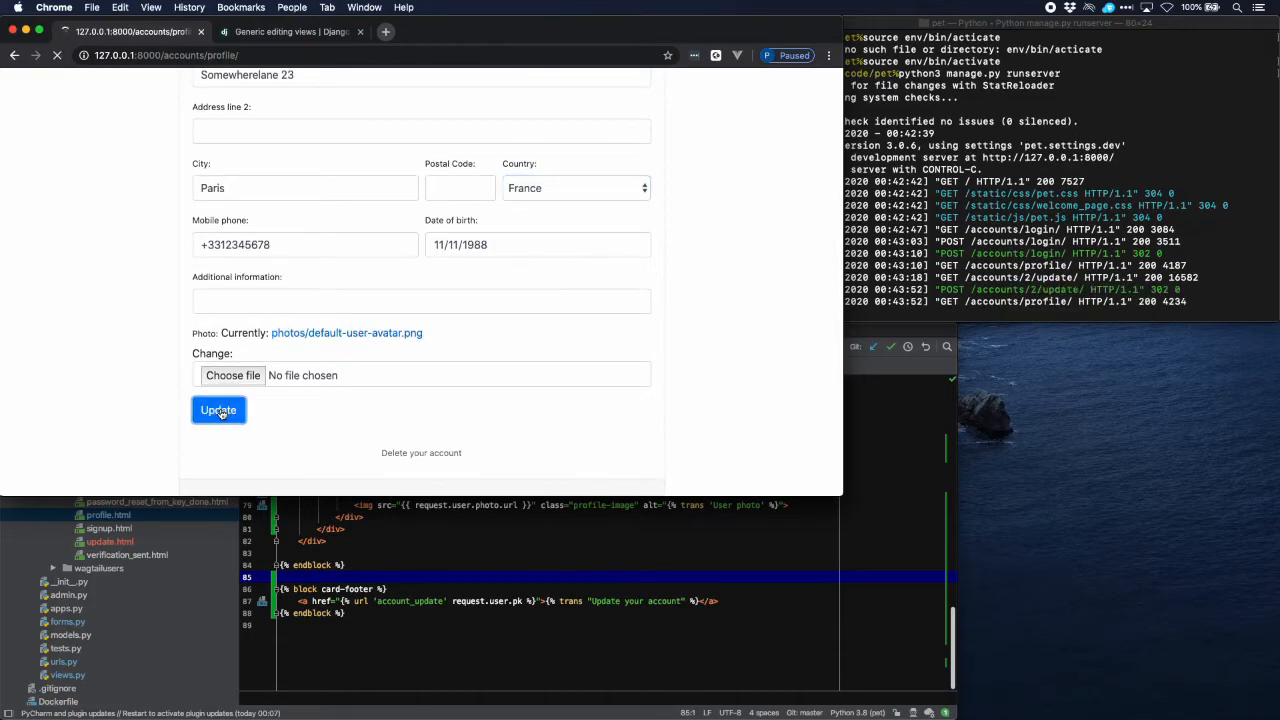
pyautogui.click(218, 410)
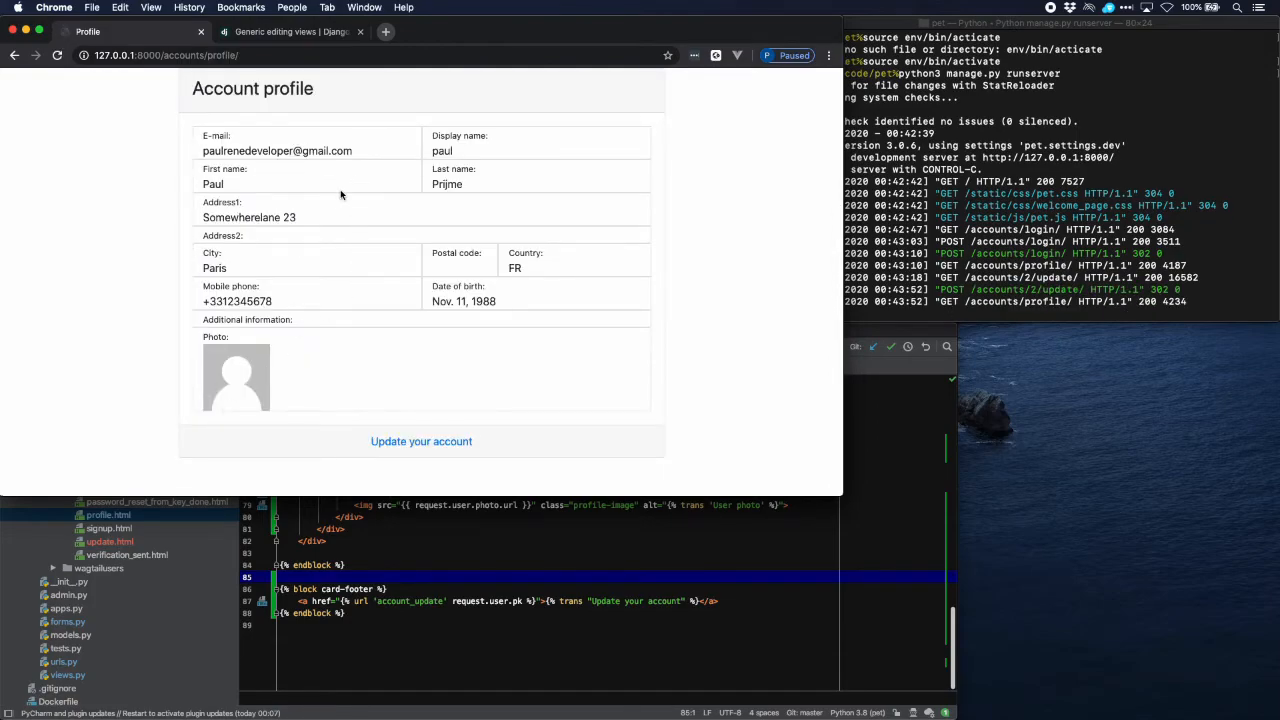
pyautogui.moveTo(420, 442)
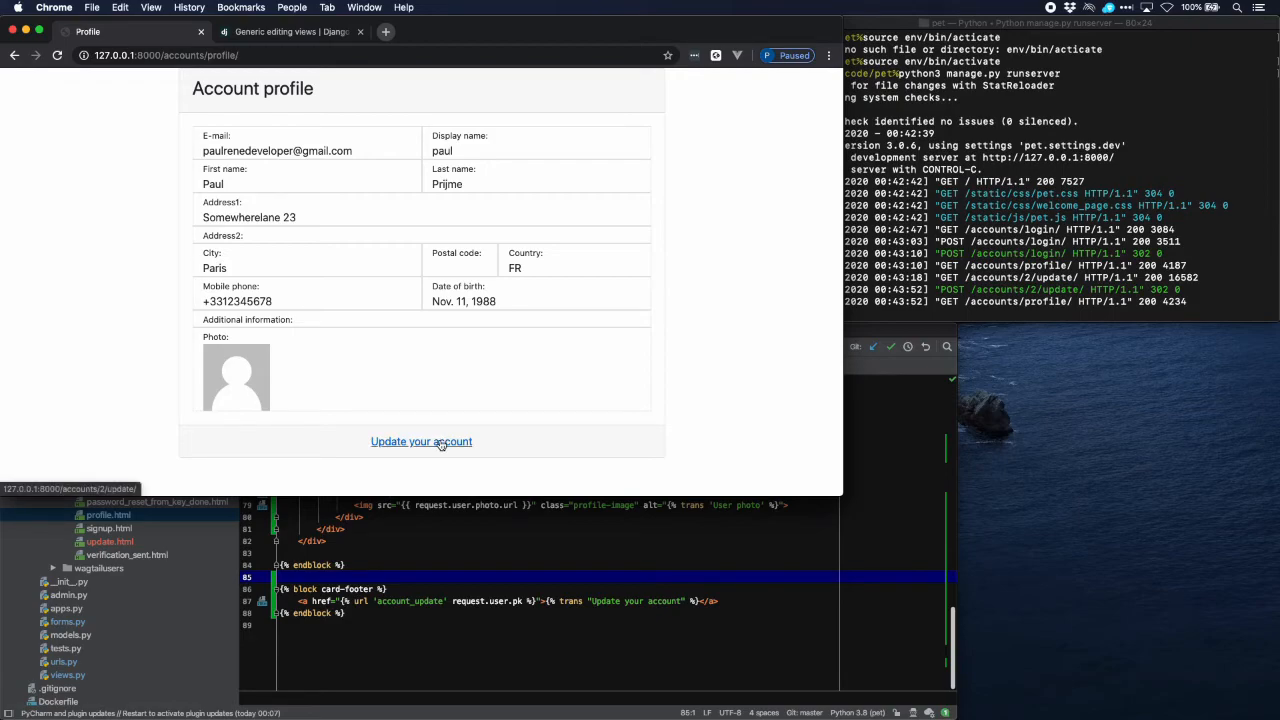
# Delete the account via its confirmation page, ending on the Sign up page.
pyautogui.click(420, 442)
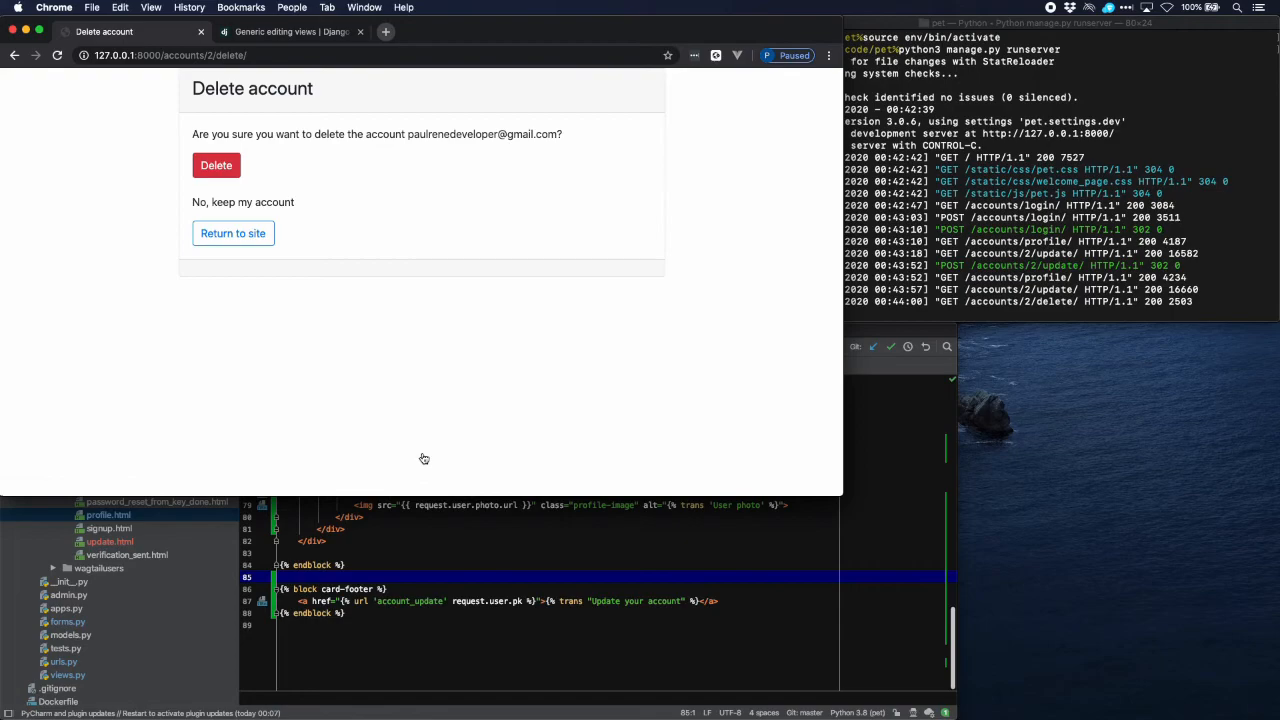
pyautogui.click(216, 164)
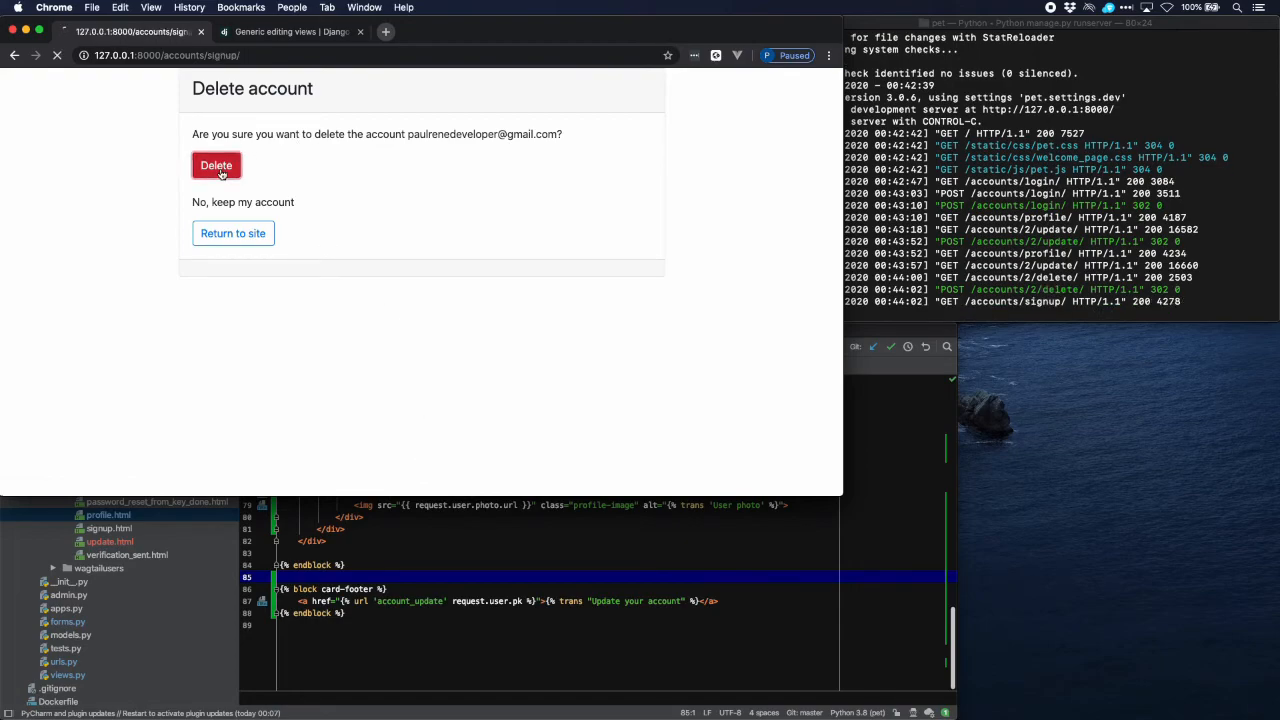
pyautogui.click(216, 164)
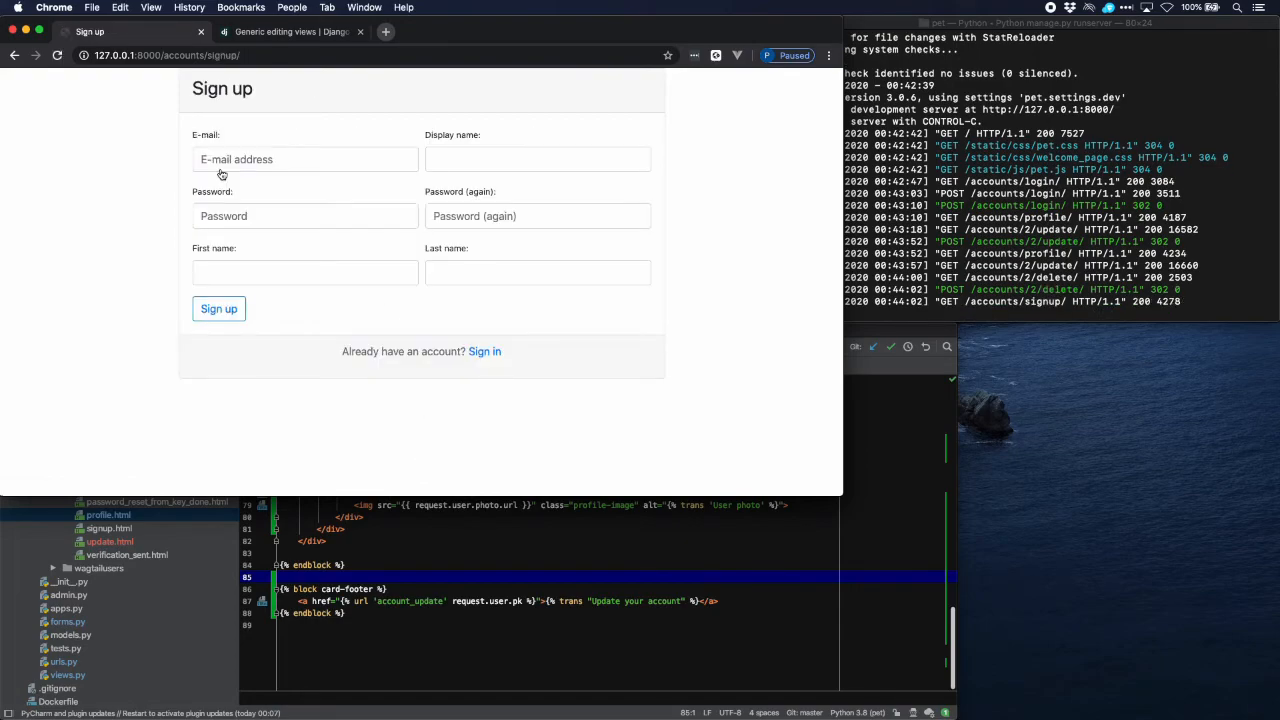